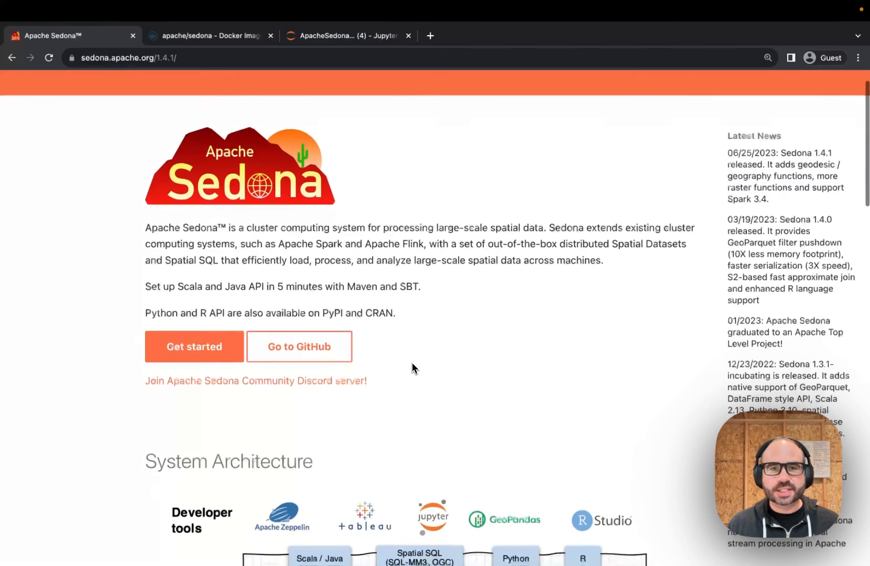
Scroll down through the browser page open before the Docker Hub tab
{"action": "scroll", "scroll_direction": "down", "scroll_amount": 3}
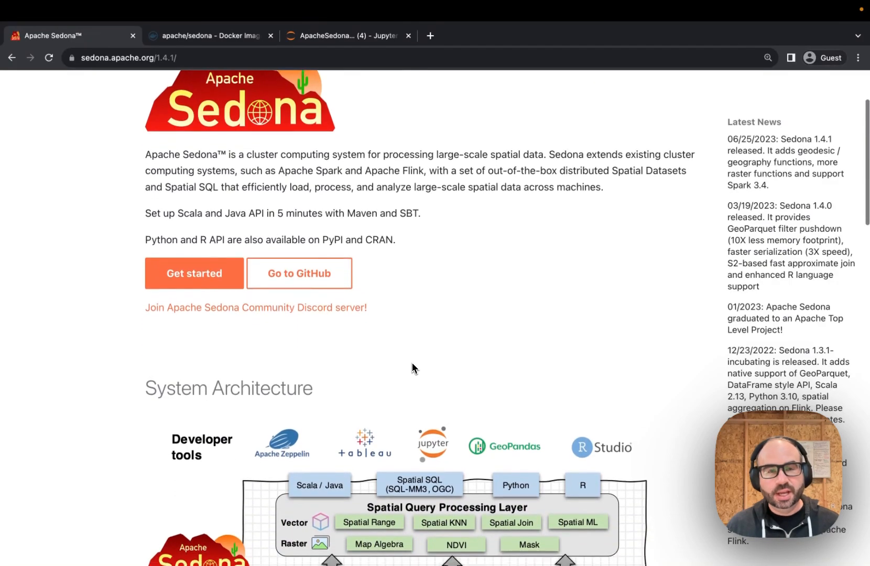
{"action": "scroll", "scroll_direction": "down", "scroll_amount": 3}
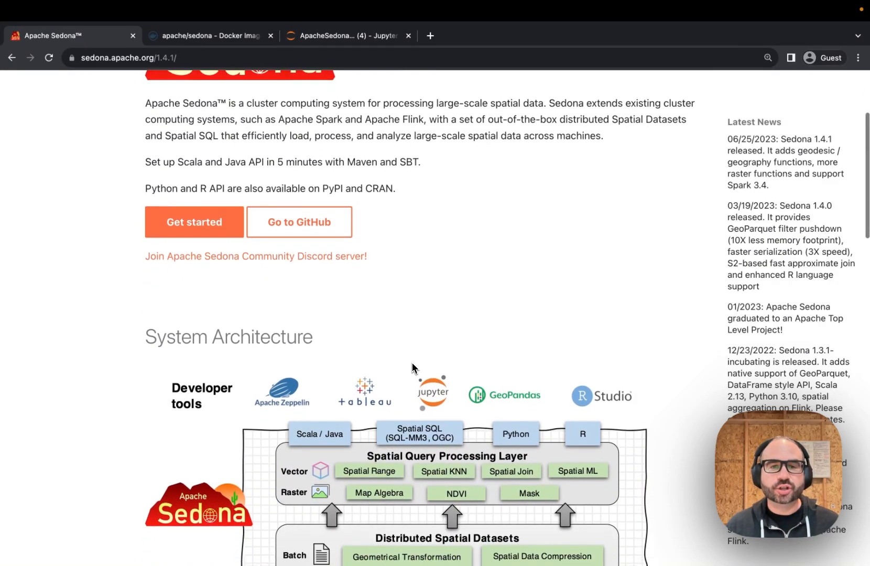
{"action": "scroll", "scroll_direction": "down", "scroll_amount": 3}
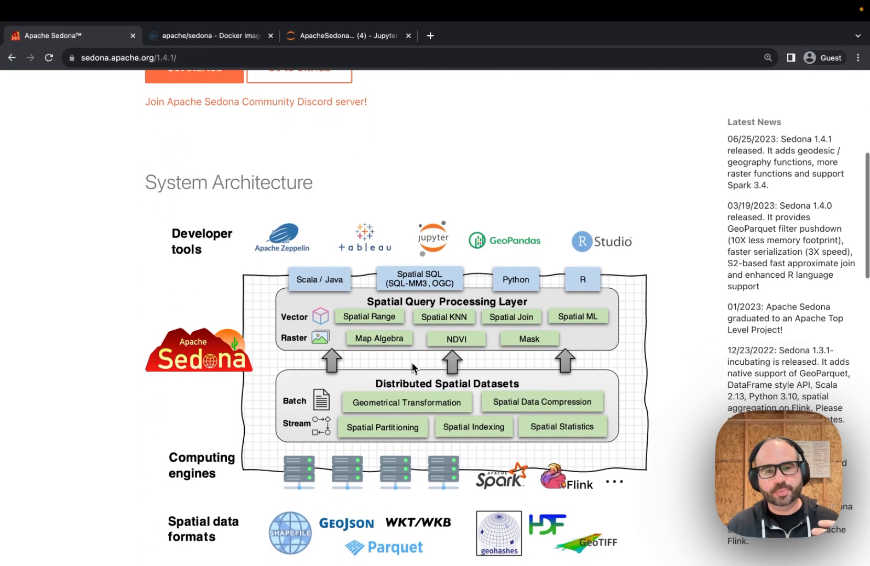
{"action": "scroll", "scroll_direction": "down", "scroll_amount": 3}
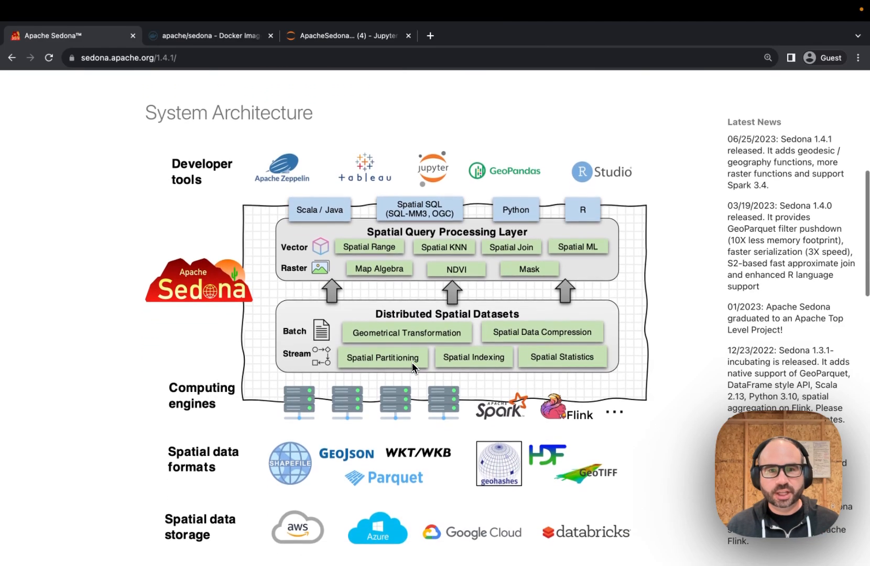
{"action": "scroll", "scroll_direction": "down", "scroll_amount": 3}
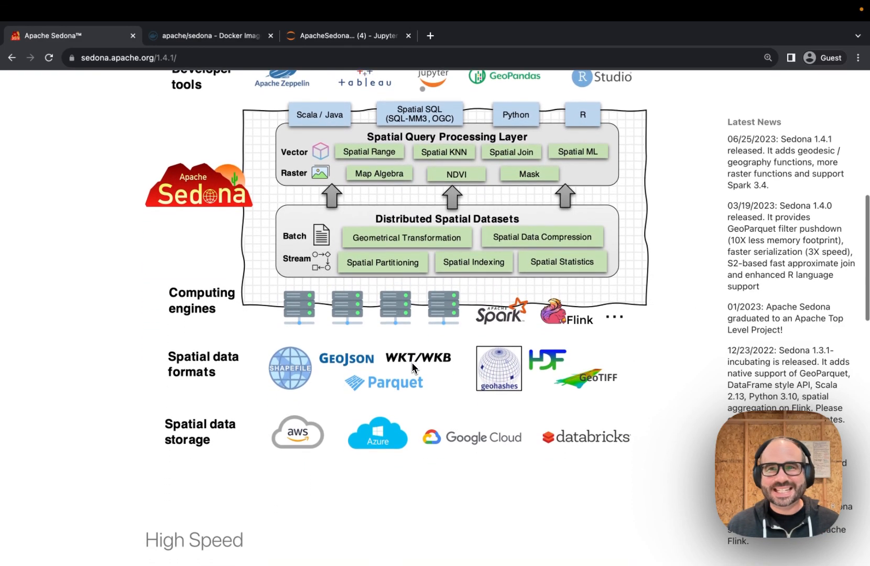
{"action": "scroll", "scroll_direction": "down", "scroll_amount": 3}
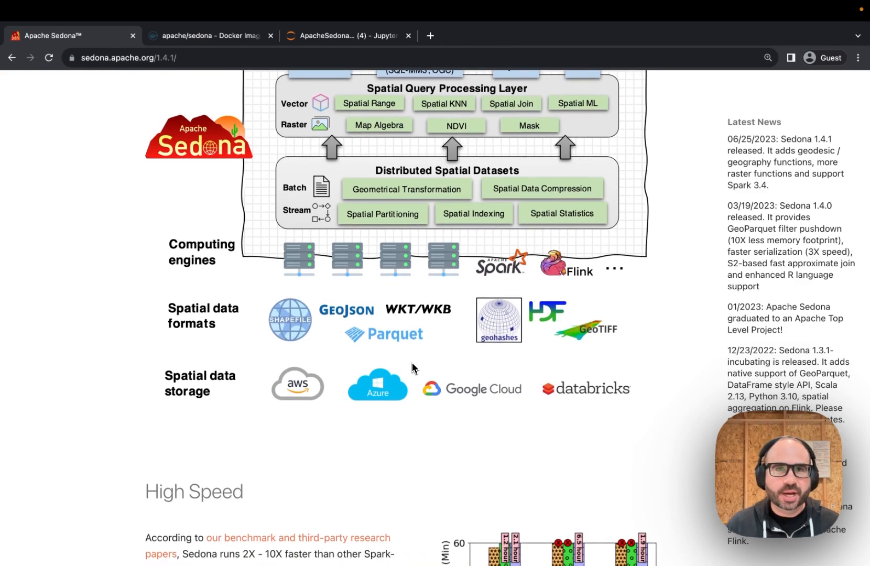
{"action": "scroll", "scroll_direction": "down", "scroll_amount": 3}
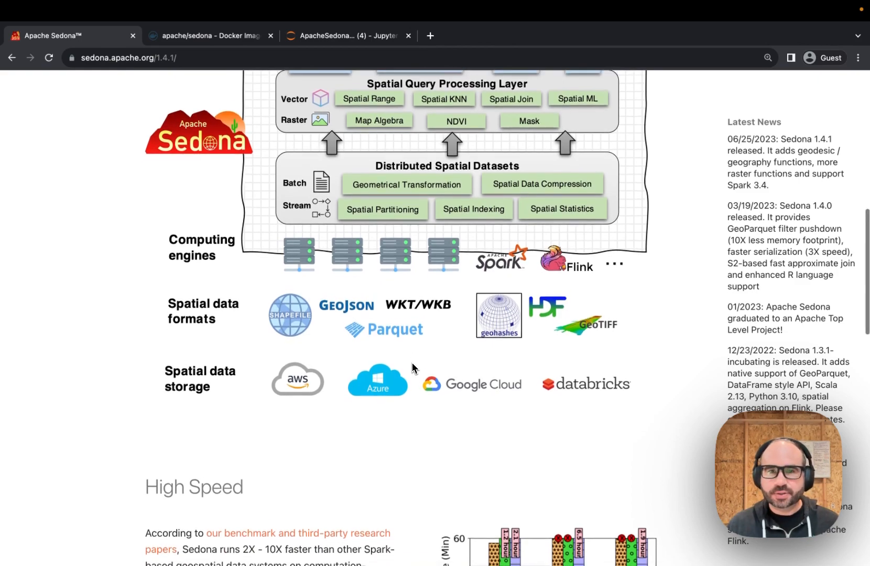
{"action": "scroll", "scroll_direction": "down", "scroll_amount": 3}
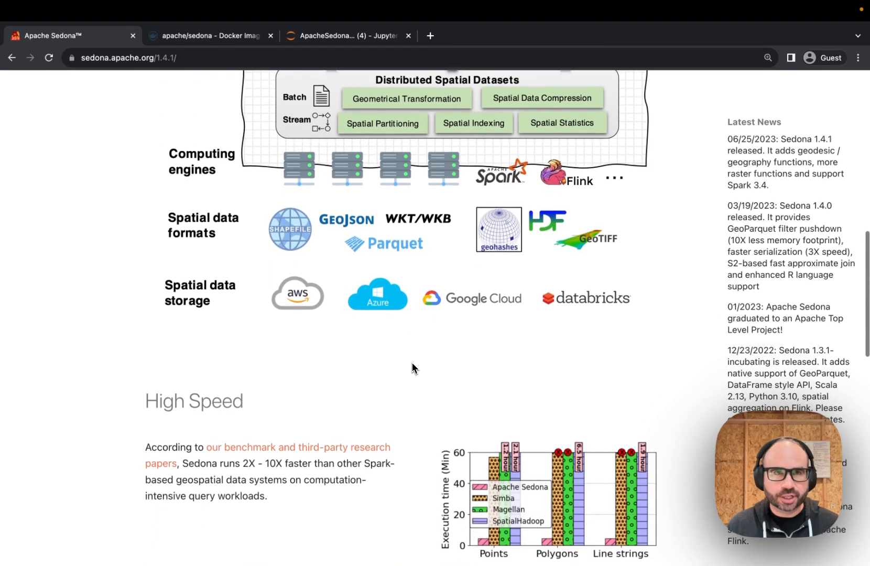
{"action": "scroll", "scroll_direction": "down", "scroll_amount": 3}
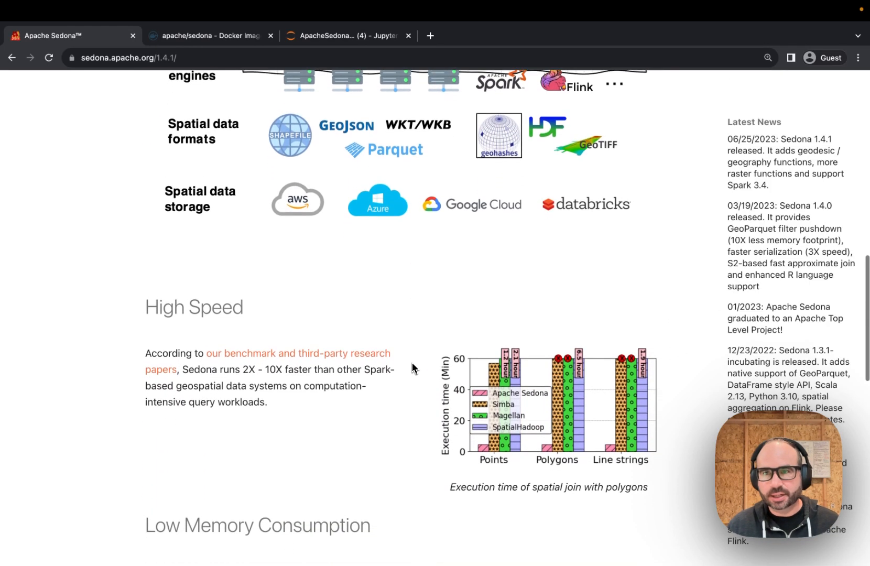
{"action": "scroll", "scroll_direction": "down", "scroll_amount": 3}
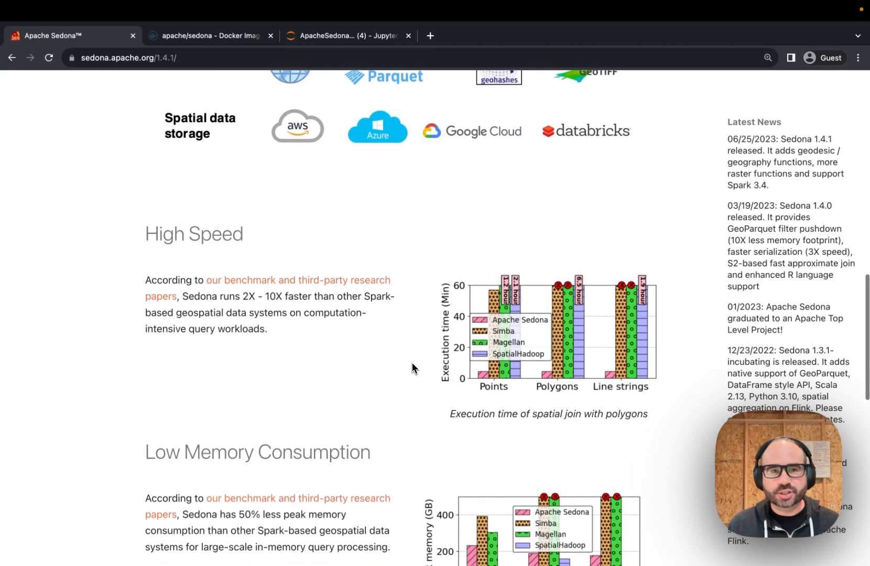
{"action": "scroll", "scroll_direction": "down", "scroll_amount": 3}
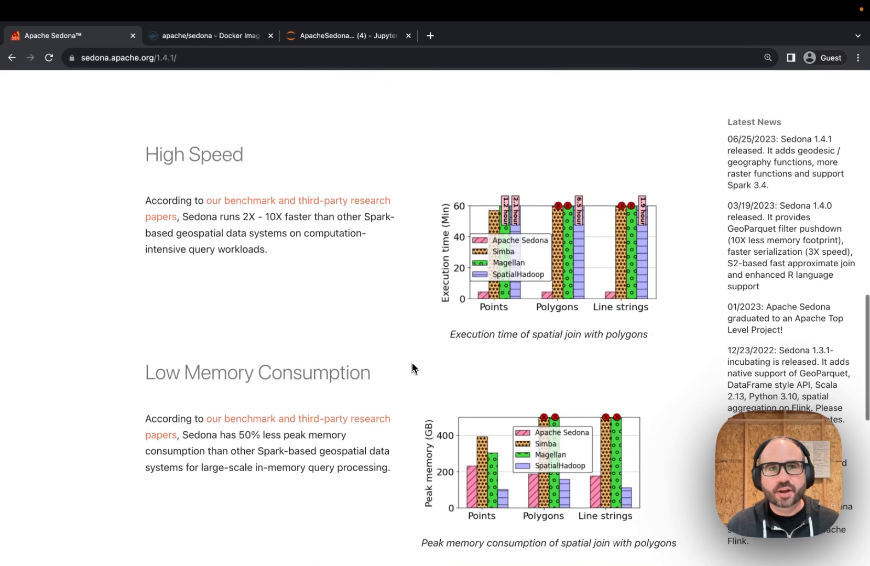
{"action": "scroll", "scroll_direction": "down", "scroll_amount": 3}
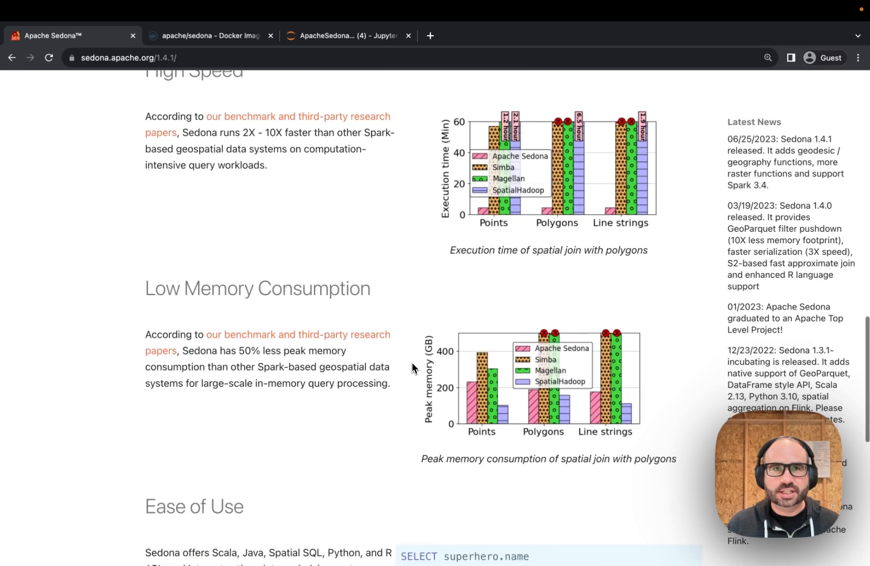
{"action": "scroll", "scroll_direction": "down", "scroll_amount": 3}
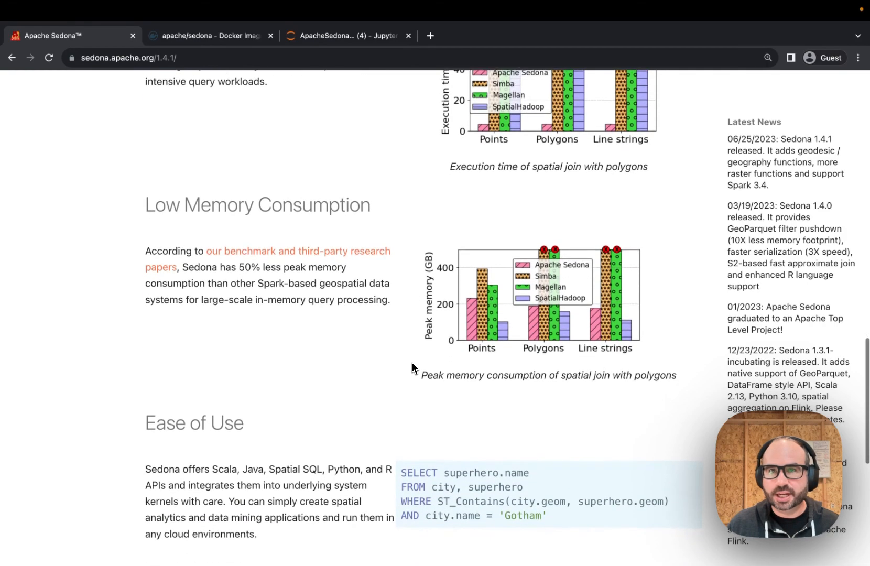
{"action": "scroll", "scroll_direction": "down", "scroll_amount": 3}
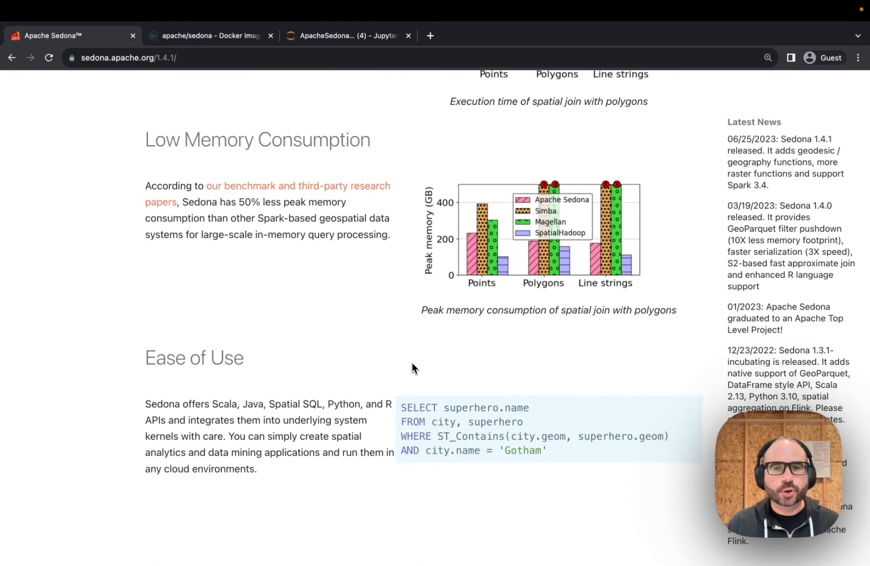
{"action": "scroll", "scroll_direction": "down", "scroll_amount": 3}
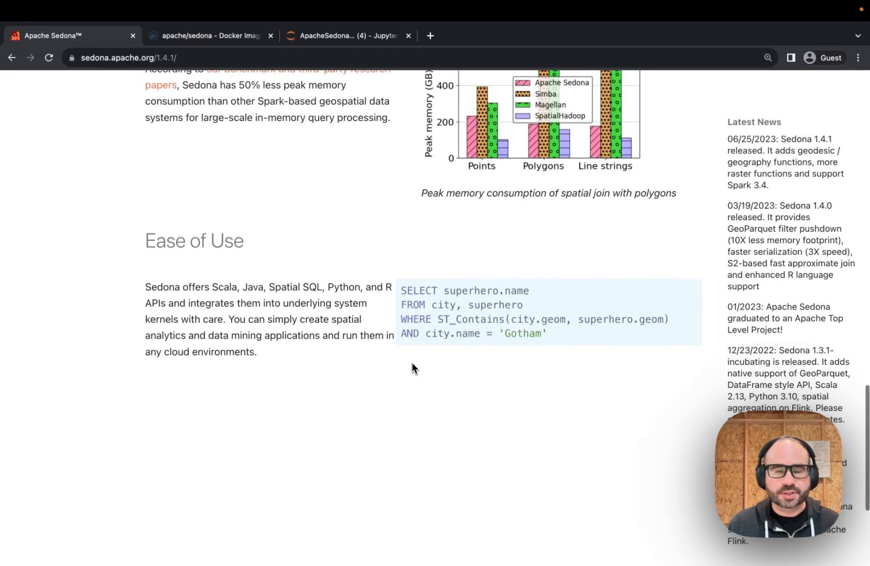
{"action": "scroll", "scroll_direction": "down", "scroll_amount": 3}
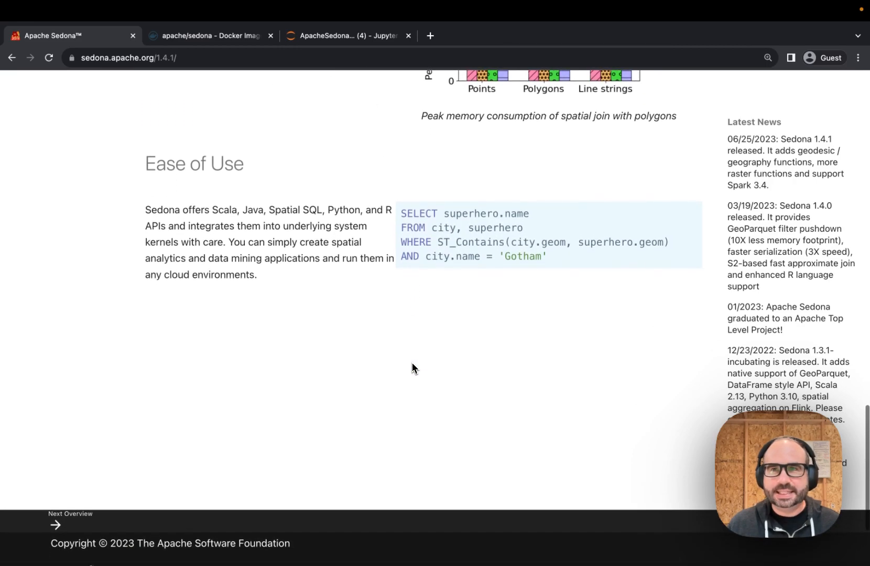
{"action": "scroll", "scroll_direction": "down", "scroll_amount": 3}
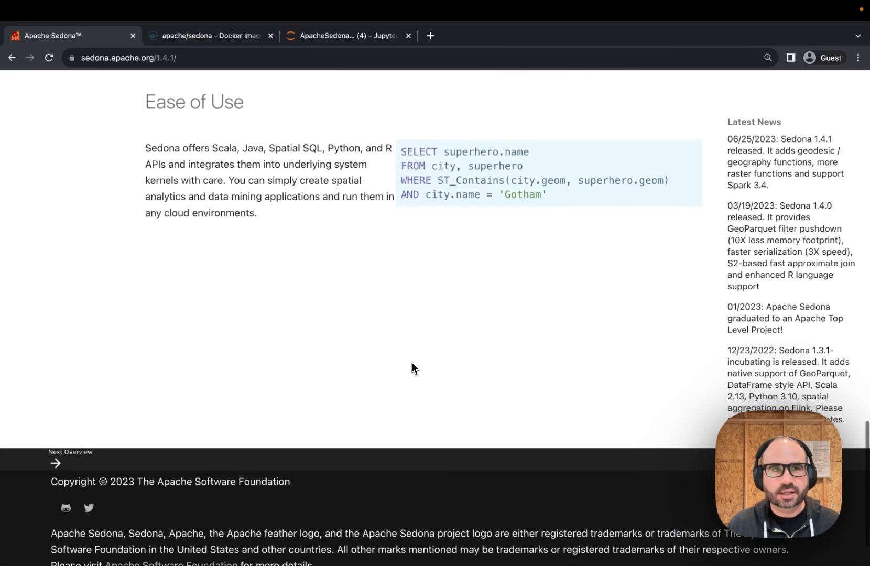
{"action": "scroll", "scroll_direction": "down", "scroll_amount": 3}
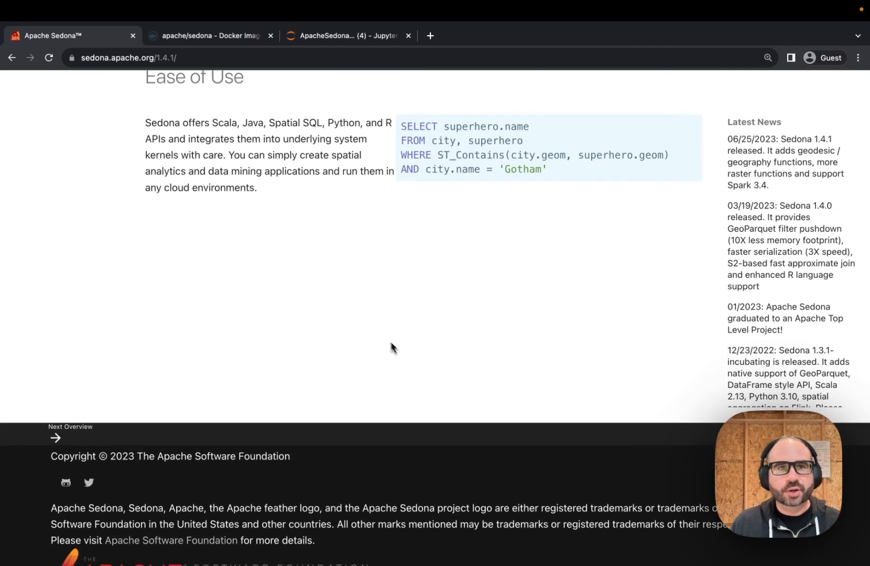
{"action": "mouse_move", "coordinate": [211, 103]}
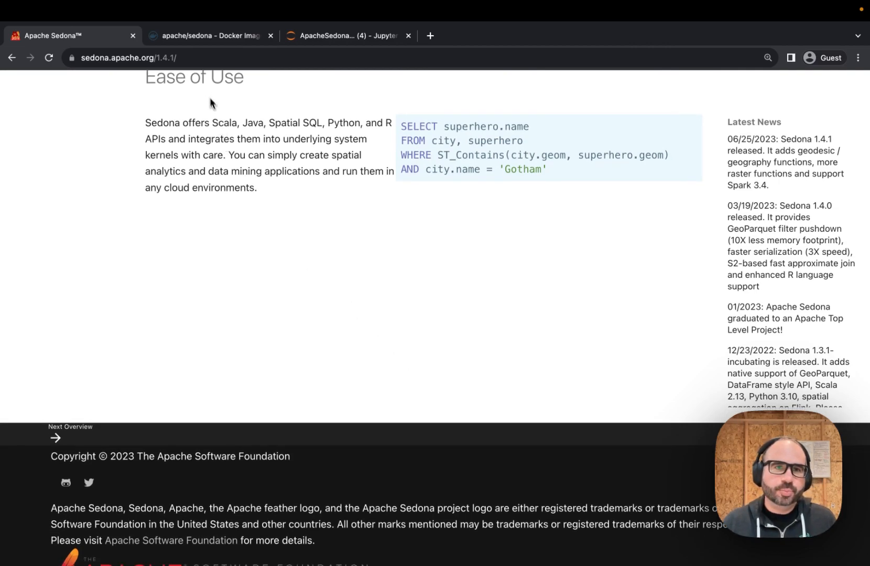
Switch to the apache/sedona Docker Hub tab and read down its Overview features
{"action": "left_click", "coordinate": [206, 36]}
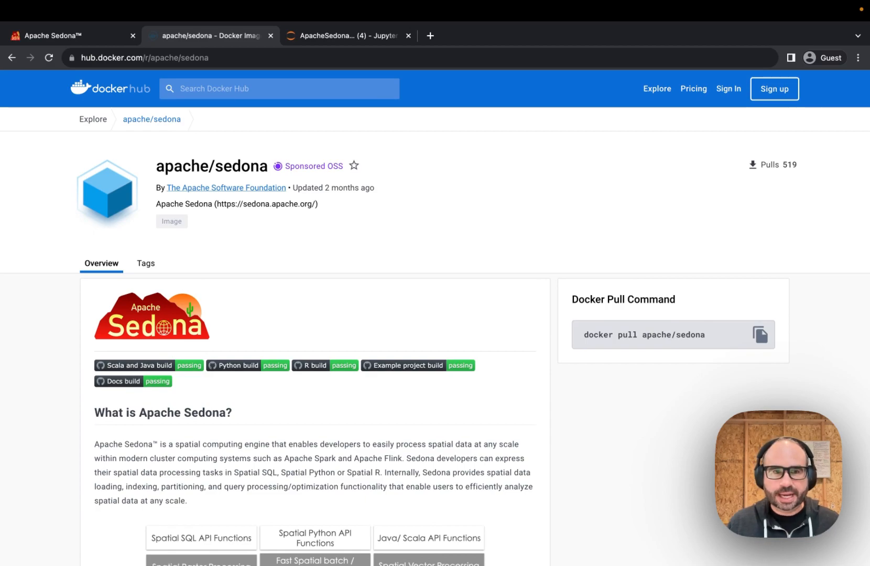
{"action": "scroll", "scroll_direction": "down", "scroll_amount": 3}
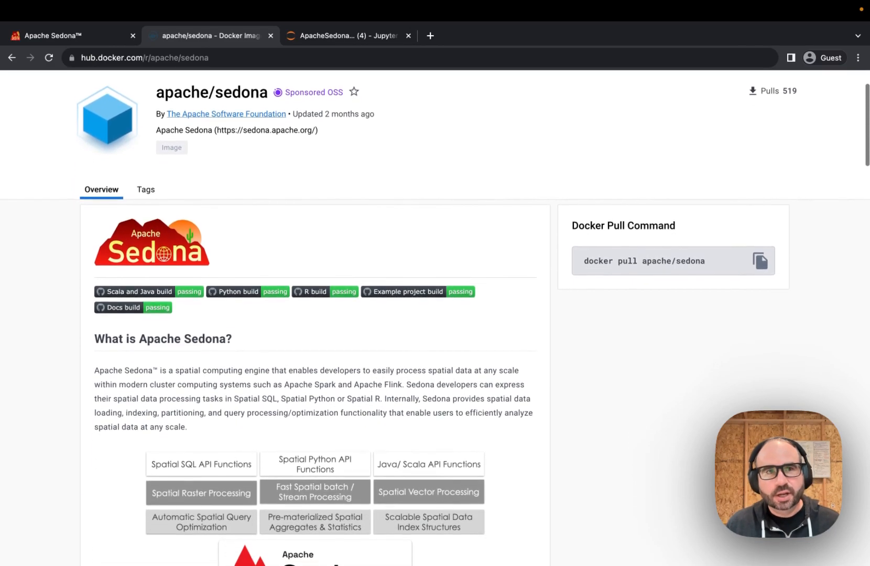
{"action": "scroll", "scroll_direction": "down", "scroll_amount": 3}
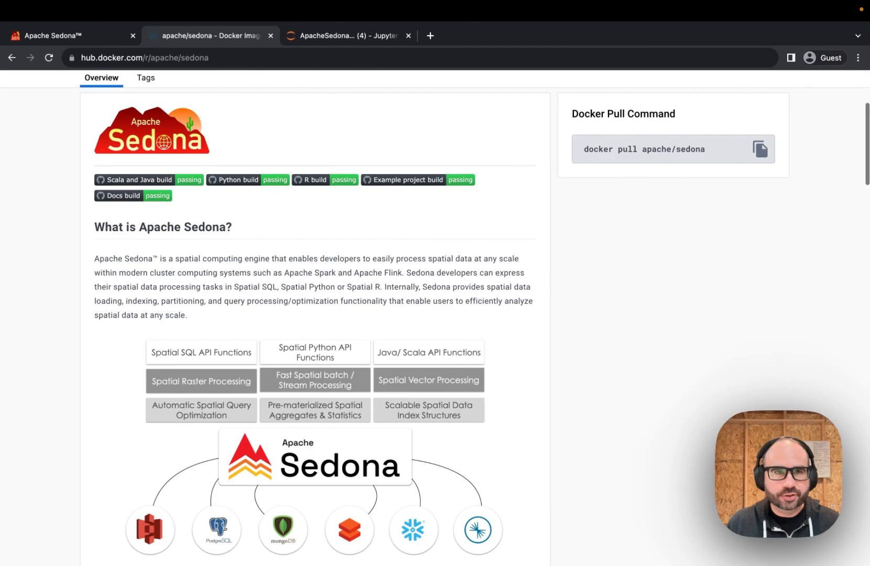
{"action": "scroll", "scroll_direction": "down", "scroll_amount": 3}
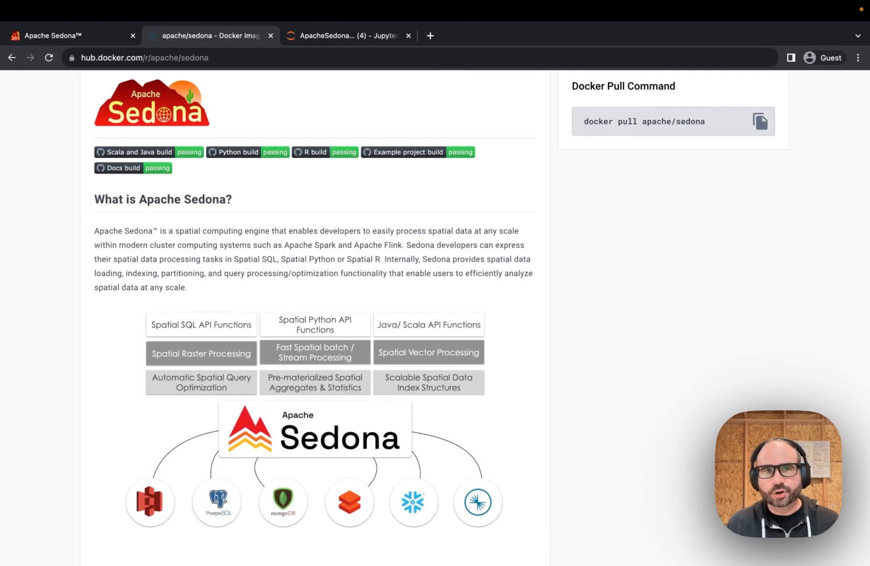
{"action": "scroll", "scroll_direction": "down", "scroll_amount": 3}
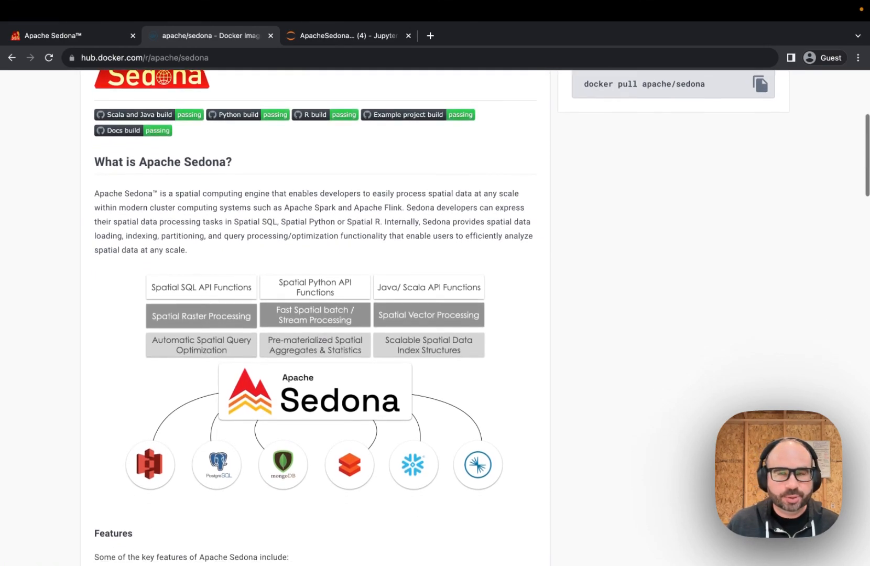
{"action": "scroll", "scroll_direction": "down", "scroll_amount": 3}
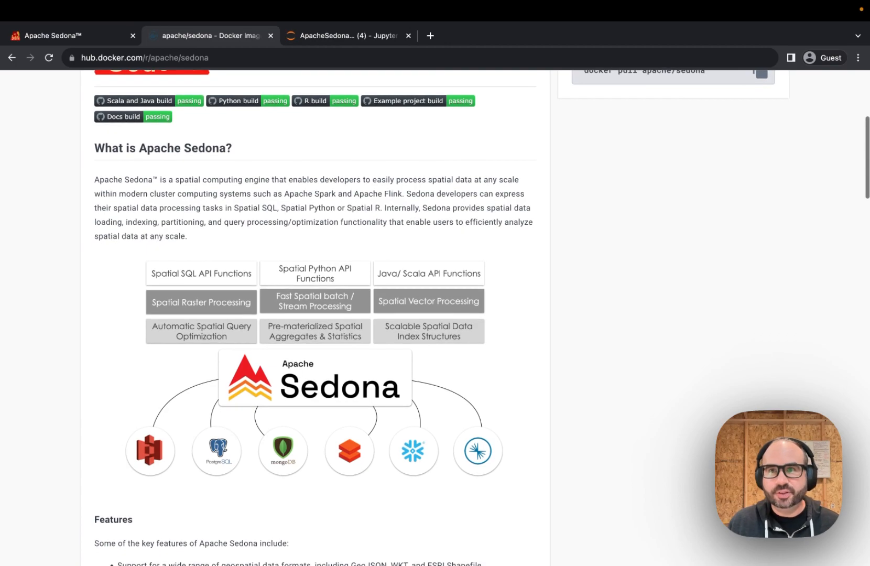
{"action": "scroll", "scroll_direction": "down", "scroll_amount": 3}
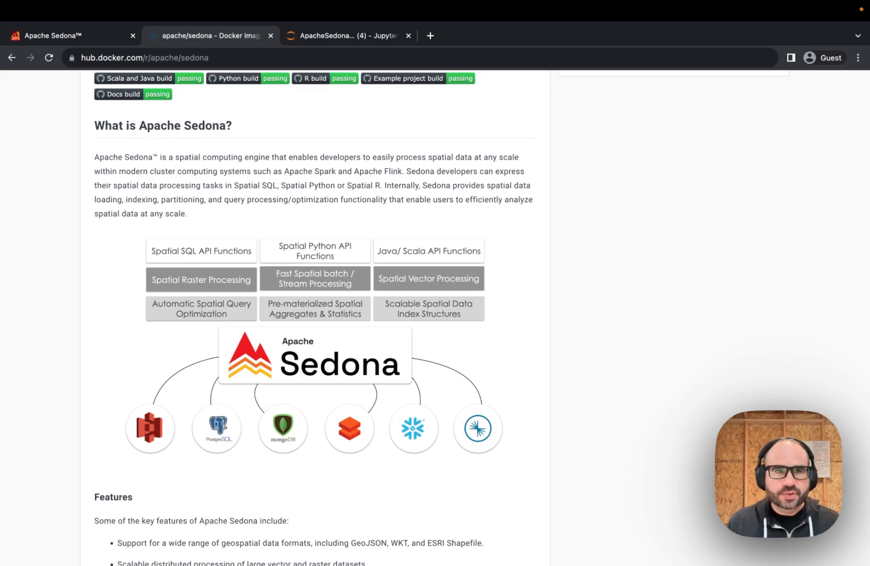
{"action": "scroll", "scroll_direction": "down", "scroll_amount": 3}
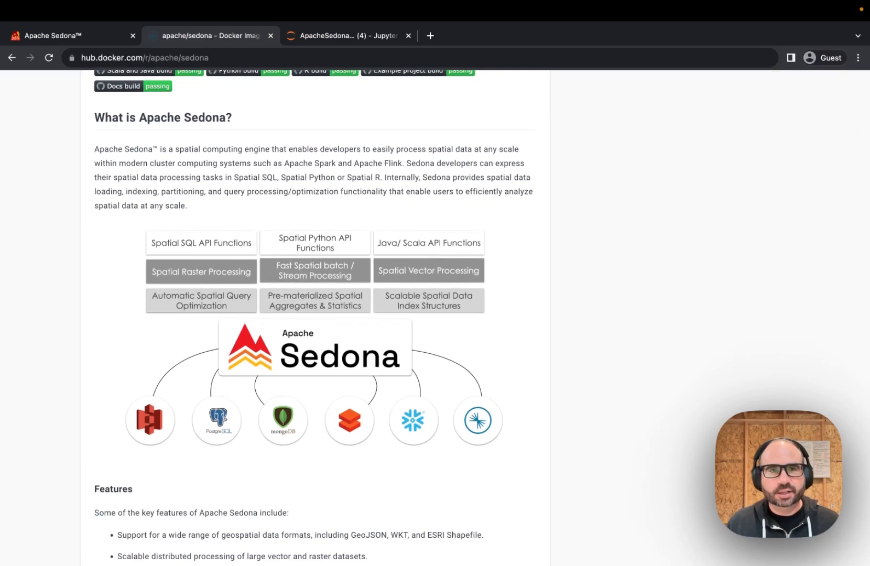
{"action": "scroll", "scroll_direction": "down", "scroll_amount": 3}
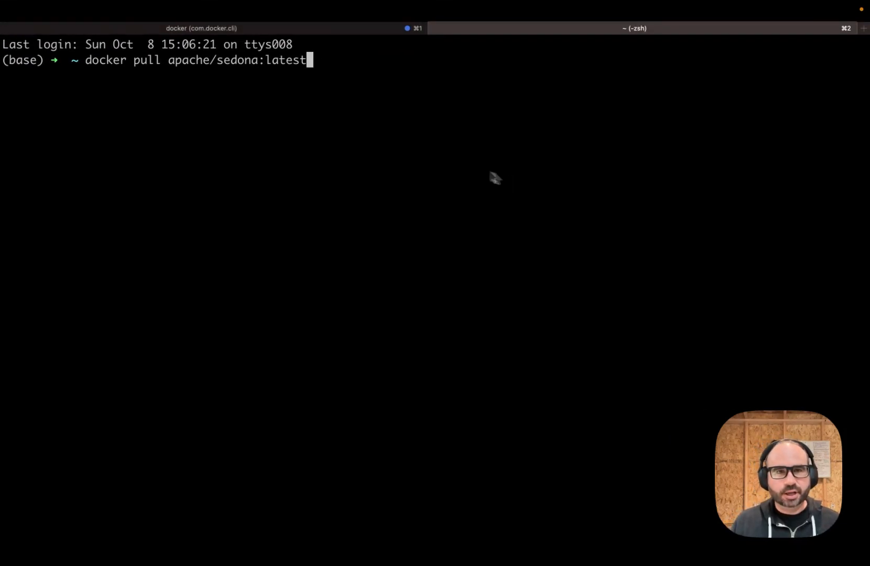
{"action": "mouse_move", "coordinate": [233, 145]}
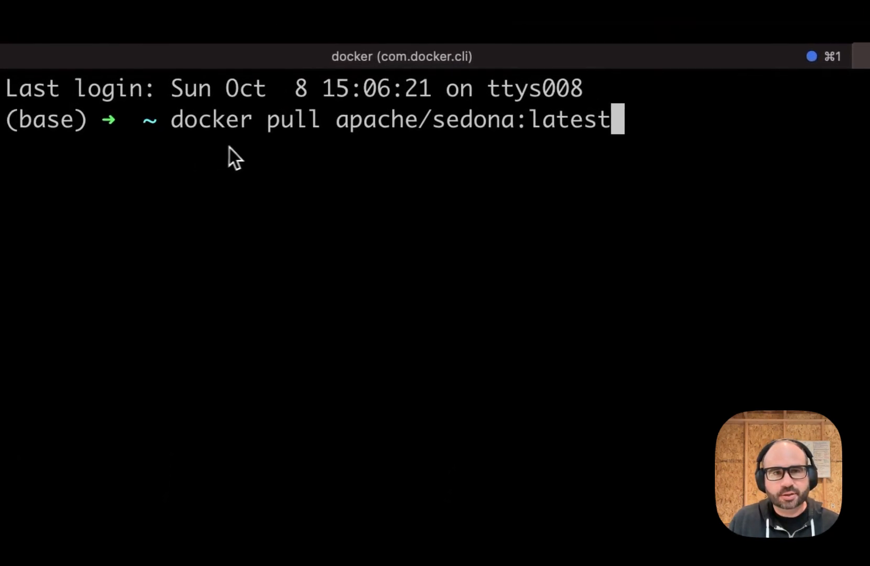
{"action": "mouse_move", "coordinate": [398, 161]}
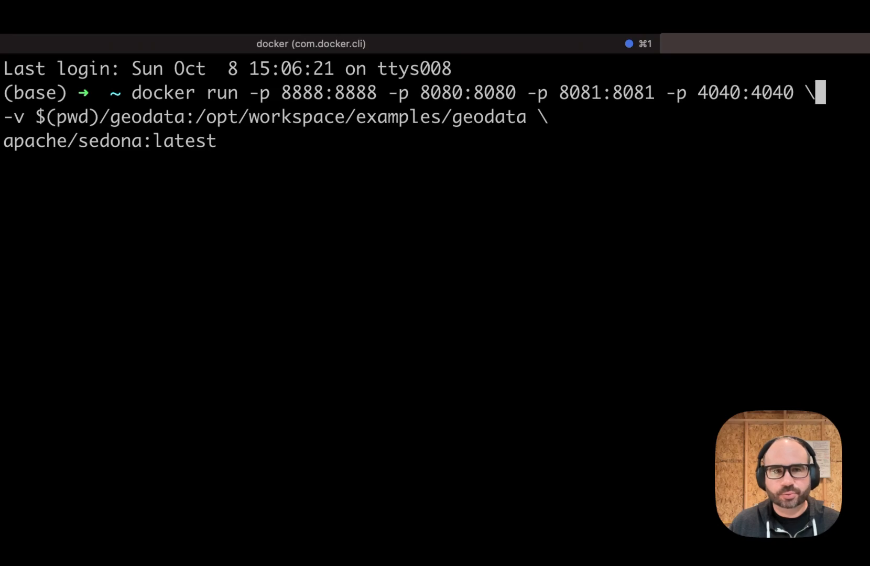
{"action": "mouse_move", "coordinate": [280, 107]}
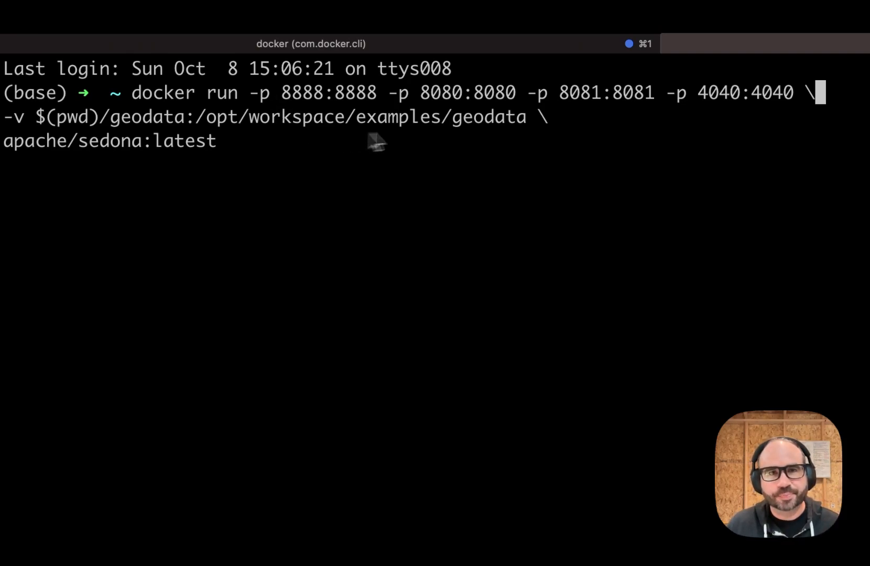
{"action": "mouse_move", "coordinate": [552, 103]}
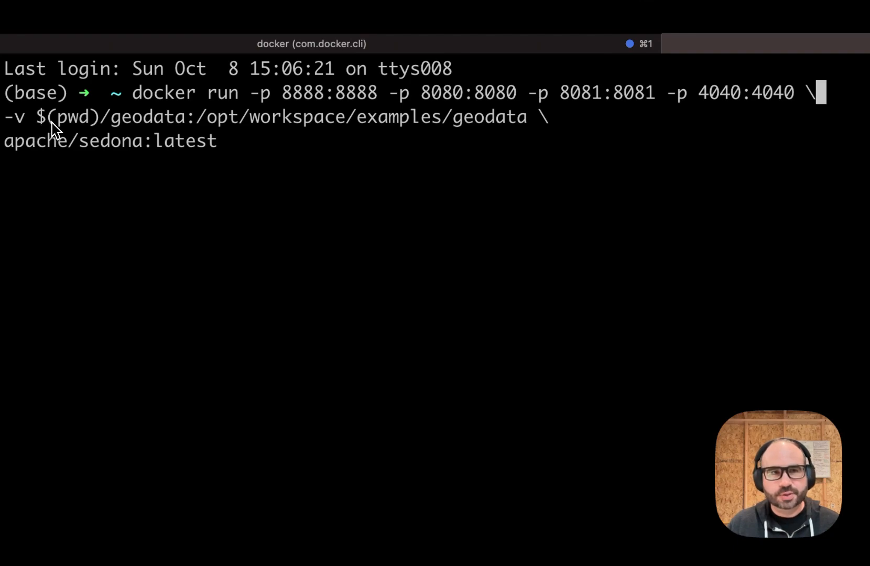
{"action": "mouse_move", "coordinate": [127, 136]}
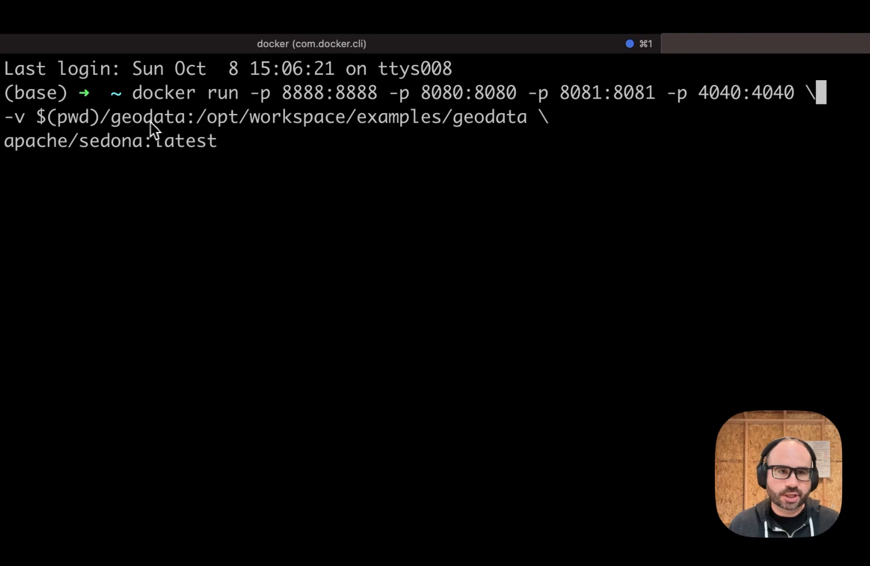
{"action": "mouse_move", "coordinate": [163, 132]}
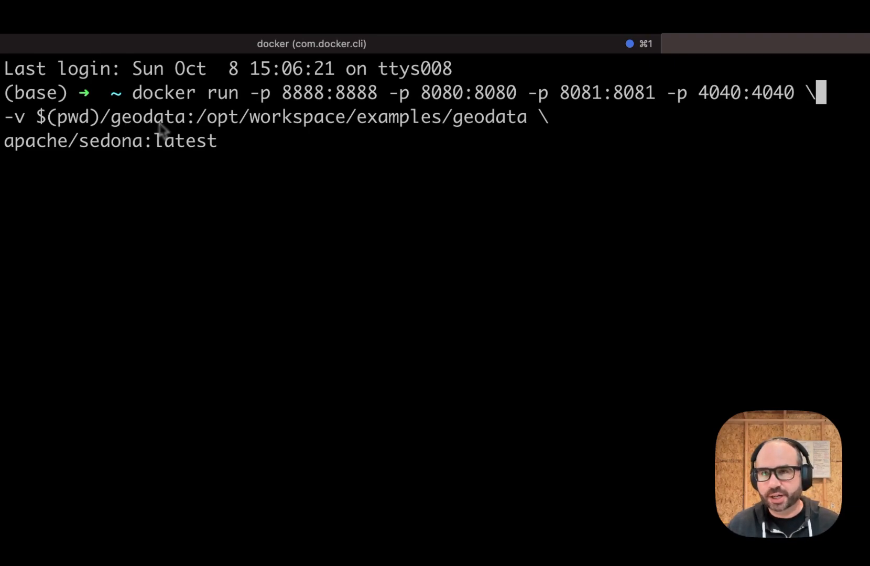
{"action": "mouse_move", "coordinate": [300, 138]}
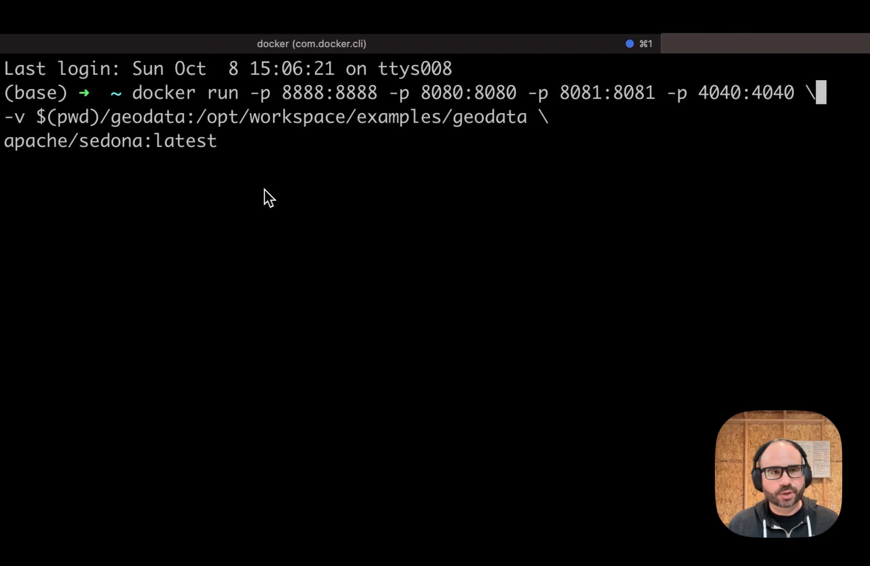
{"action": "mouse_move", "coordinate": [207, 199]}
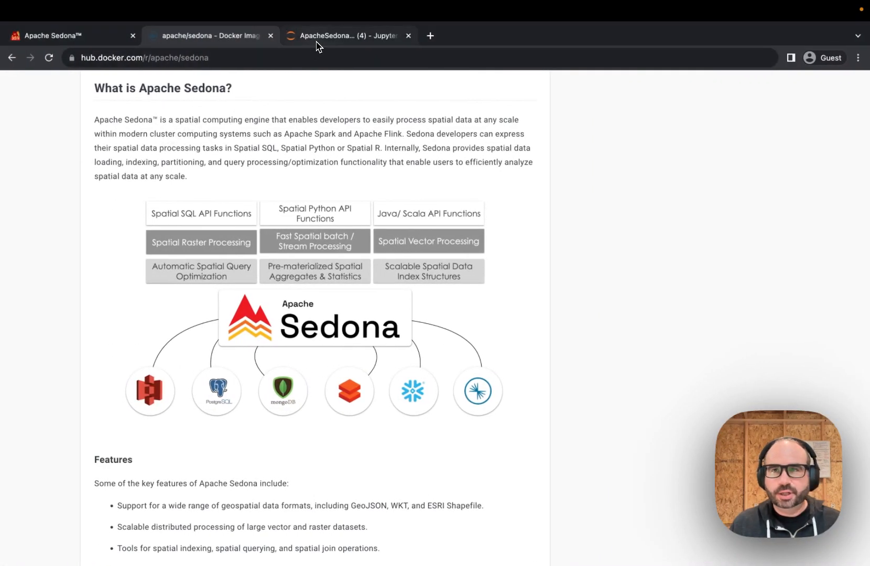
Switch to the JupyterLab tab showing ApacheSedonaCore.ipynb at localhost:8888
{"action": "left_click", "coordinate": [347, 36]}
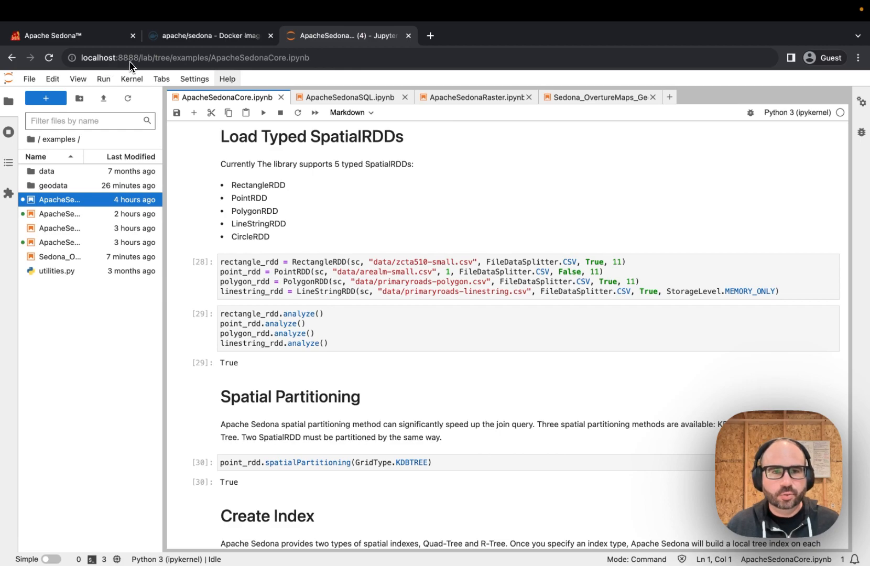
{"action": "mouse_move", "coordinate": [329, 214]}
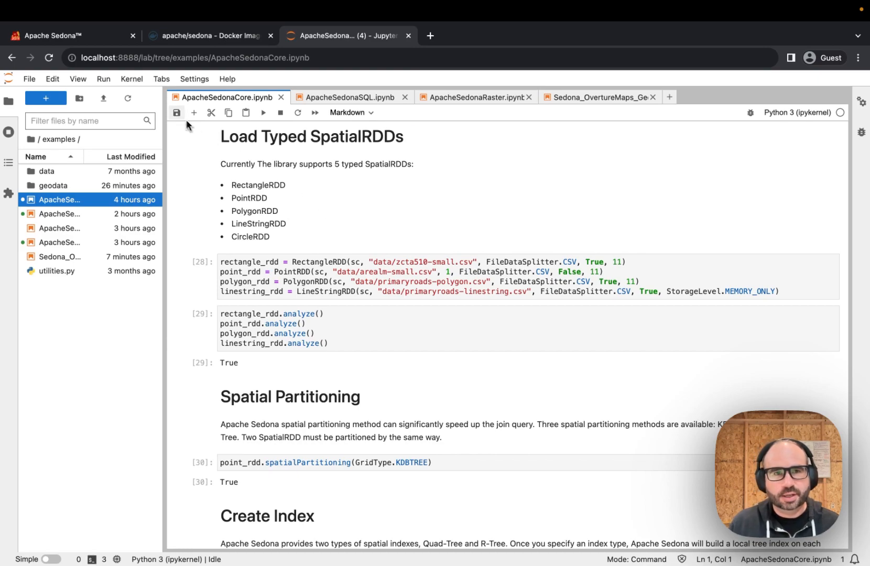
{"action": "mouse_move", "coordinate": [389, 216]}
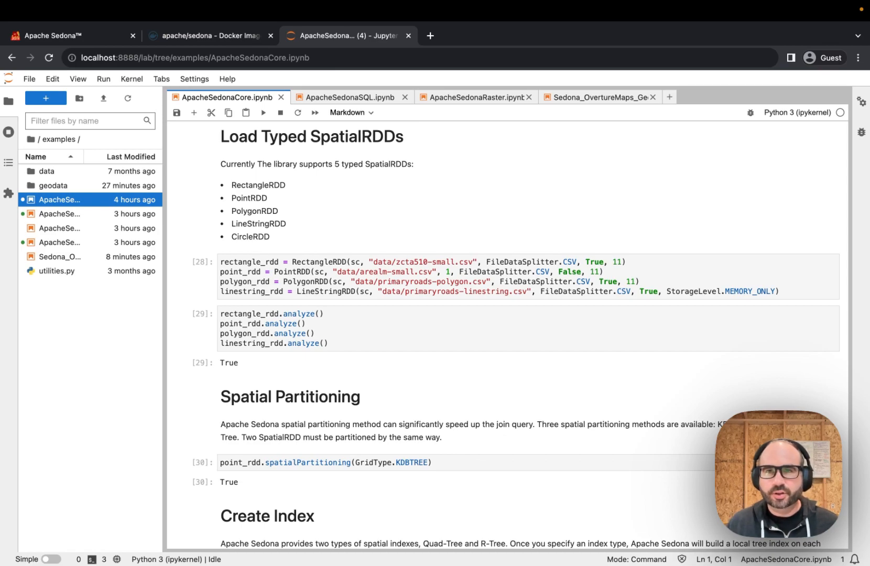
{"action": "mouse_move", "coordinate": [388, 216]}
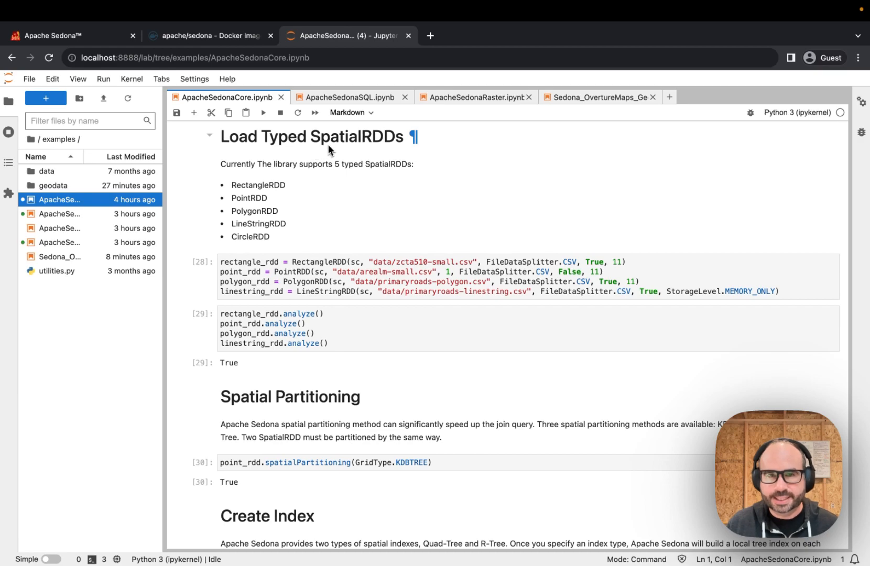
{"action": "mouse_move", "coordinate": [381, 229]}
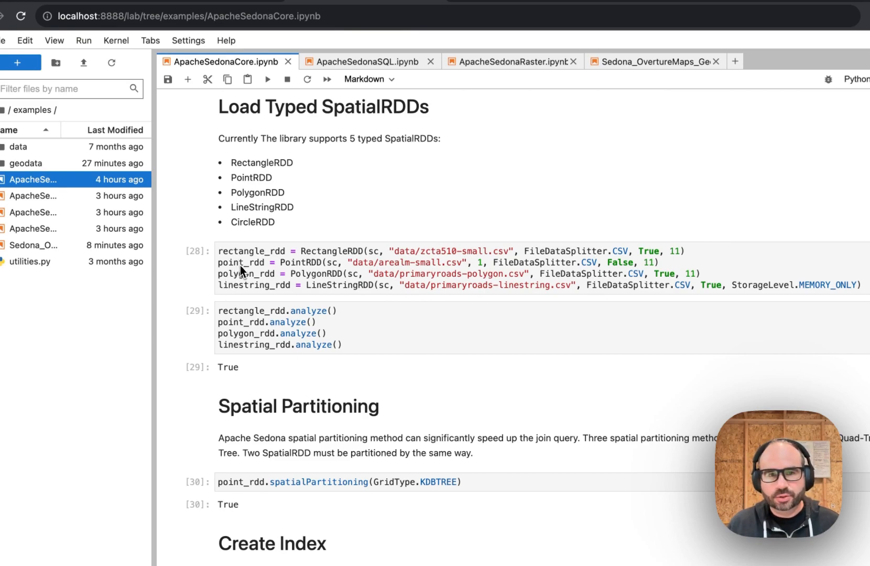
{"action": "mouse_move", "coordinate": [359, 323]}
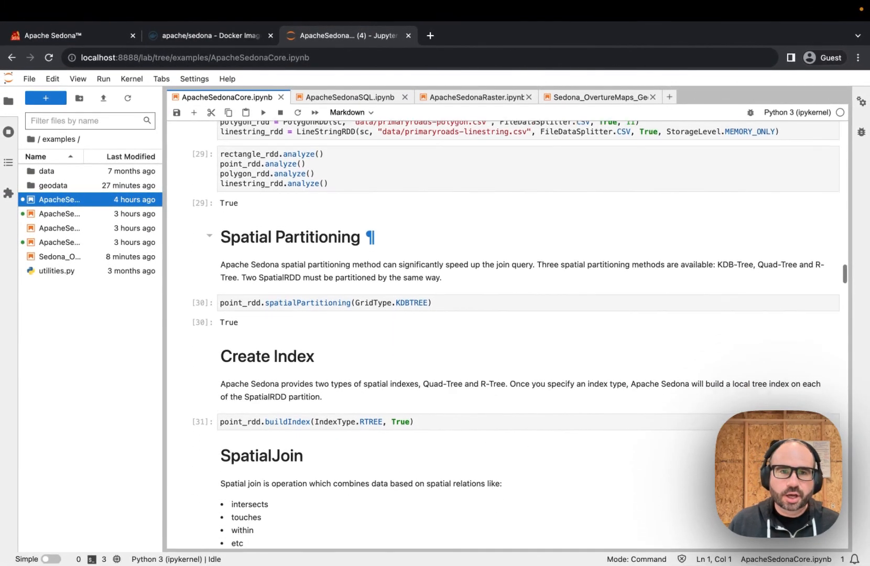
{"action": "scroll", "scroll_direction": "down", "scroll_amount": 3}
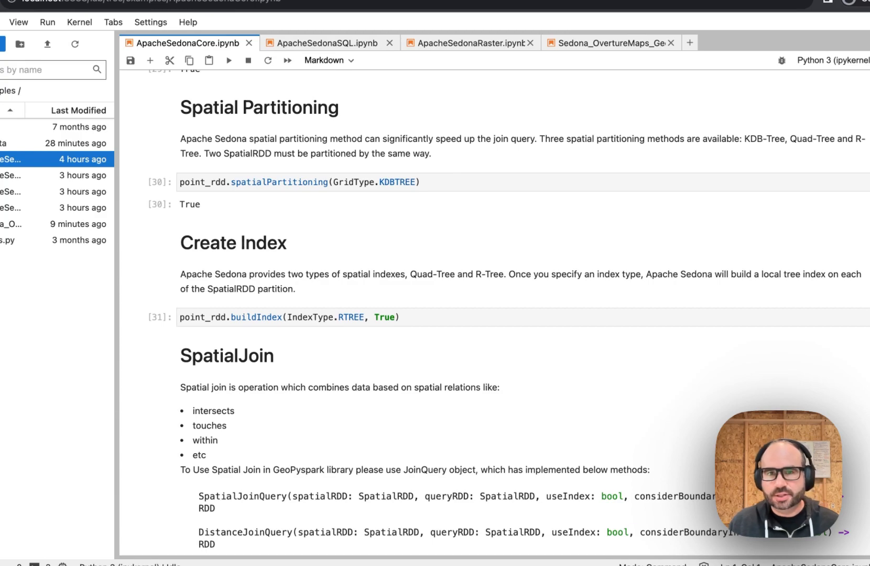
{"action": "mouse_move", "coordinate": [443, 386]}
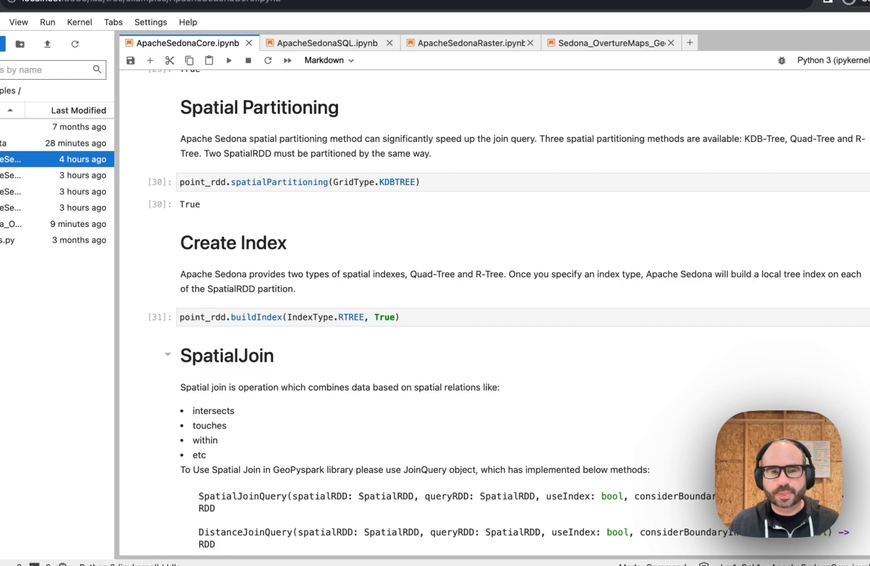
{"action": "scroll", "scroll_direction": "down", "scroll_amount": 3}
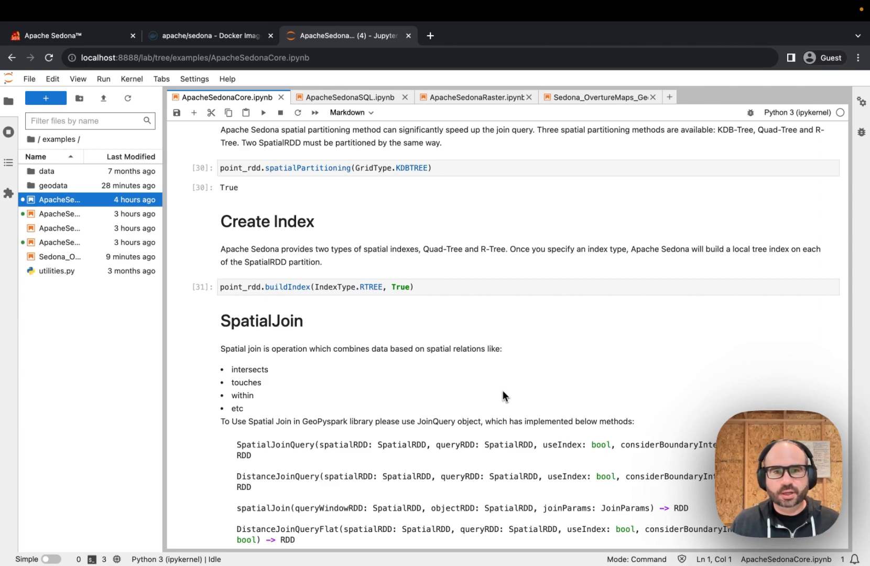
{"action": "mouse_move", "coordinate": [455, 275]}
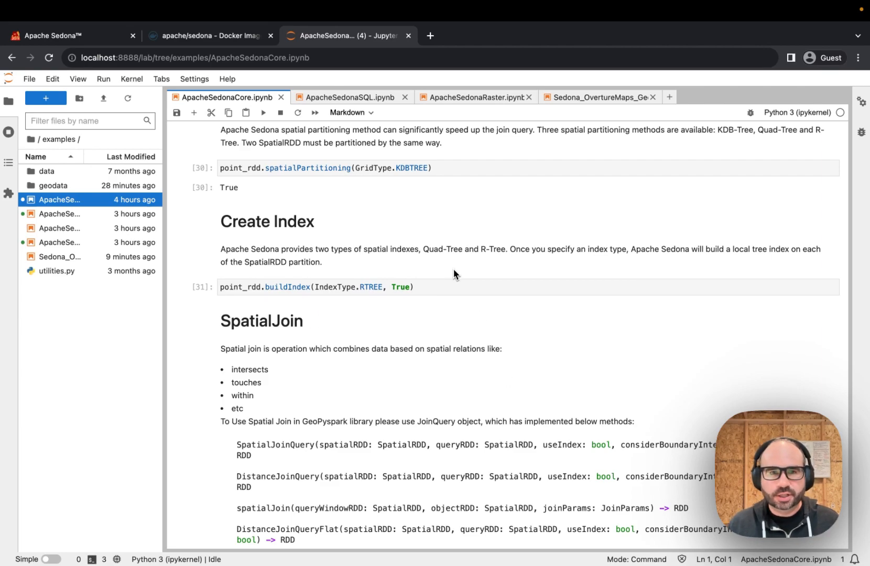
{"action": "scroll", "scroll_direction": "down", "scroll_amount": 3}
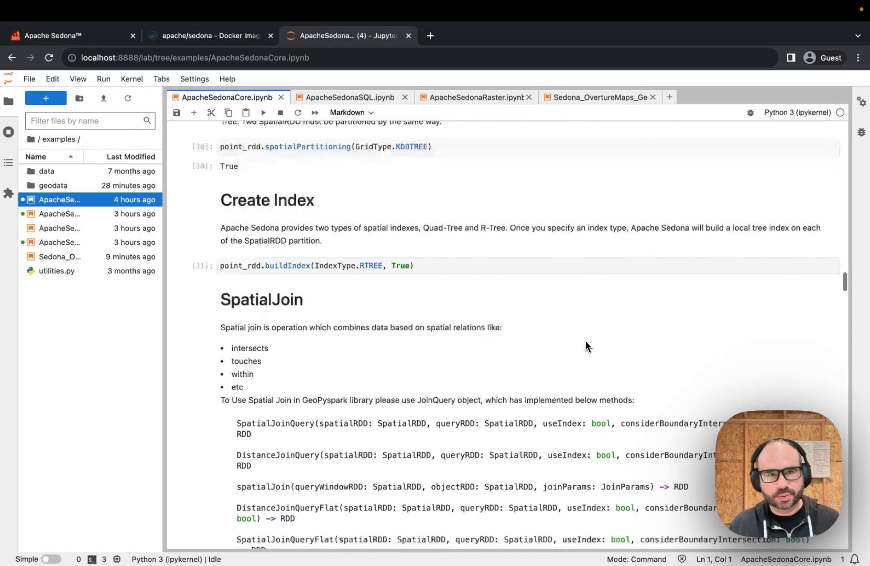
{"action": "scroll", "scroll_direction": "down", "scroll_amount": 3}
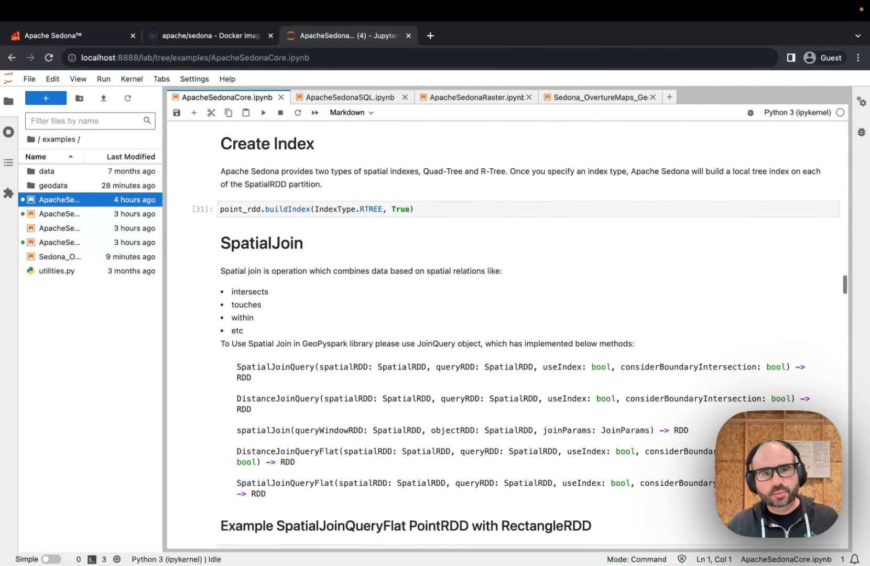
{"action": "scroll", "scroll_direction": "down", "scroll_amount": 3}
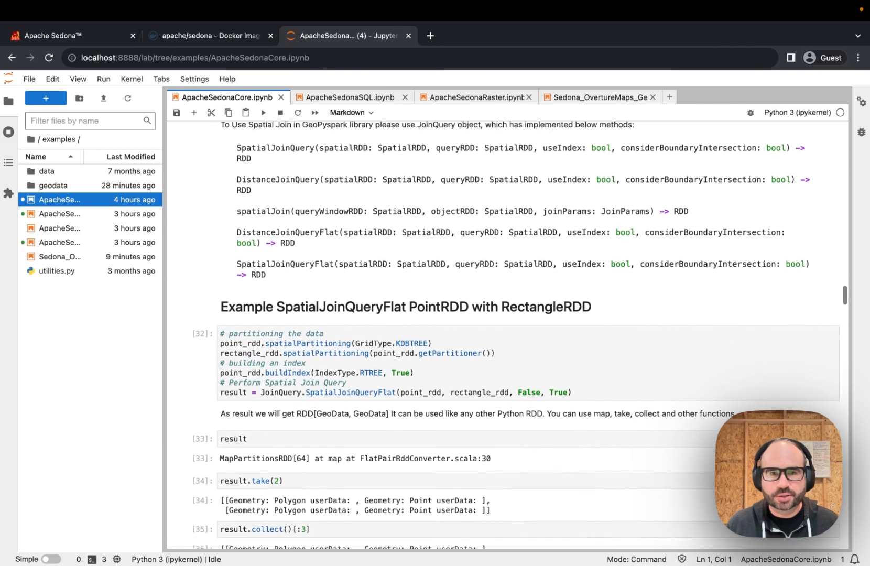
{"action": "scroll", "scroll_direction": "down", "scroll_amount": 3}
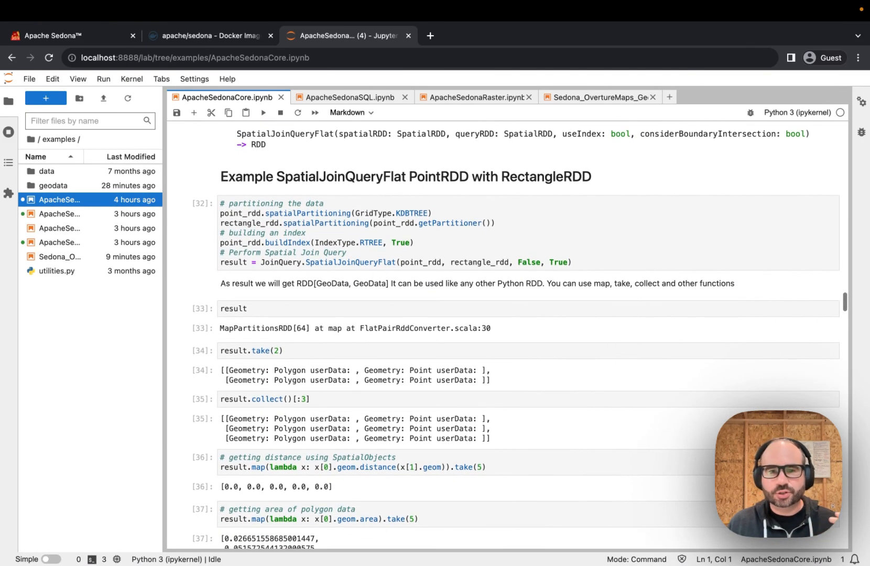
{"action": "scroll", "scroll_direction": "down", "scroll_amount": 3}
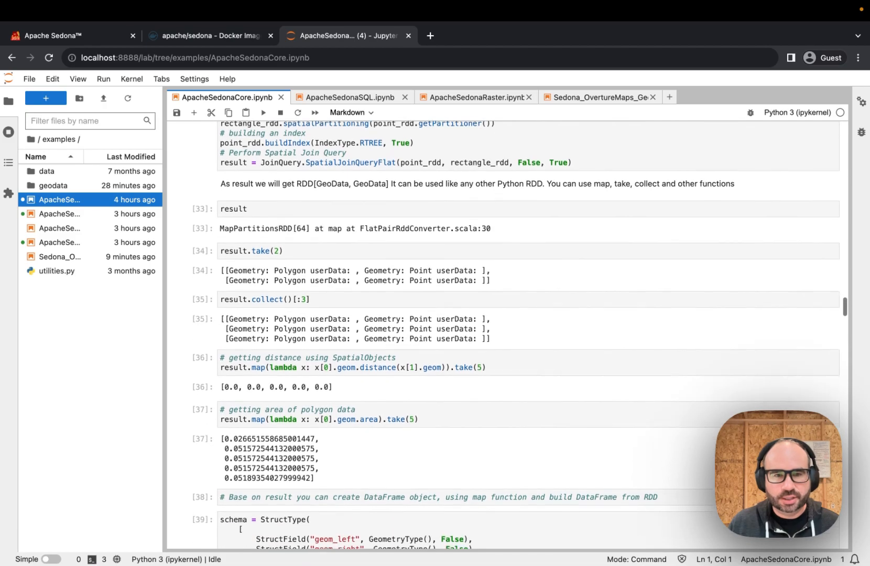
{"action": "scroll", "scroll_direction": "down", "scroll_amount": 3}
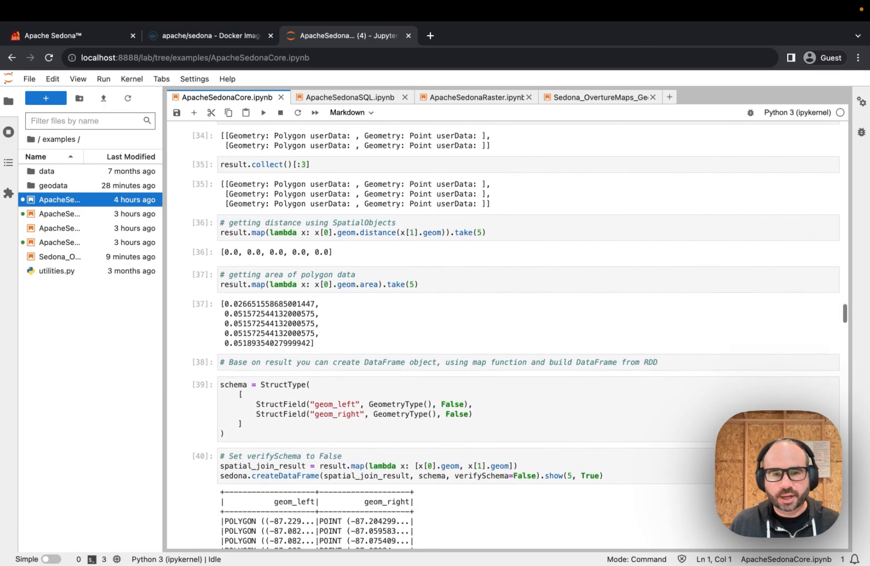
{"action": "scroll", "scroll_direction": "down", "scroll_amount": 3}
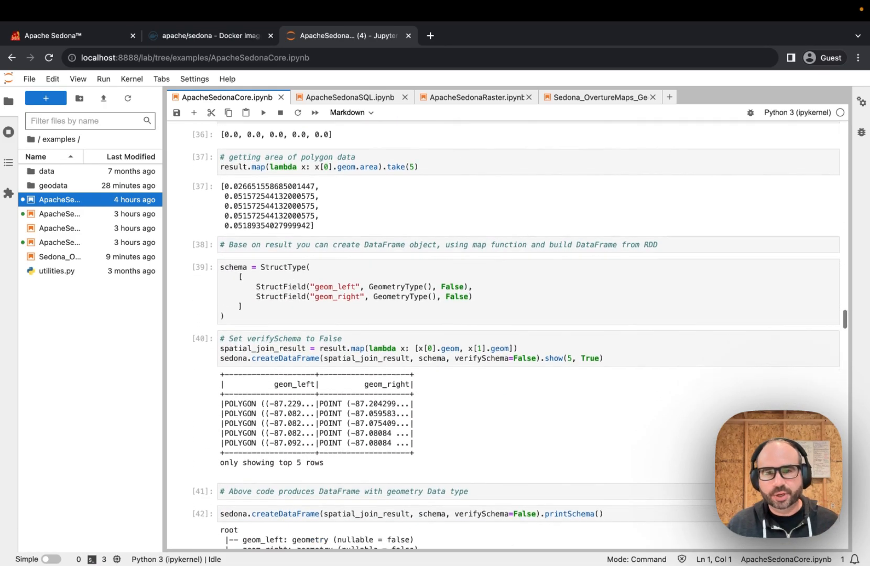
{"action": "scroll", "scroll_direction": "down", "scroll_amount": 3}
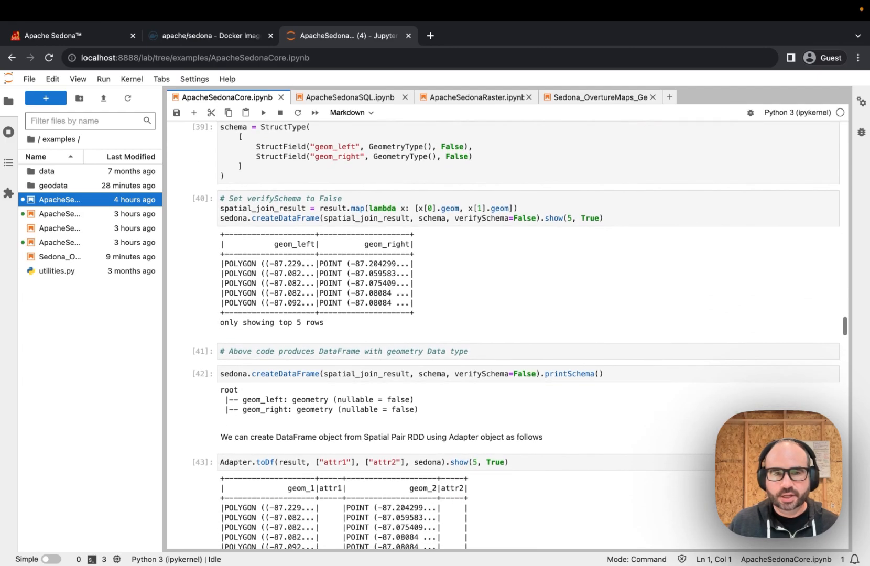
{"action": "scroll", "scroll_direction": "down", "scroll_amount": 3}
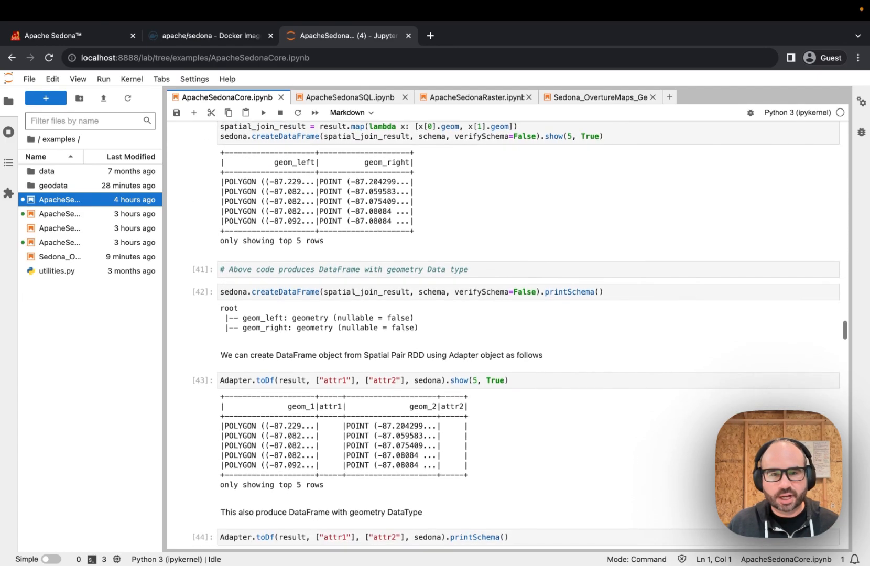
{"action": "scroll", "scroll_direction": "down", "scroll_amount": 3}
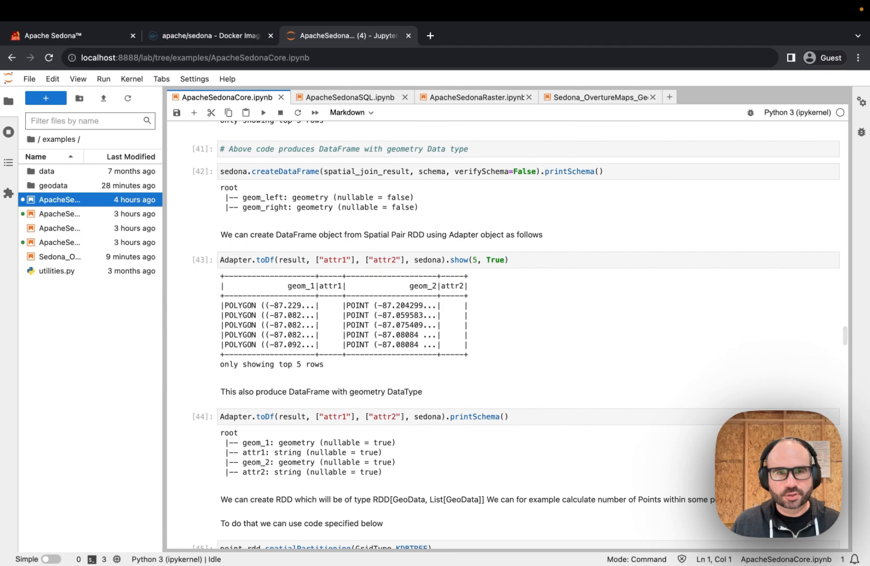
{"action": "scroll", "scroll_direction": "down", "scroll_amount": 3}
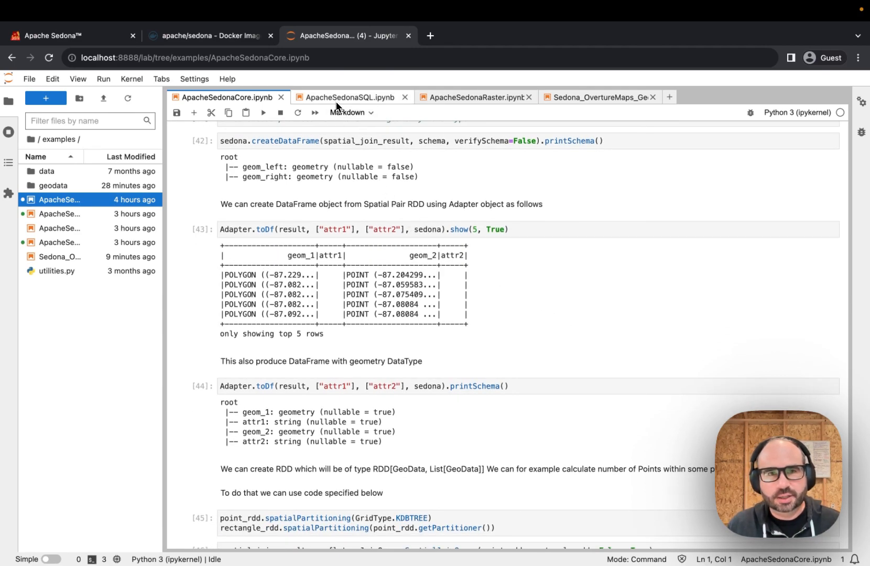
Switch to ApacheSedonaSQL.ipynb and read its ST_Point, ST_GeomFromText, WKB and GeoJSON examples
{"action": "left_click", "coordinate": [349, 97]}
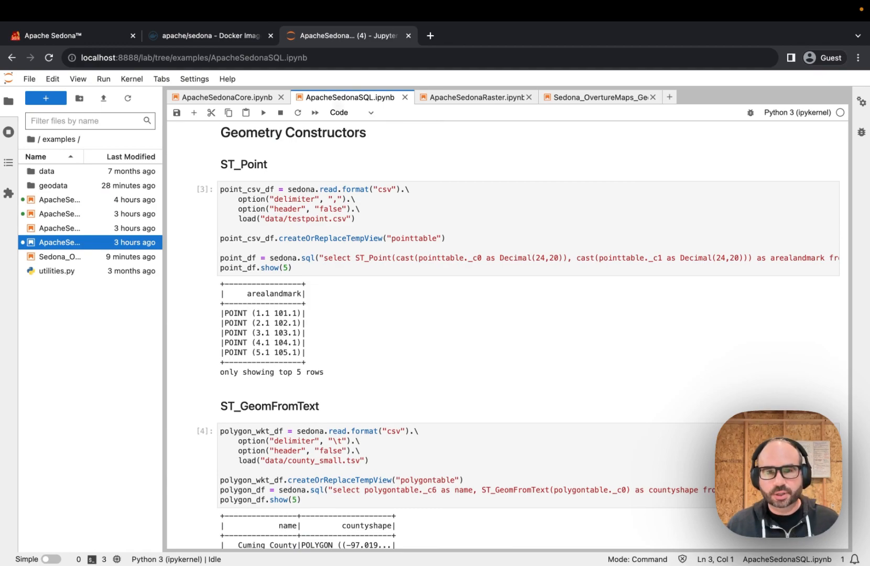
{"action": "mouse_move", "coordinate": [488, 214]}
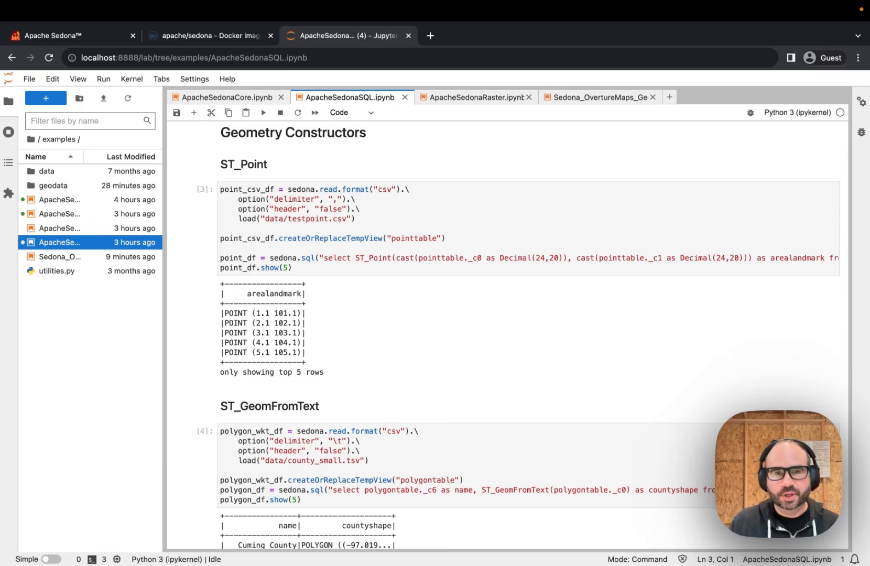
{"action": "mouse_move", "coordinate": [230, 168]}
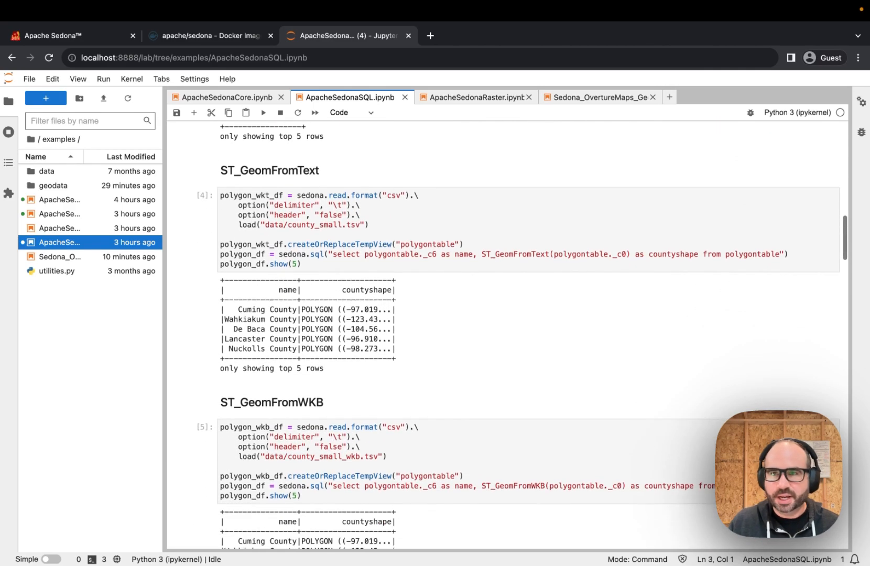
{"action": "scroll", "scroll_direction": "down", "scroll_amount": 3}
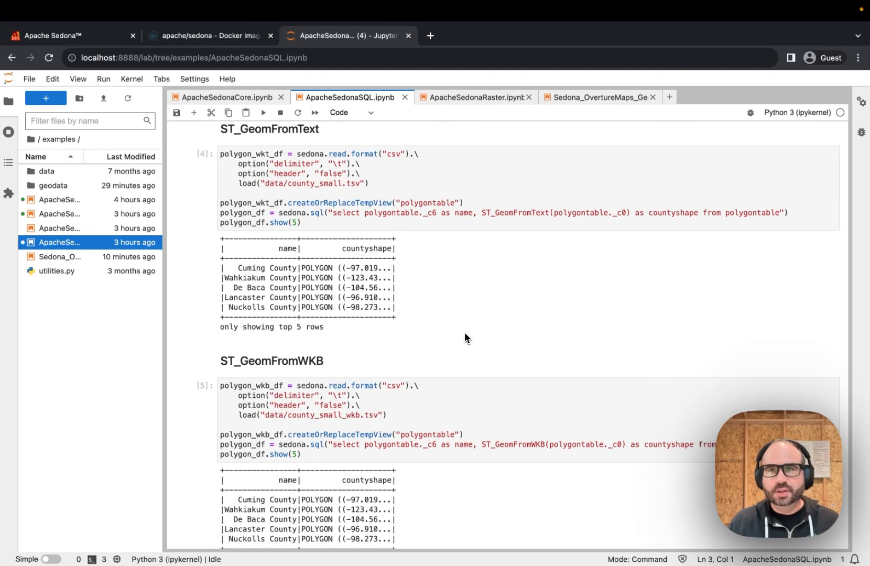
{"action": "scroll", "scroll_direction": "down", "scroll_amount": 3}
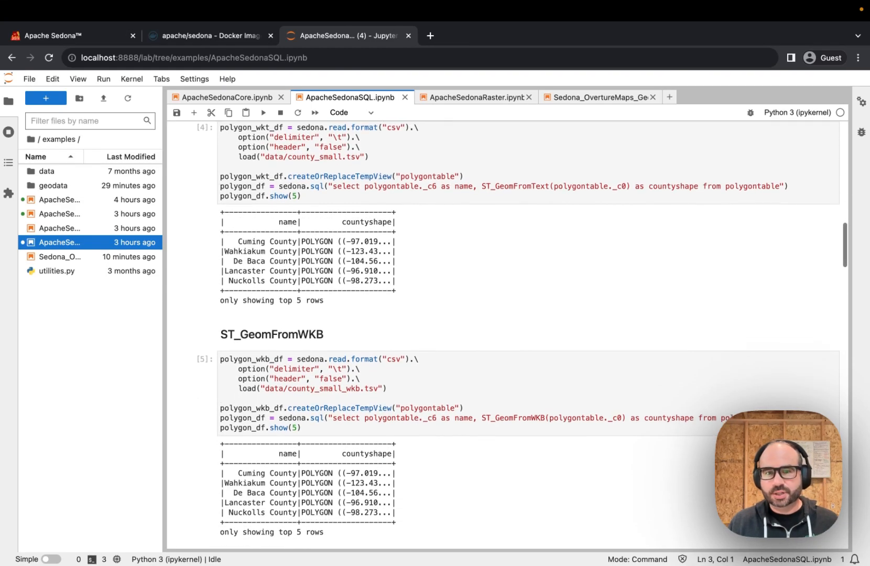
{"action": "scroll", "scroll_direction": "down", "scroll_amount": 3}
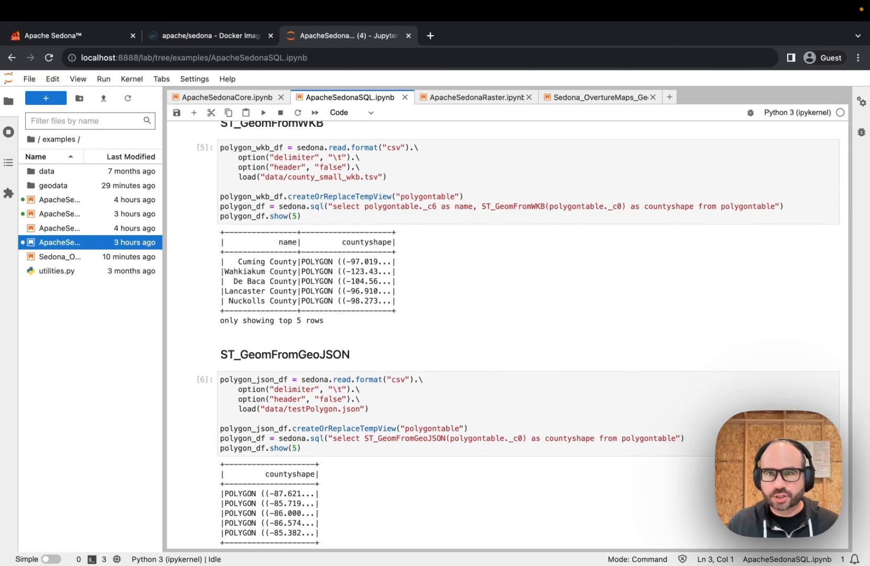
{"action": "scroll", "scroll_direction": "down", "scroll_amount": 3}
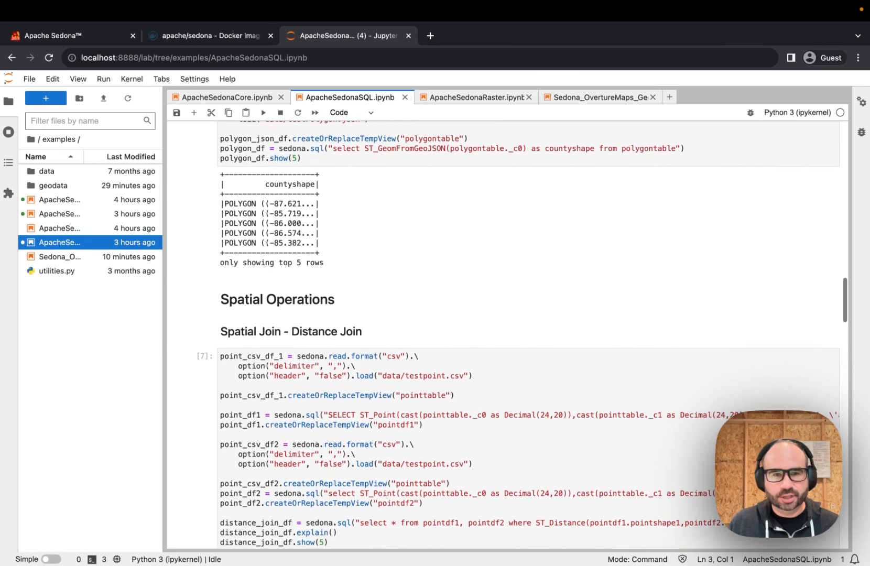
{"action": "left_click", "coordinate": [264, 112]}
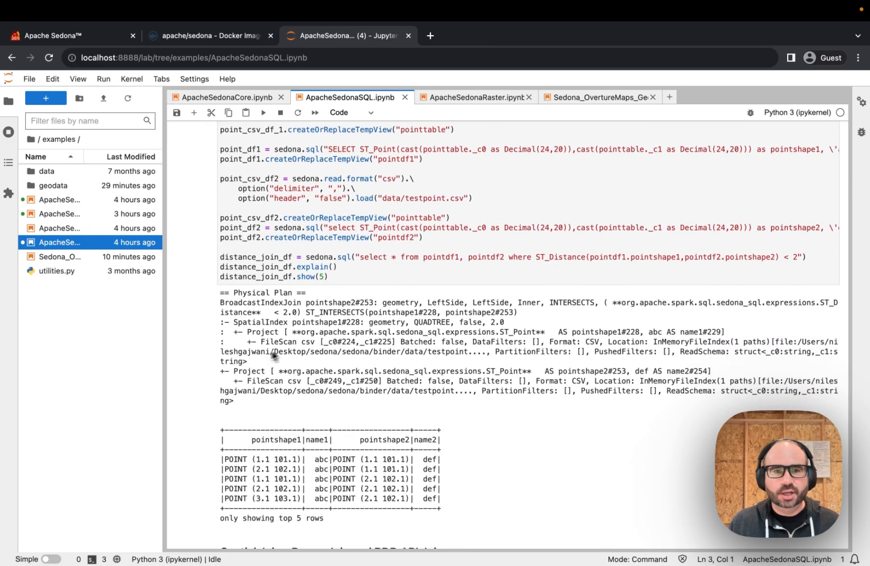
{"action": "scroll", "scroll_direction": "down", "scroll_amount": 3}
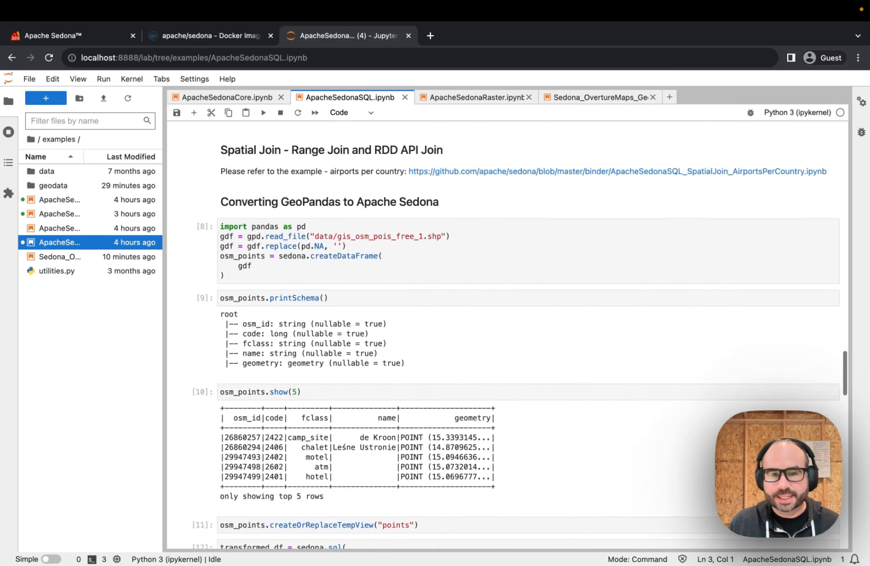
{"action": "scroll", "scroll_direction": "down", "scroll_amount": 3}
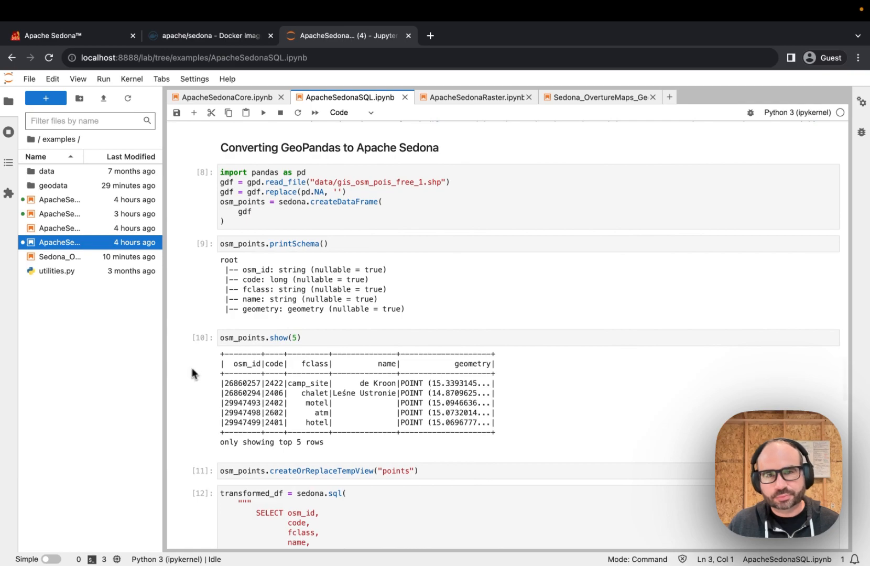
Switch to ApacheSedonaRaster.ipynb and read through map-algebra, GeoTiff visualisation and reload cells
{"action": "left_click", "coordinate": [475, 97]}
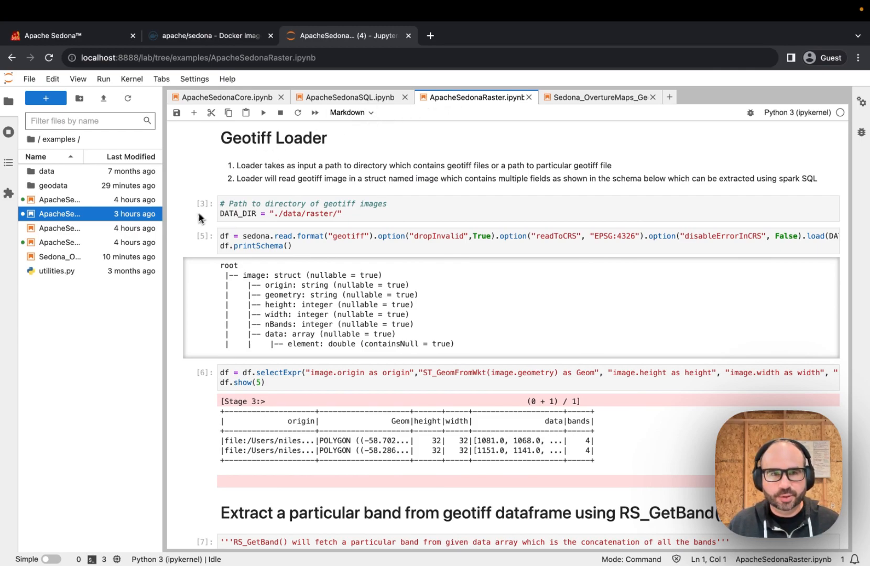
{"action": "scroll", "scroll_direction": "down", "scroll_amount": 3}
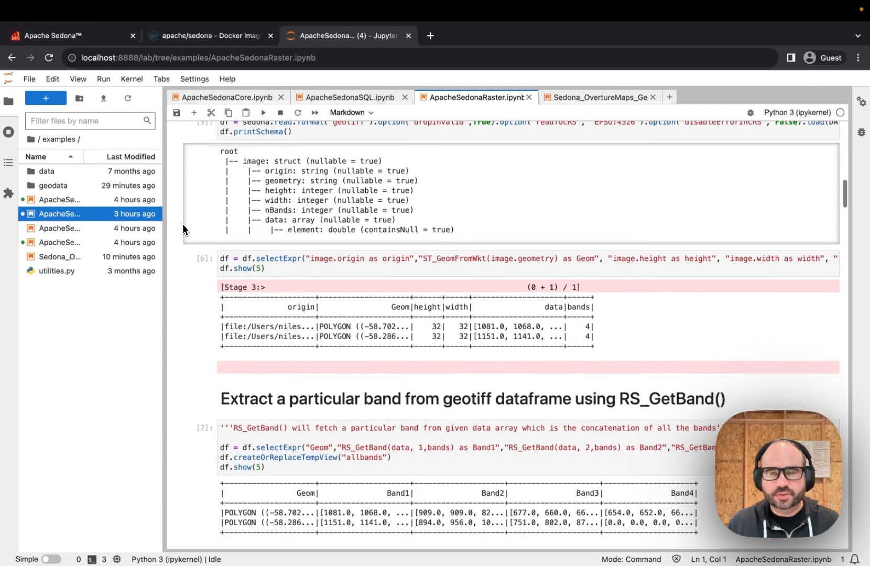
{"action": "scroll", "scroll_direction": "down", "scroll_amount": 3}
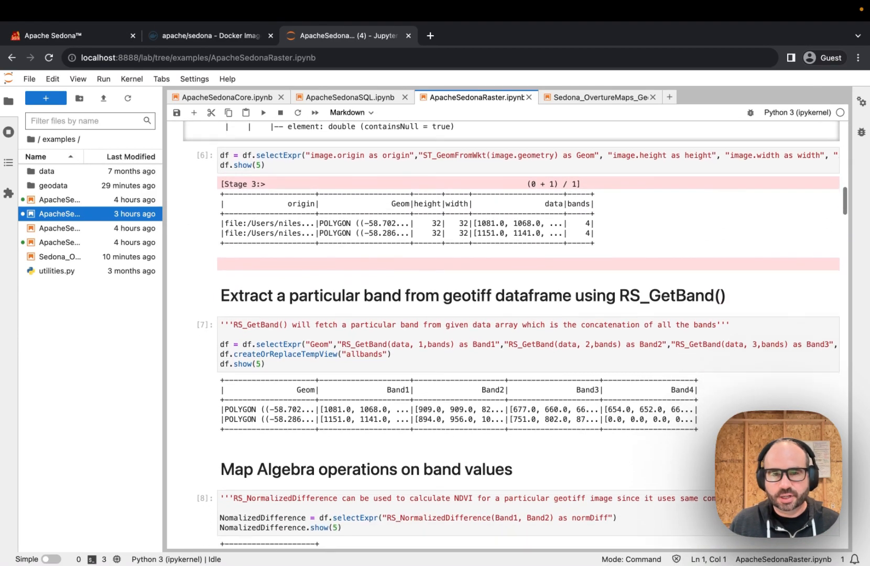
{"action": "scroll", "scroll_direction": "down", "scroll_amount": 3}
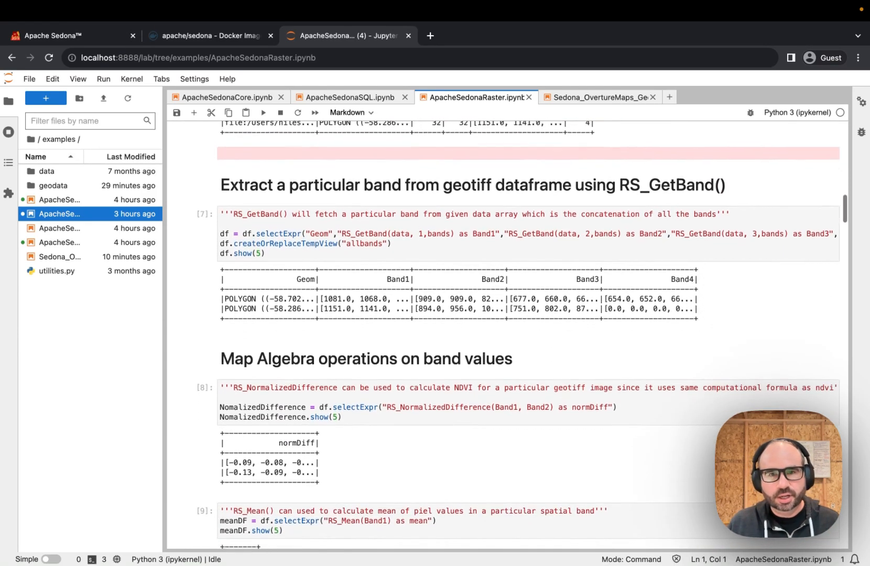
{"action": "scroll", "scroll_direction": "down", "scroll_amount": 3}
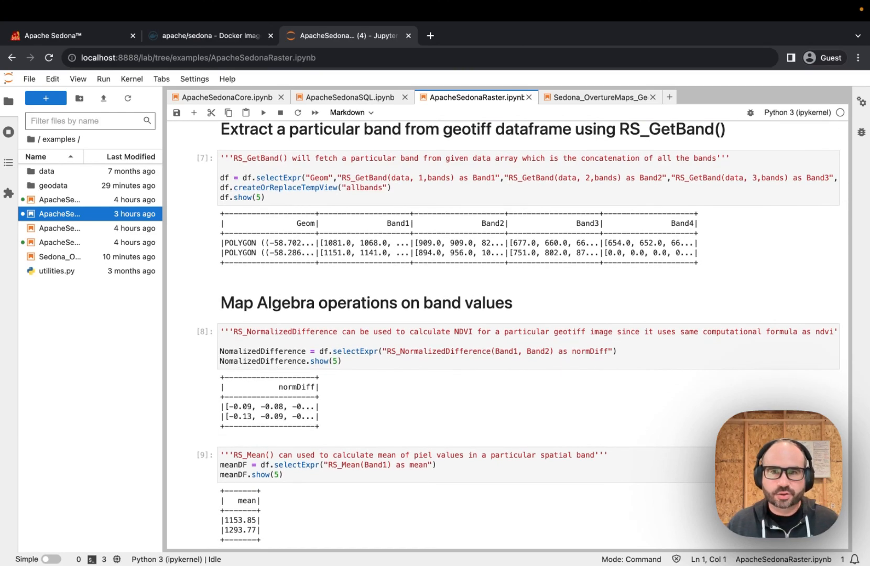
{"action": "scroll", "scroll_direction": "down", "scroll_amount": 3}
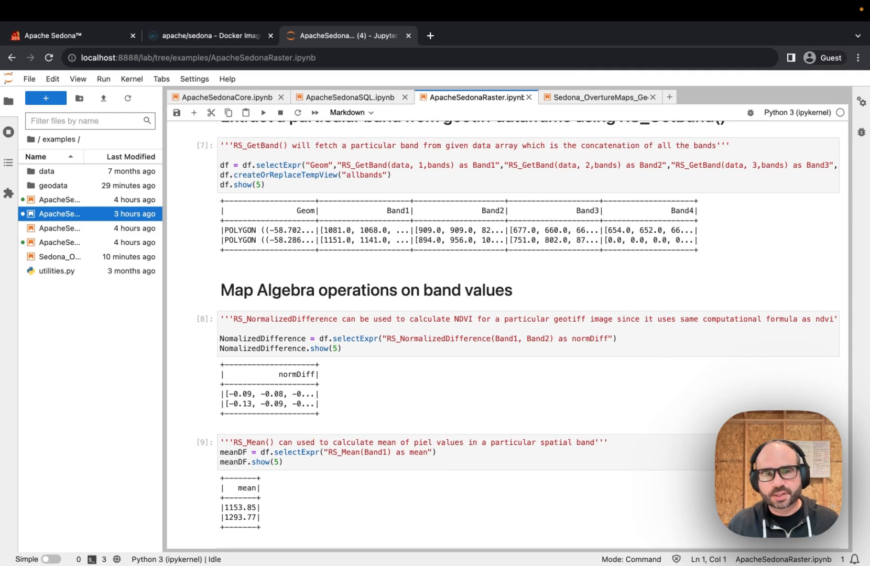
{"action": "scroll", "scroll_direction": "down", "scroll_amount": 3}
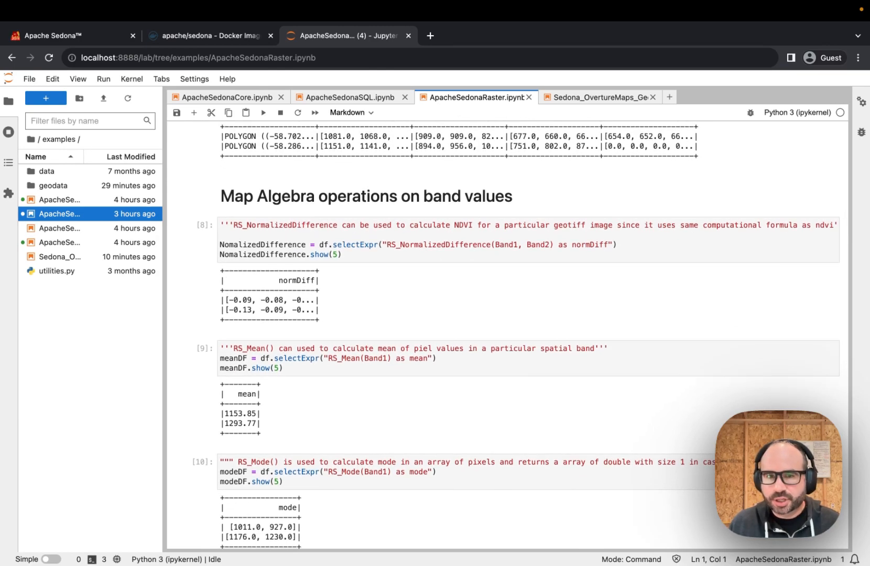
{"action": "scroll", "scroll_direction": "down", "scroll_amount": 3}
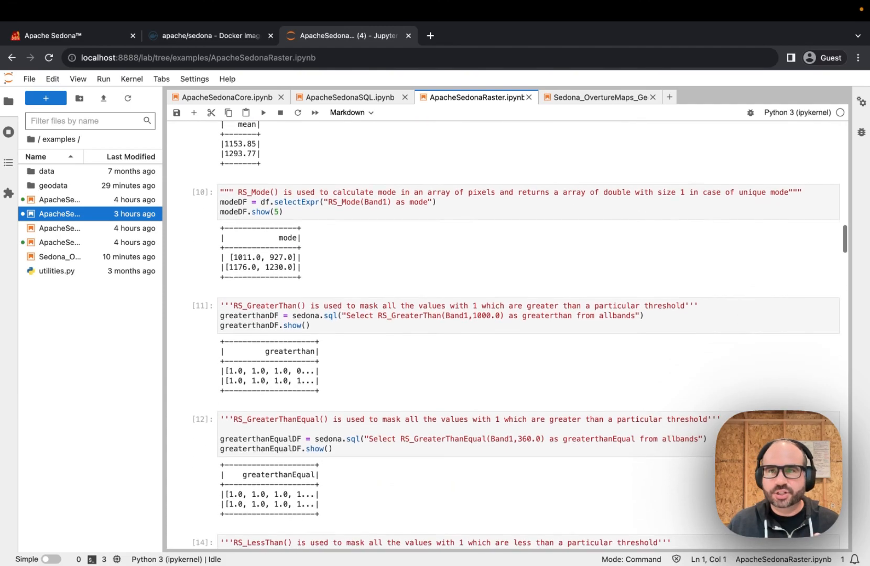
{"action": "scroll", "scroll_direction": "down", "scroll_amount": 3}
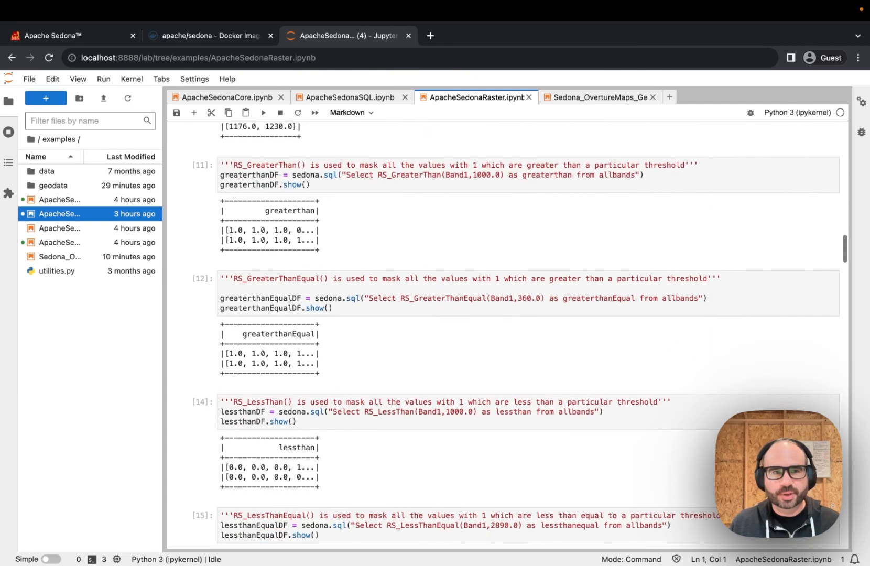
{"action": "scroll", "scroll_direction": "down", "scroll_amount": 3}
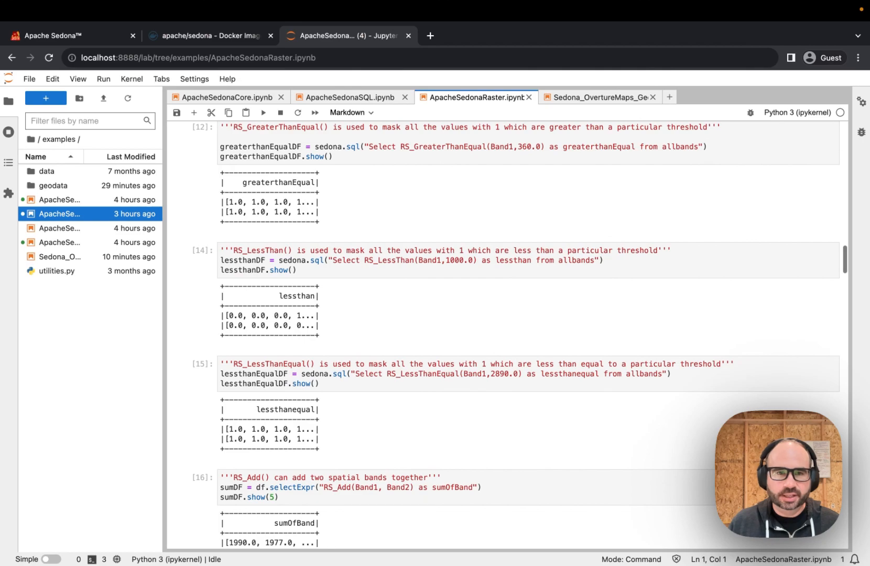
{"action": "scroll", "scroll_direction": "down", "scroll_amount": 3}
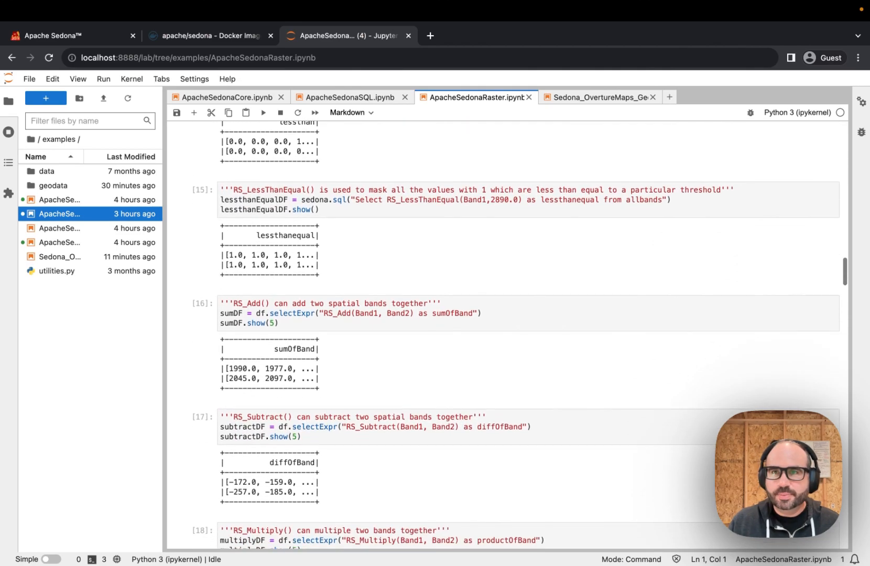
{"action": "scroll", "scroll_direction": "down", "scroll_amount": 3}
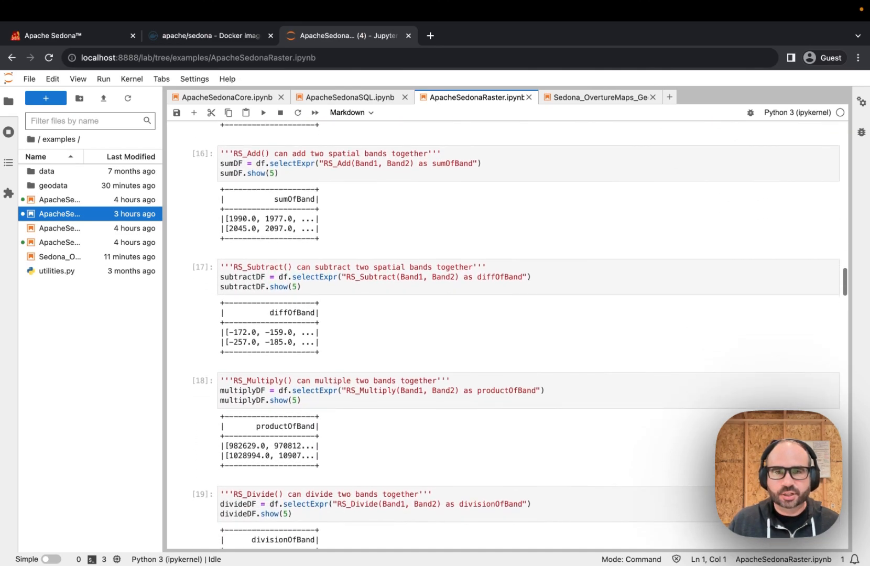
{"action": "scroll", "scroll_direction": "down", "scroll_amount": 3}
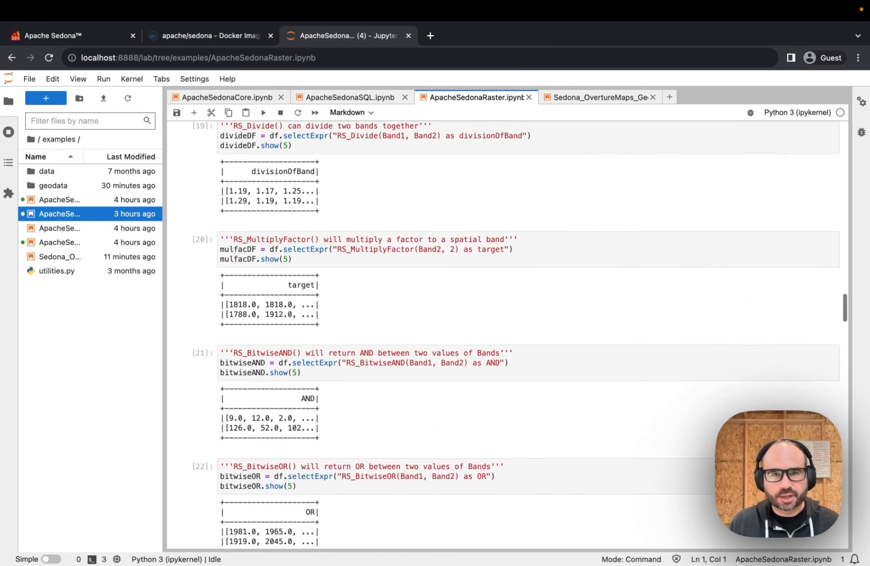
{"action": "scroll", "scroll_direction": "down", "scroll_amount": 3}
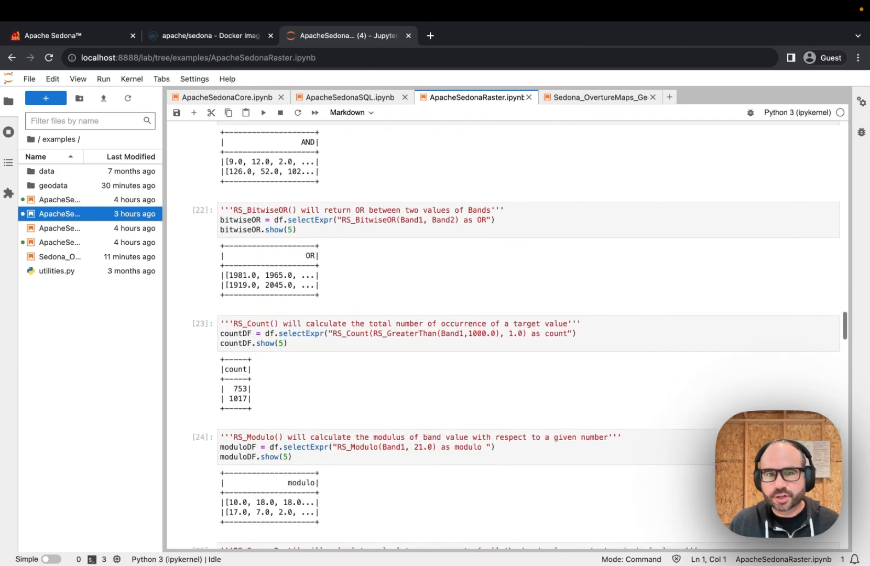
{"action": "scroll", "scroll_direction": "down", "scroll_amount": 3}
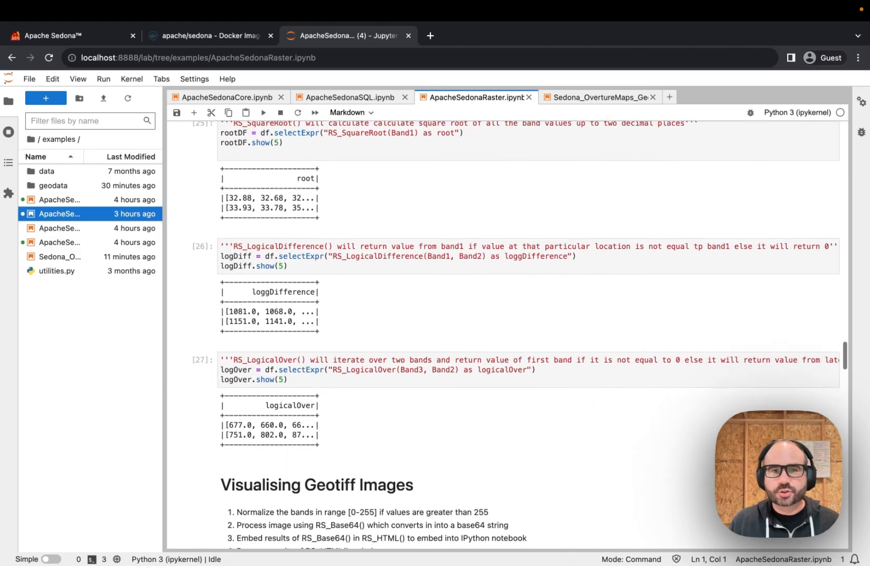
{"action": "scroll", "scroll_direction": "down", "scroll_amount": 3}
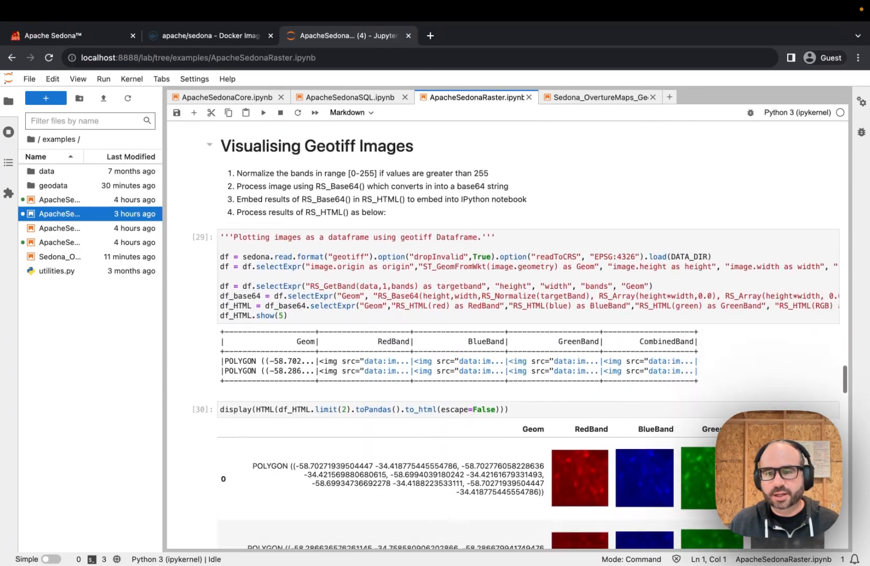
{"action": "scroll", "scroll_direction": "down", "scroll_amount": 3}
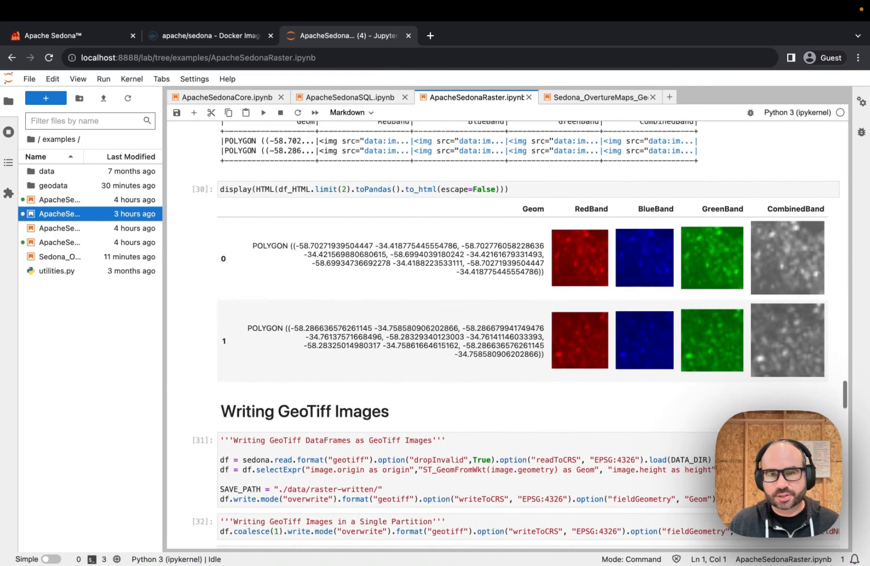
{"action": "scroll", "scroll_direction": "down", "scroll_amount": 3}
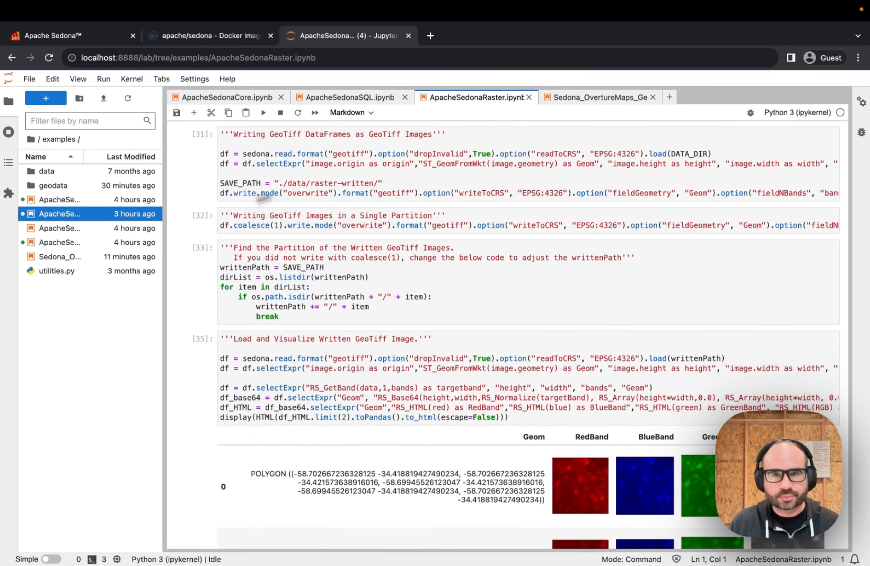
Switch to Sedona_OvertureMaps_GeoParquet and zoom the Building Dataset map to footprints around Bellevue
{"action": "left_click", "coordinate": [599, 97]}
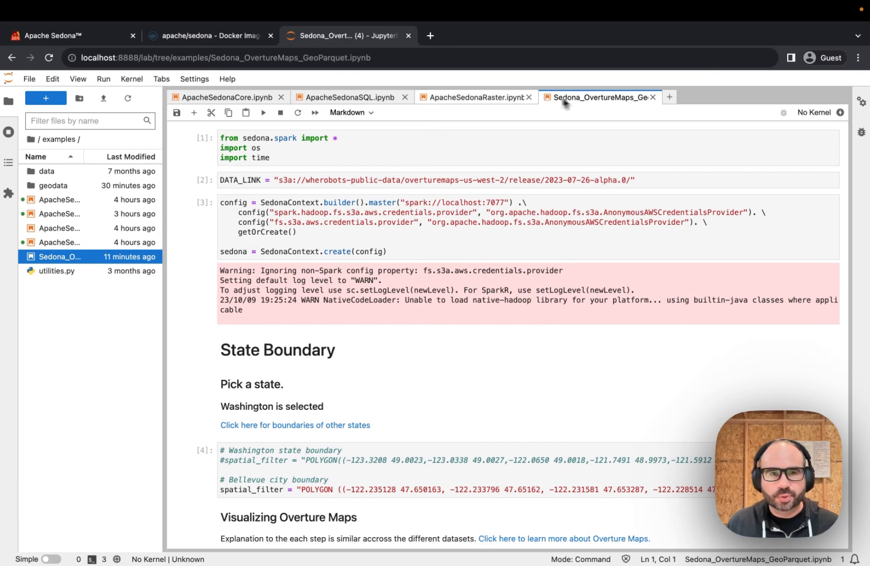
{"action": "mouse_move", "coordinate": [186, 209]}
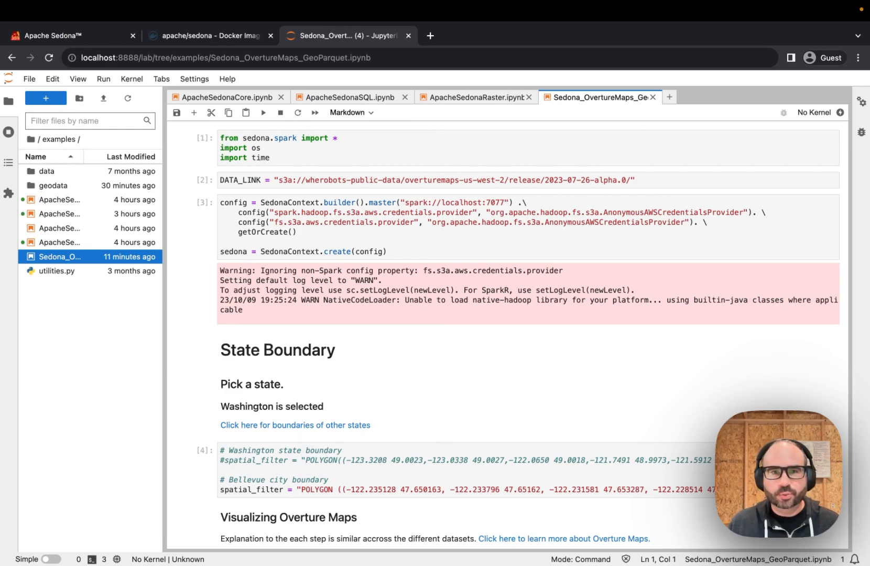
{"action": "mouse_move", "coordinate": [281, 188]}
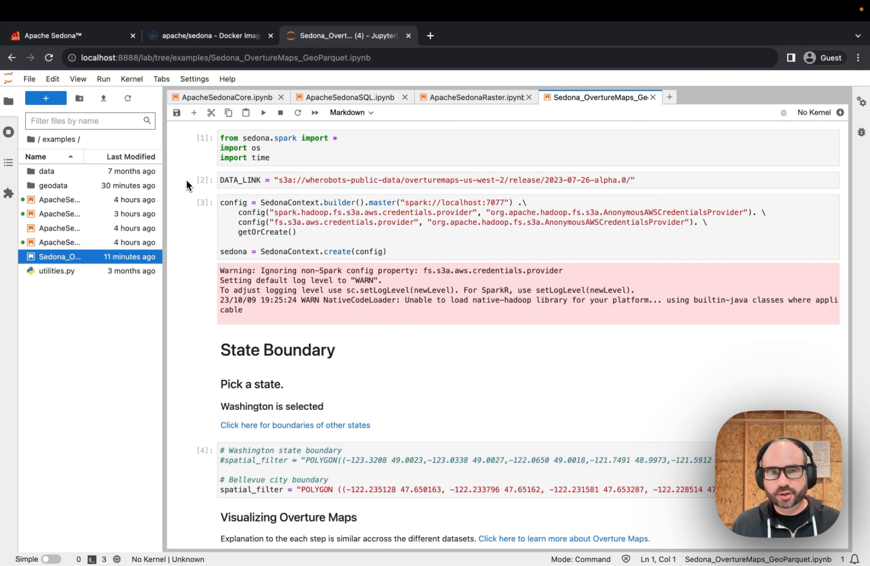
{"action": "mouse_move", "coordinate": [192, 200]}
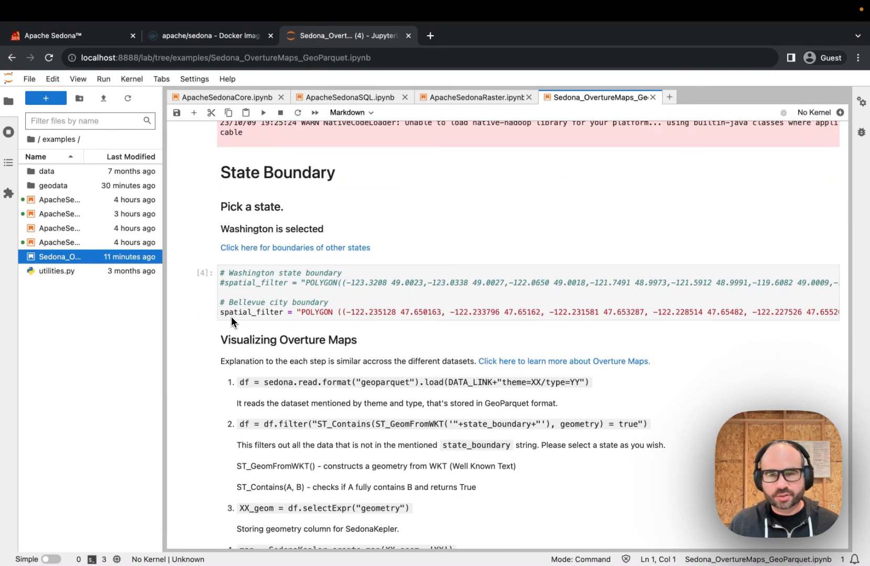
{"action": "mouse_move", "coordinate": [221, 322]}
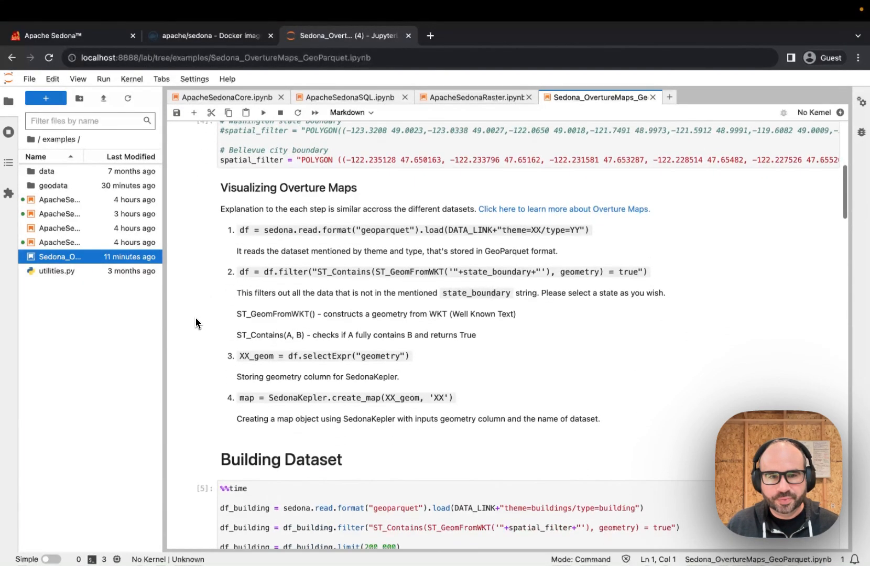
{"action": "scroll", "scroll_direction": "down", "scroll_amount": 3}
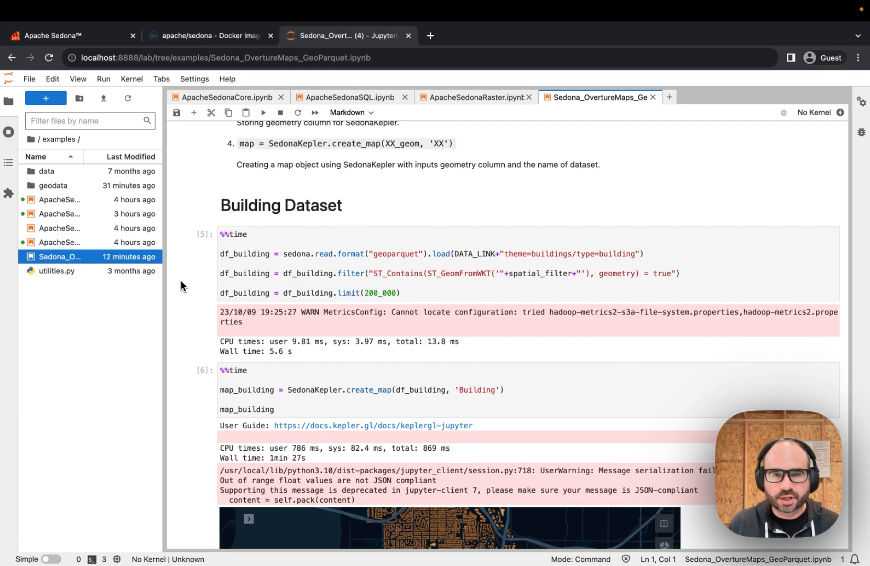
{"action": "scroll", "scroll_direction": "down", "scroll_amount": 3}
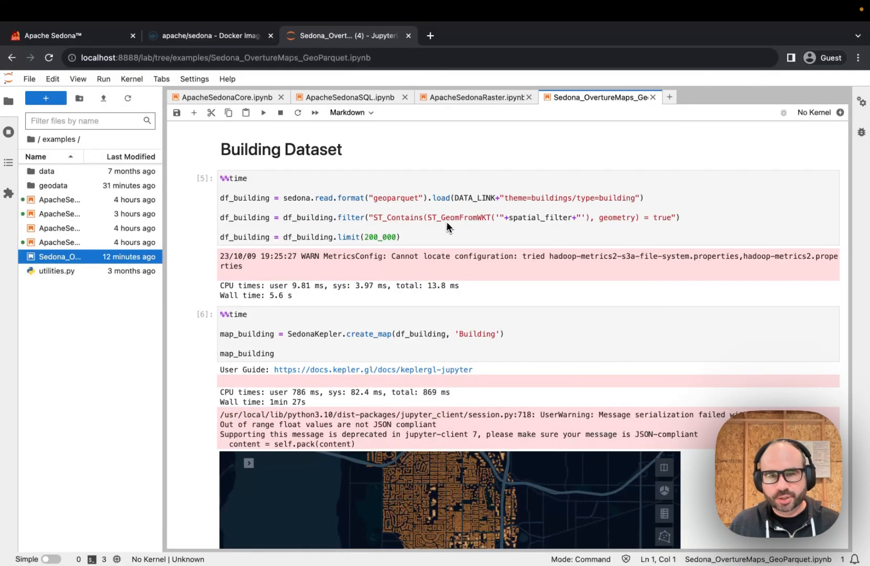
{"action": "mouse_move", "coordinate": [185, 253]}
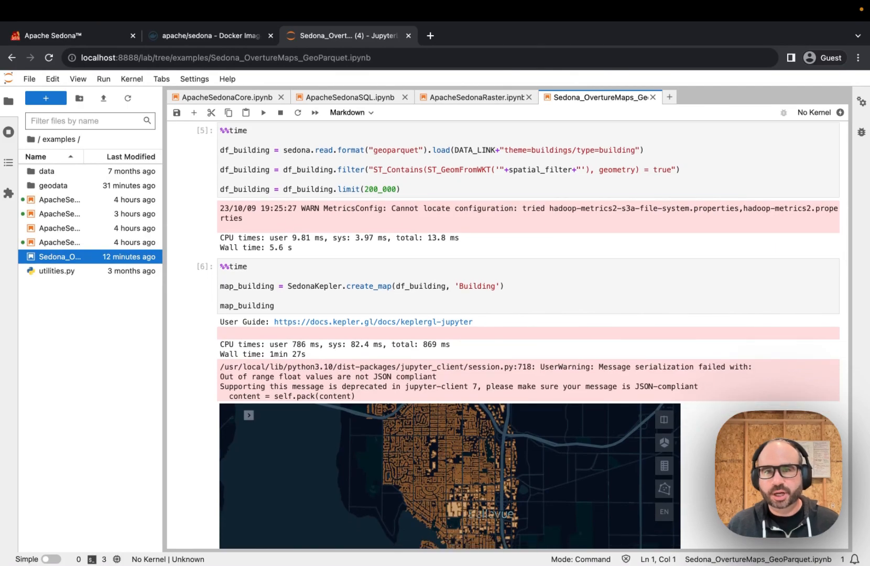
{"action": "scroll", "scroll_direction": "down", "scroll_amount": 3}
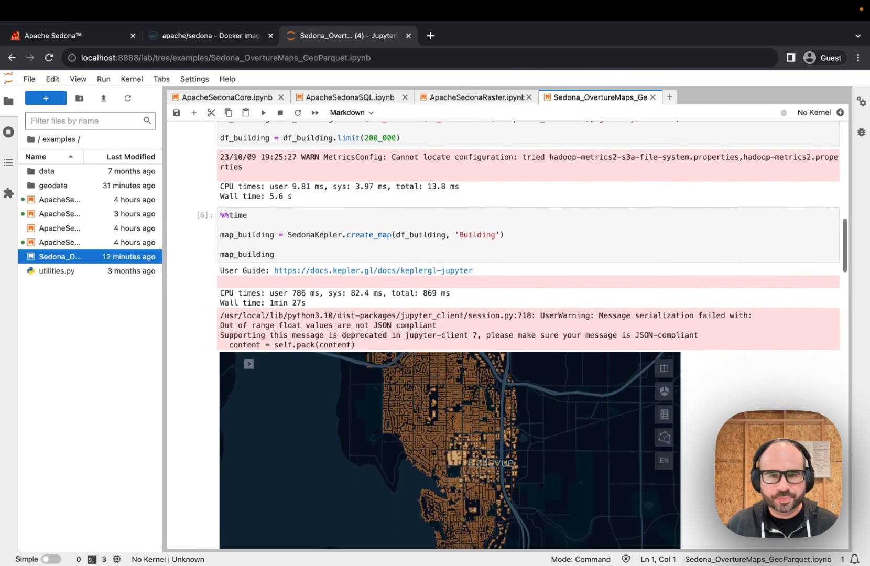
{"action": "scroll", "scroll_direction": "down", "scroll_amount": 3}
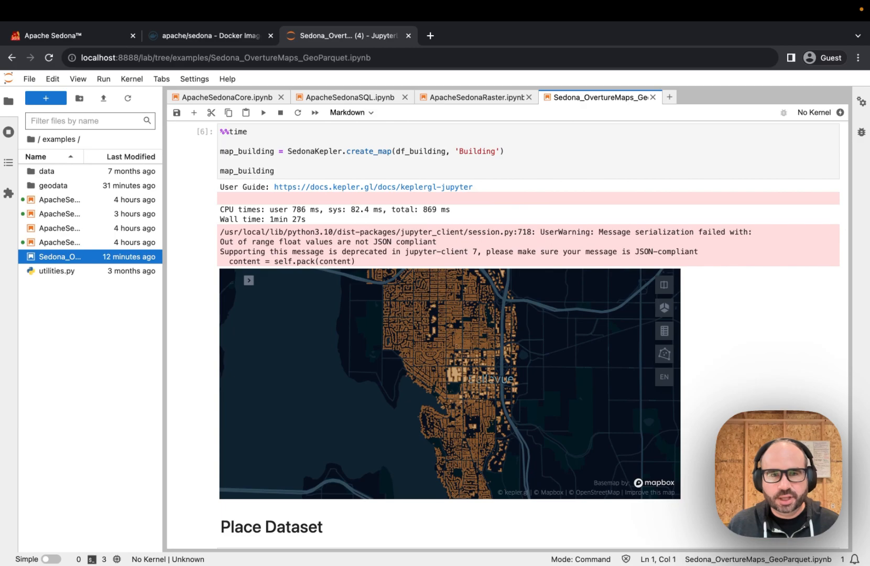
{"action": "mouse_move", "coordinate": [366, 333]}
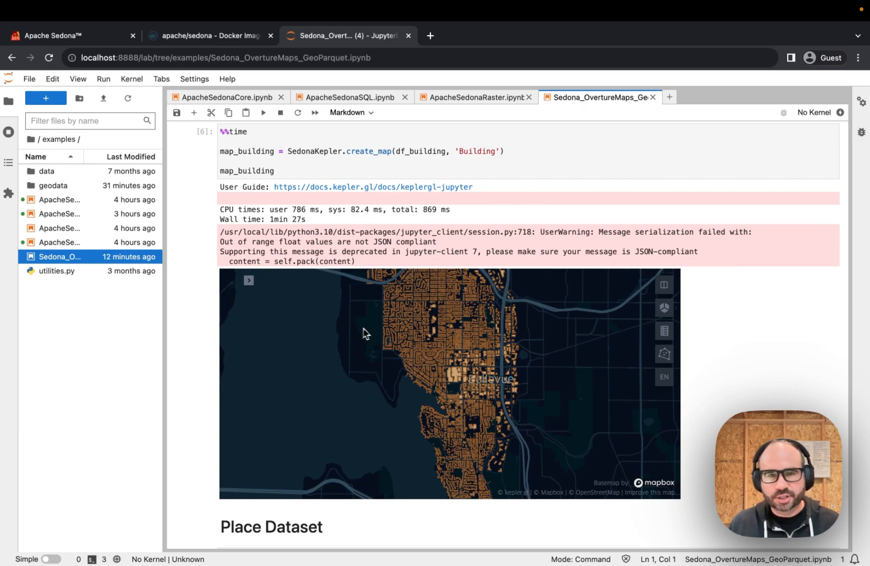
{"action": "left_click", "coordinate": [444, 327]}
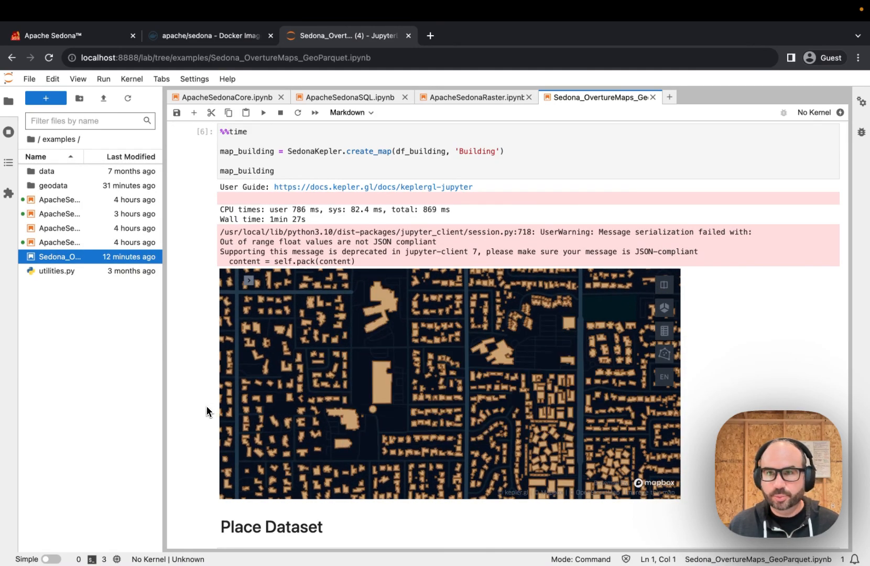
Scroll past the Place and Connector maps to the Segment road-network Kepler map
{"action": "scroll", "scroll_direction": "down", "scroll_amount": 3}
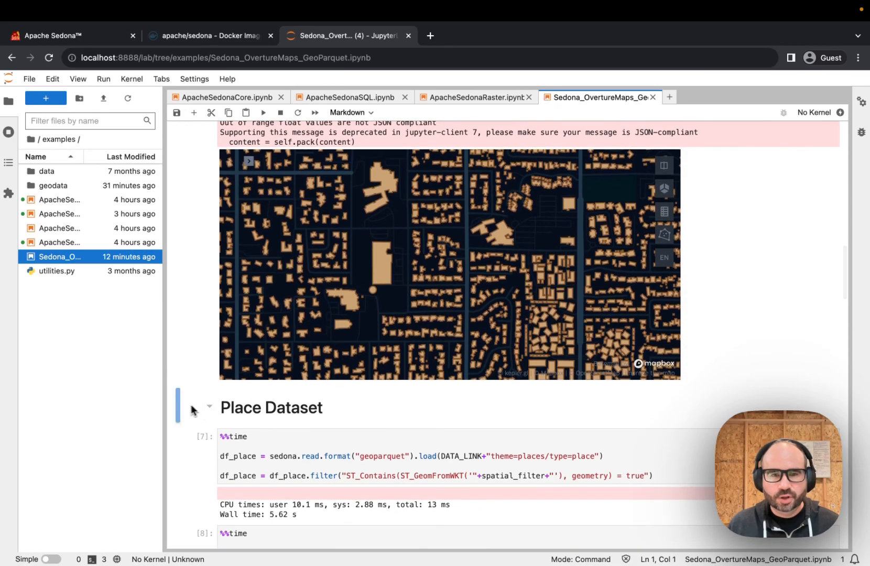
{"action": "scroll", "scroll_direction": "down", "scroll_amount": 3}
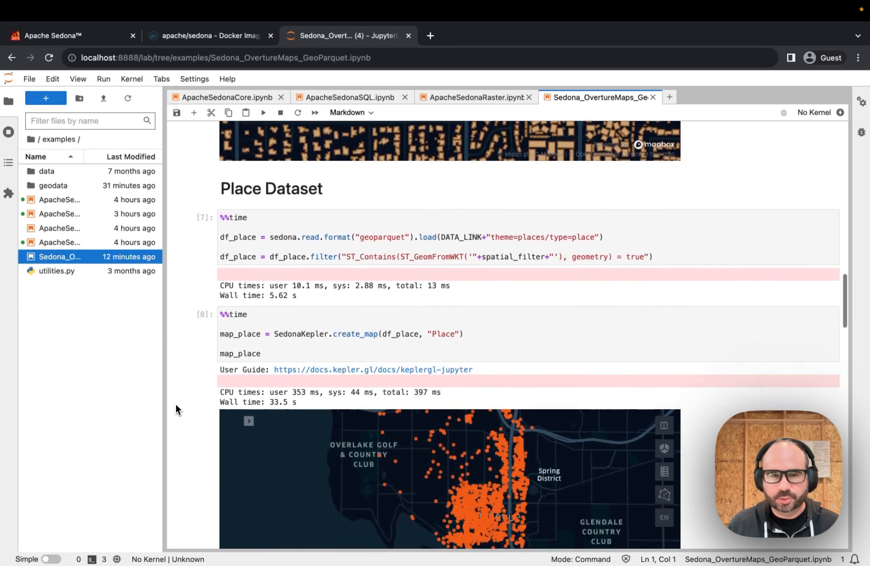
{"action": "scroll", "scroll_direction": "down", "scroll_amount": 3}
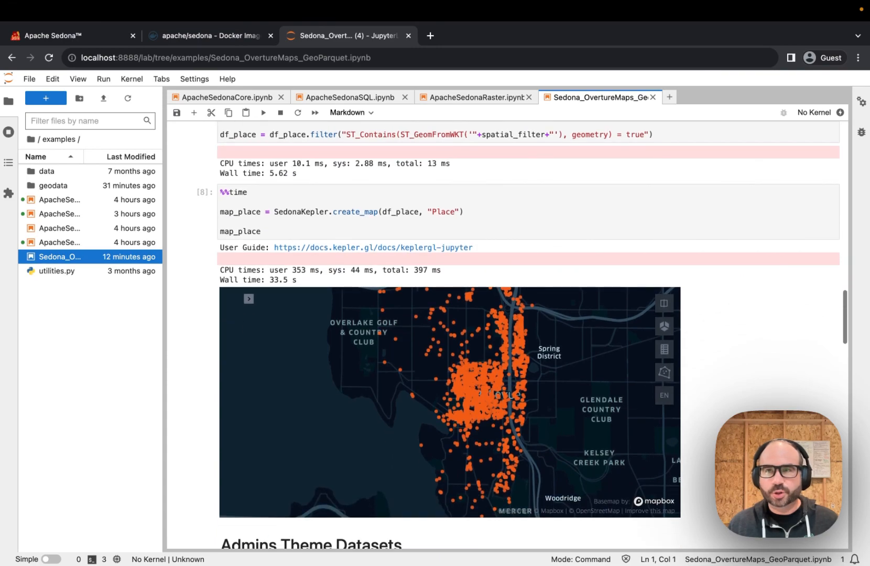
{"action": "scroll", "scroll_direction": "down", "scroll_amount": 3}
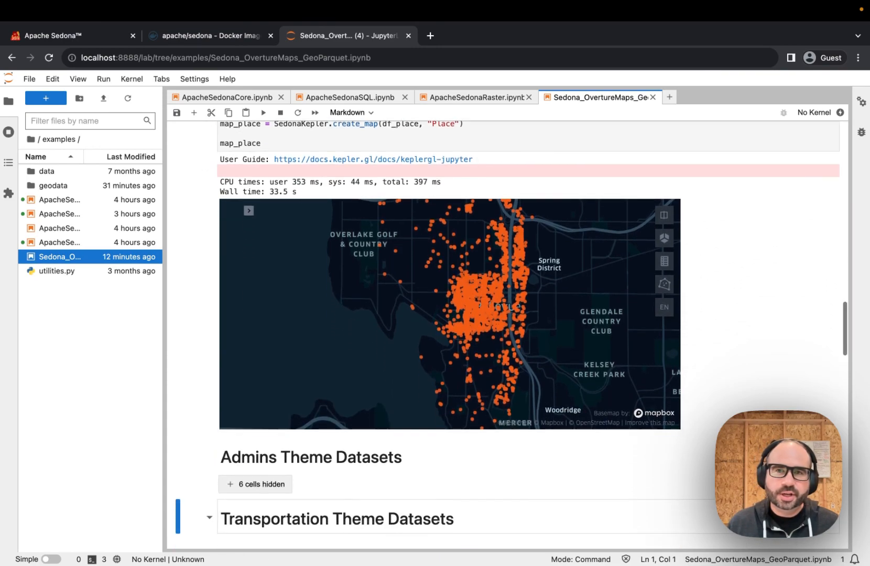
{"action": "scroll", "scroll_direction": "down", "scroll_amount": 3}
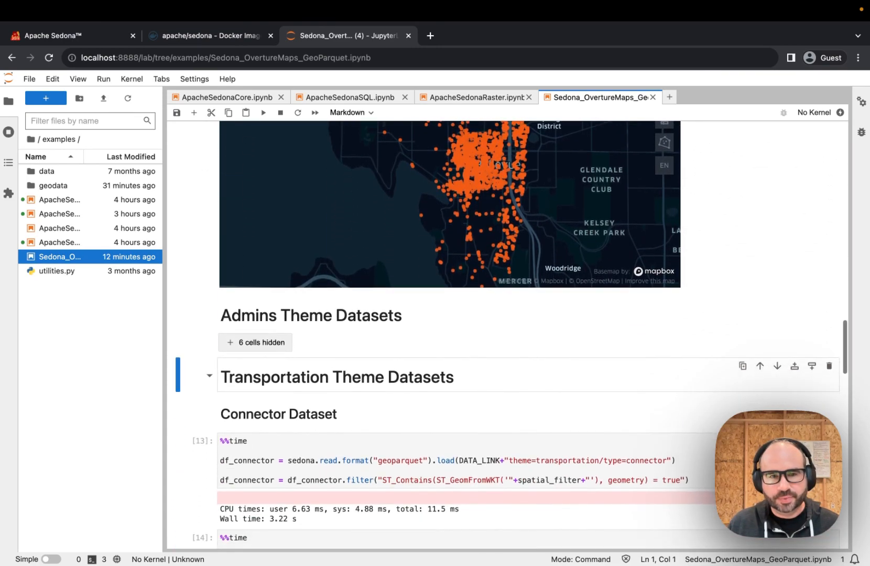
{"action": "scroll", "scroll_direction": "down", "scroll_amount": 3}
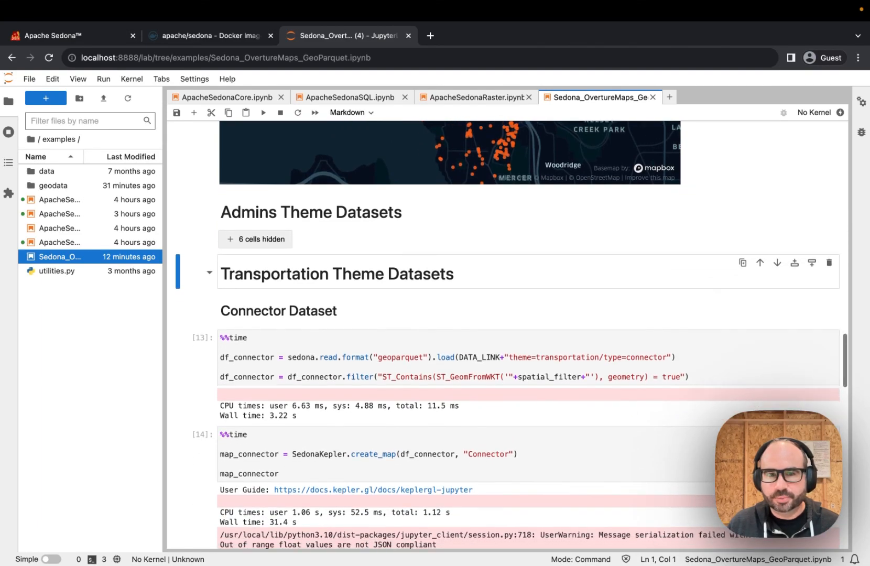
{"action": "scroll", "scroll_direction": "down", "scroll_amount": 3}
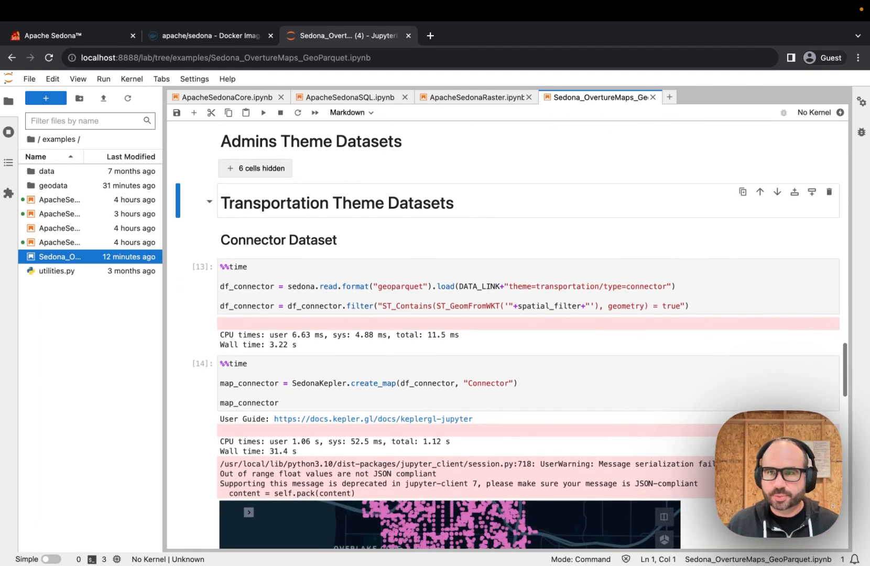
{"action": "scroll", "scroll_direction": "down", "scroll_amount": 3}
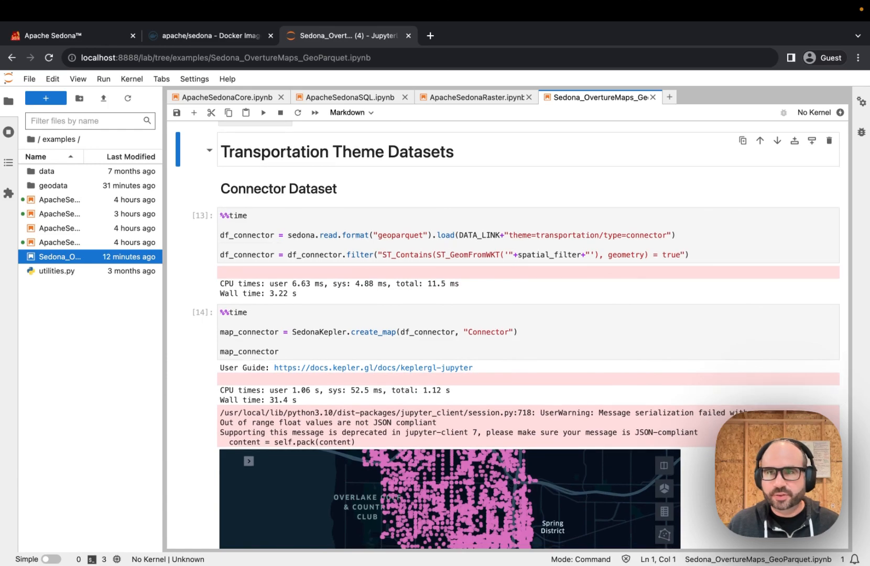
{"action": "scroll", "scroll_direction": "down", "scroll_amount": 3}
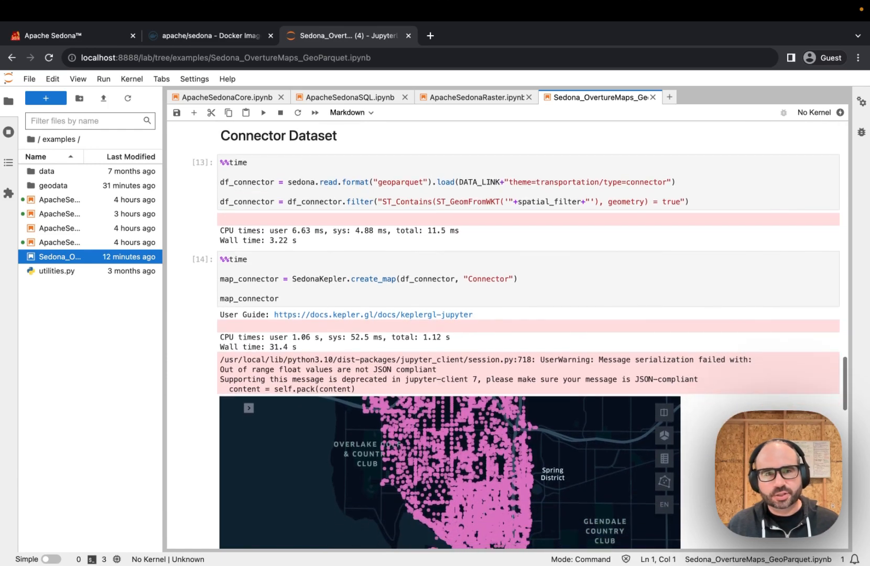
{"action": "scroll", "scroll_direction": "down", "scroll_amount": 3}
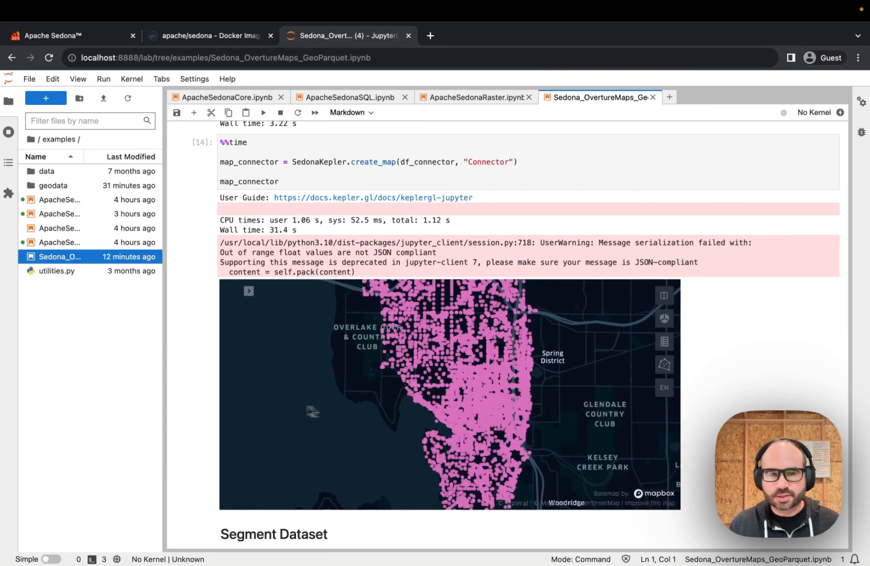
{"action": "scroll", "scroll_direction": "down", "scroll_amount": 3}
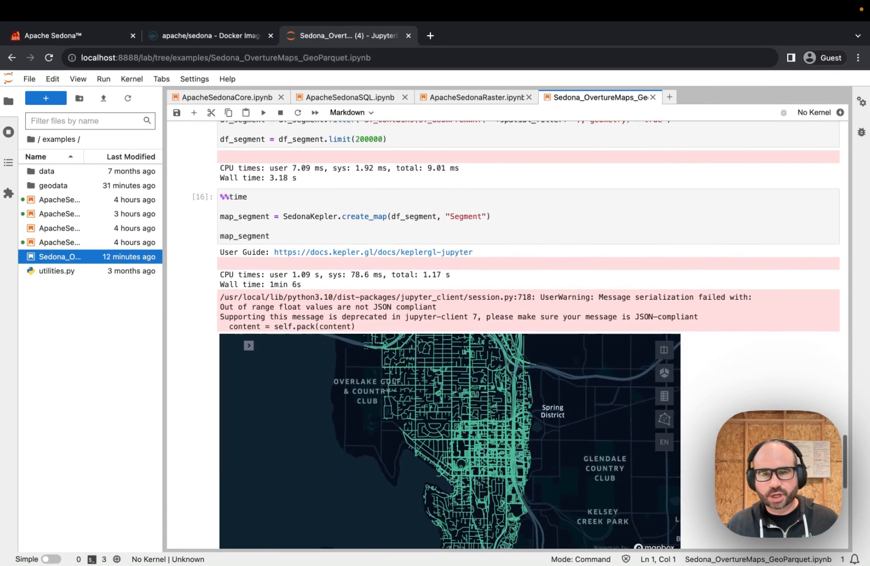
{"action": "scroll", "scroll_direction": "down", "scroll_amount": 3}
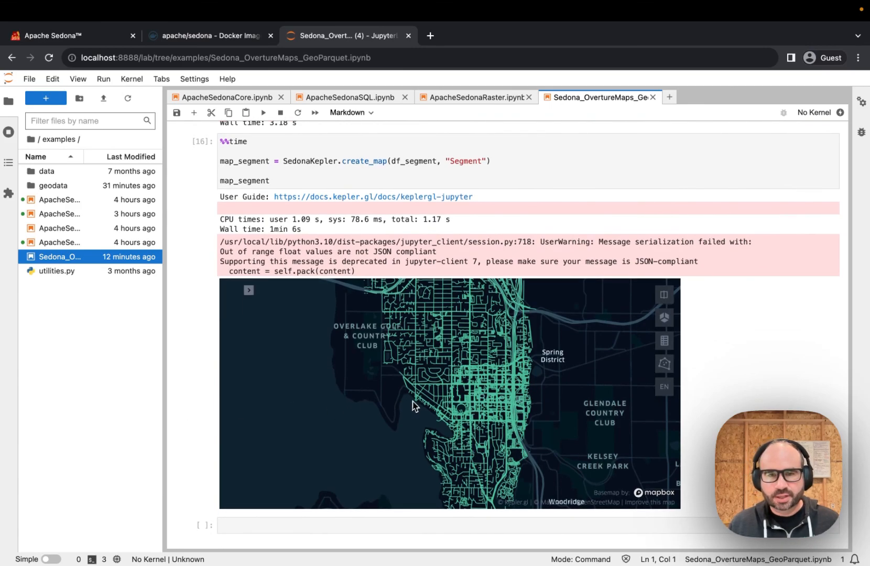
{"action": "left_click", "coordinate": [469, 347]}
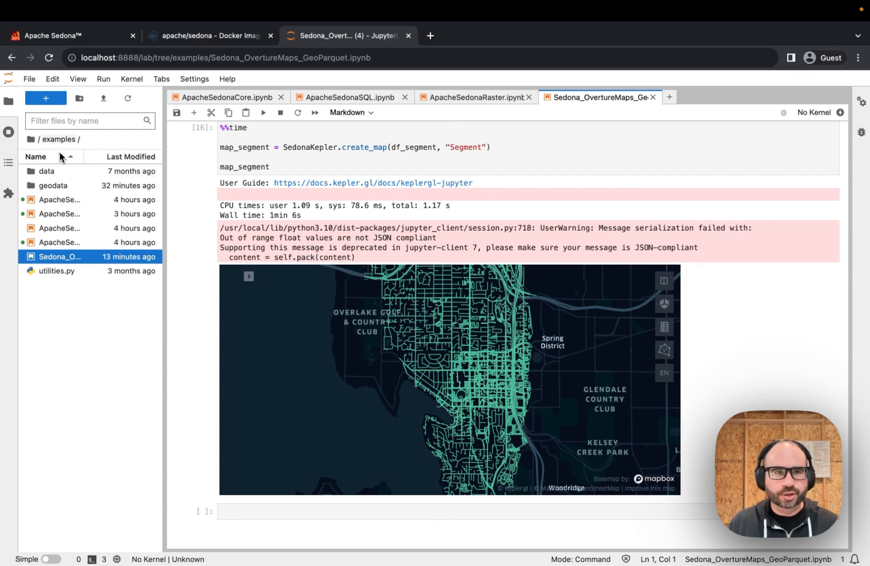
Start a new notebook from the launcher and run its SedonaContext setup cell
{"action": "left_click", "coordinate": [670, 97]}
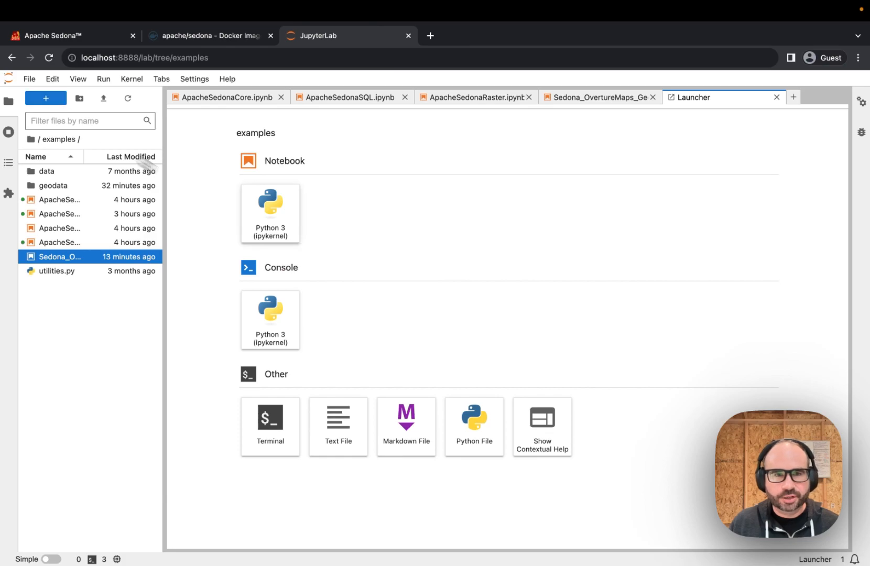
{"action": "left_click", "coordinate": [270, 214]}
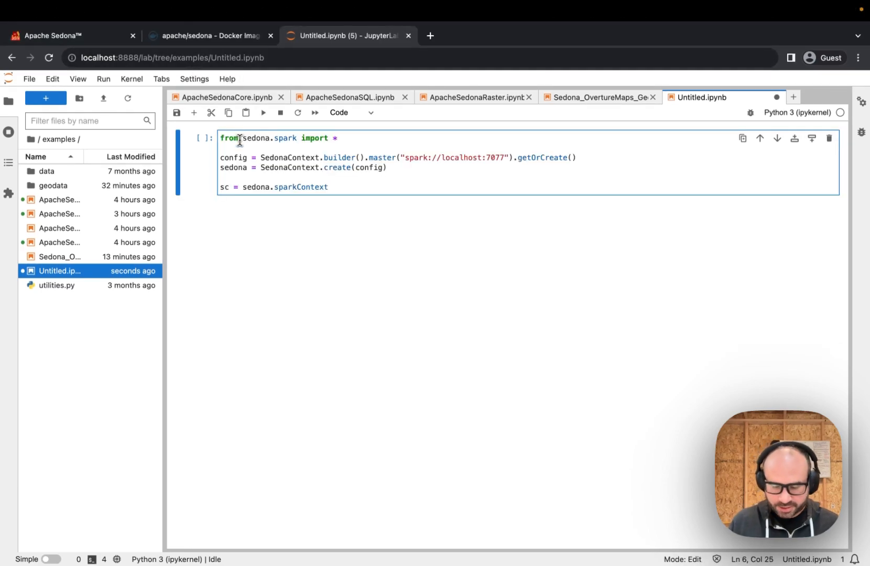
{"action": "key", "text": "shift+enter"}
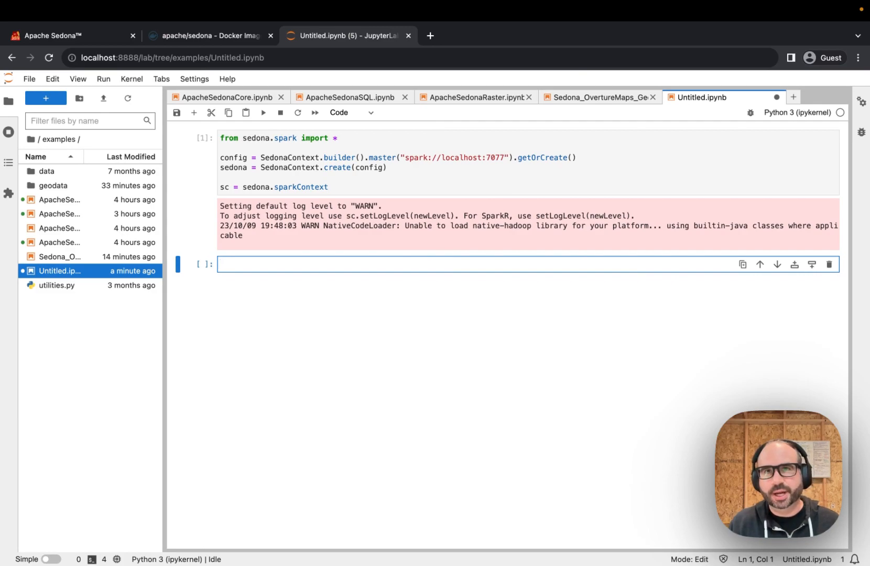
Load the geodata/basins shapefile into hucs with ShapefileReader.readToGeometryRDD(sc, ...)
{"action": "type", "text": "h"}
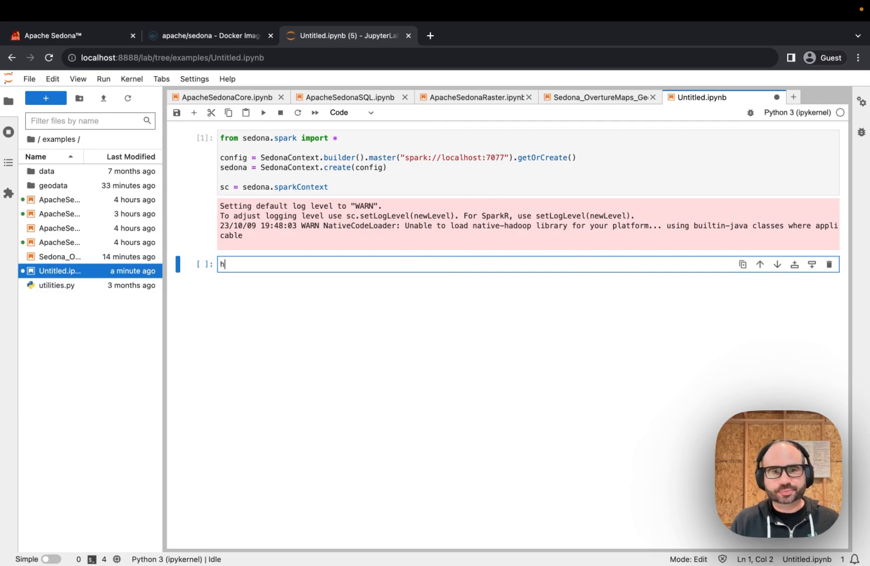
{"action": "type", "text": "ucs = S"}
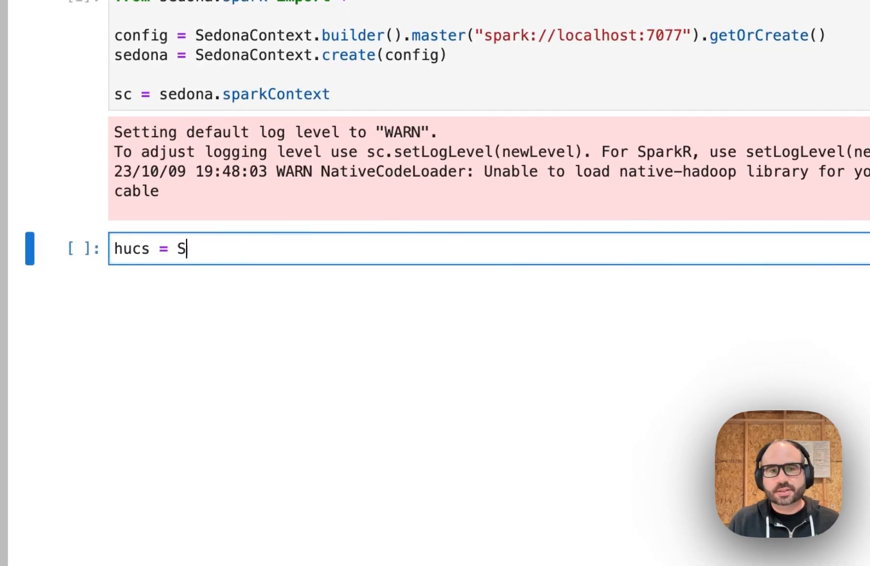
{"action": "type", "text": "hapefileReader"}
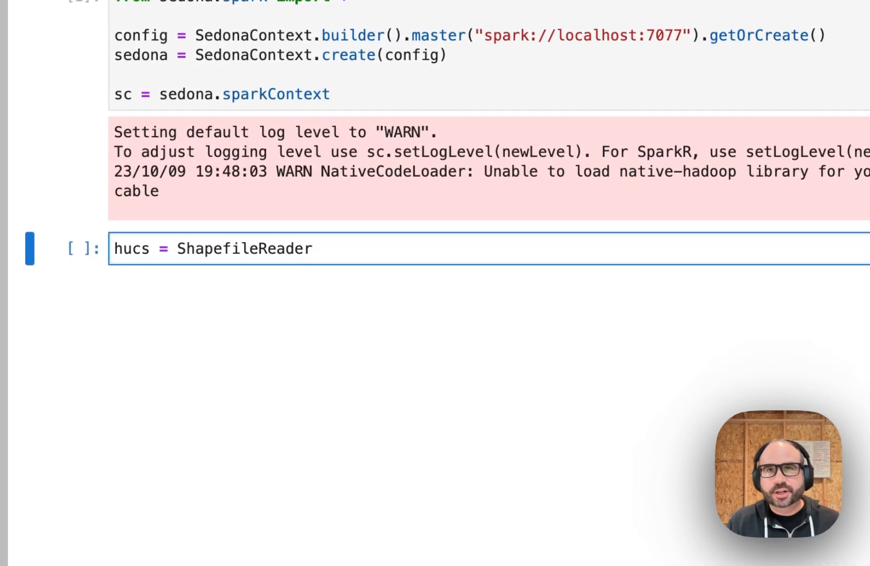
{"action": "type", "text": ".re"}
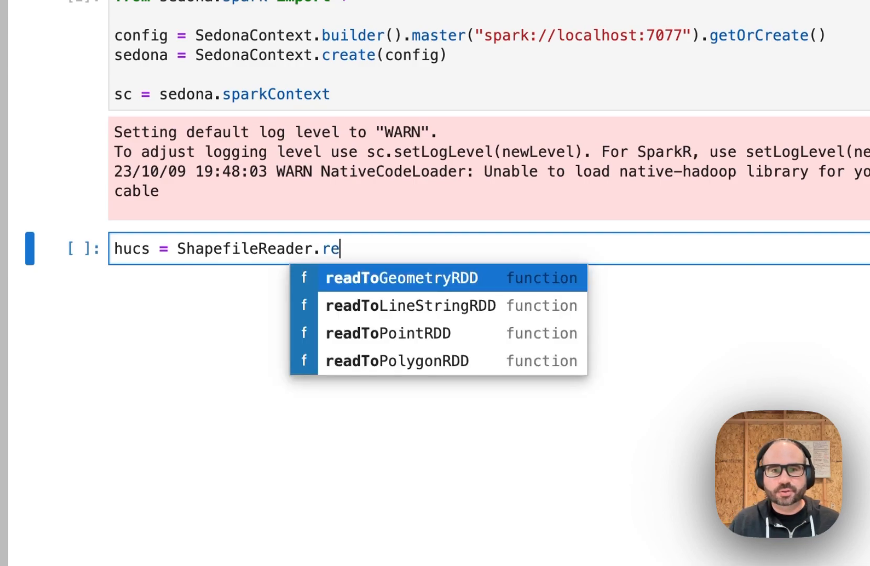
{"action": "left_click", "coordinate": [401, 277]}
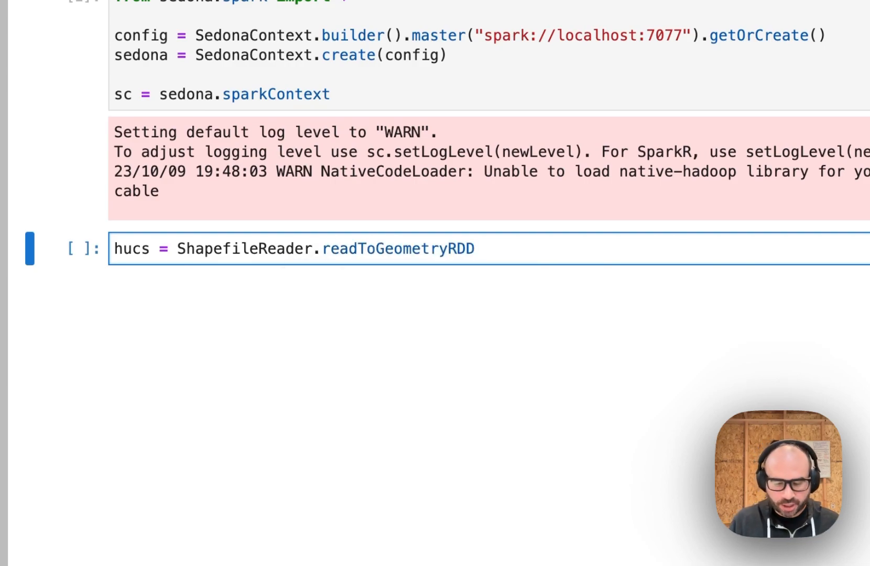
{"action": "type", "text": "("}
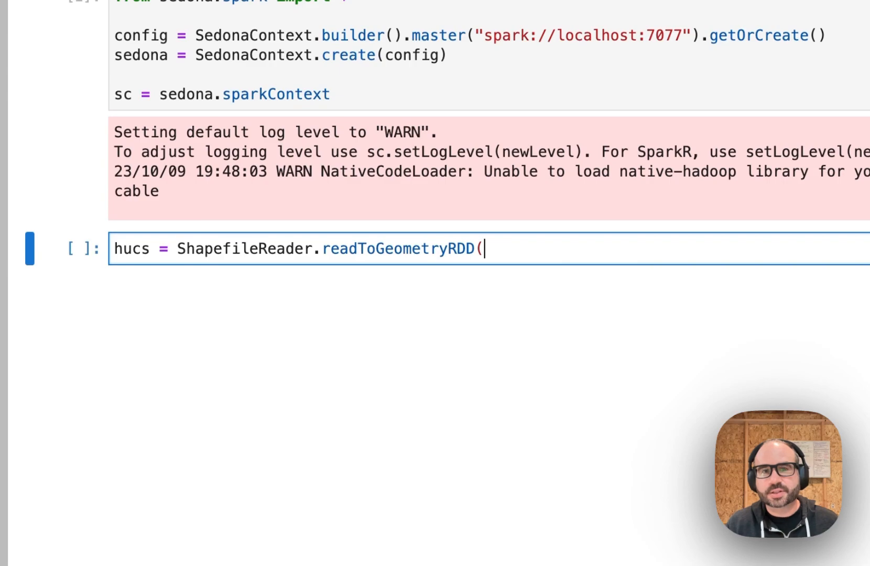
{"action": "type", "text": "sc, \"geod"}
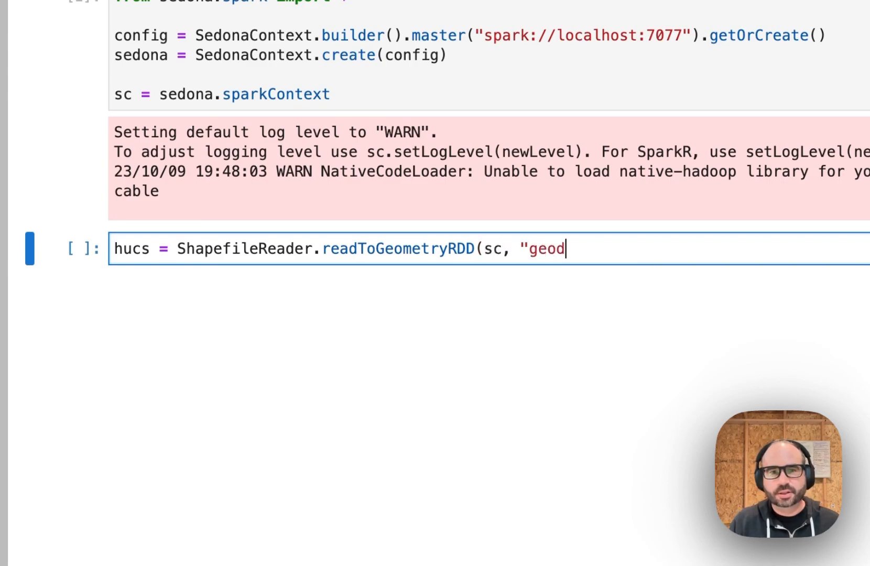
{"action": "type", "text": "ata/basins"}
{"action": "type", "text": "hucs_"}
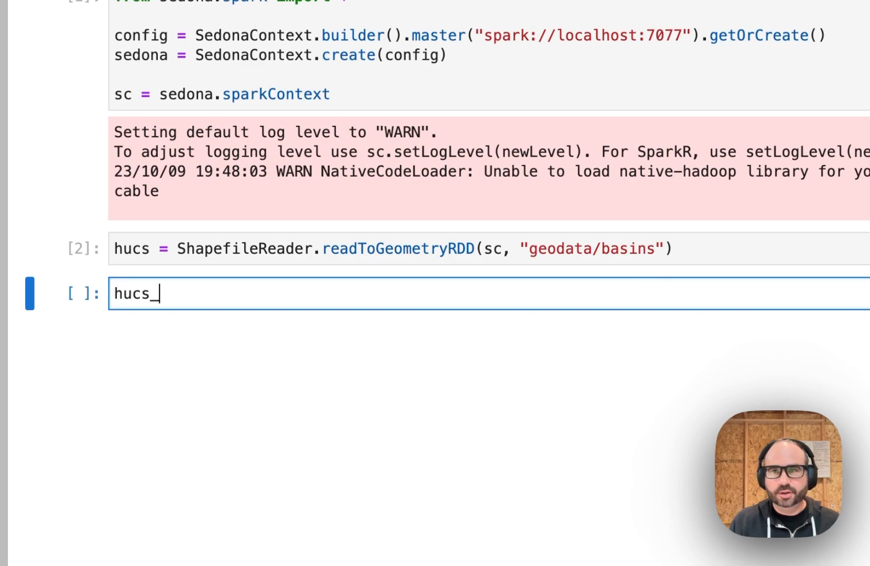
Convert hucs to the hucs_df DataFrame with Adapter.toDf(hucs, sedona)
{"action": "type", "text": "df"}
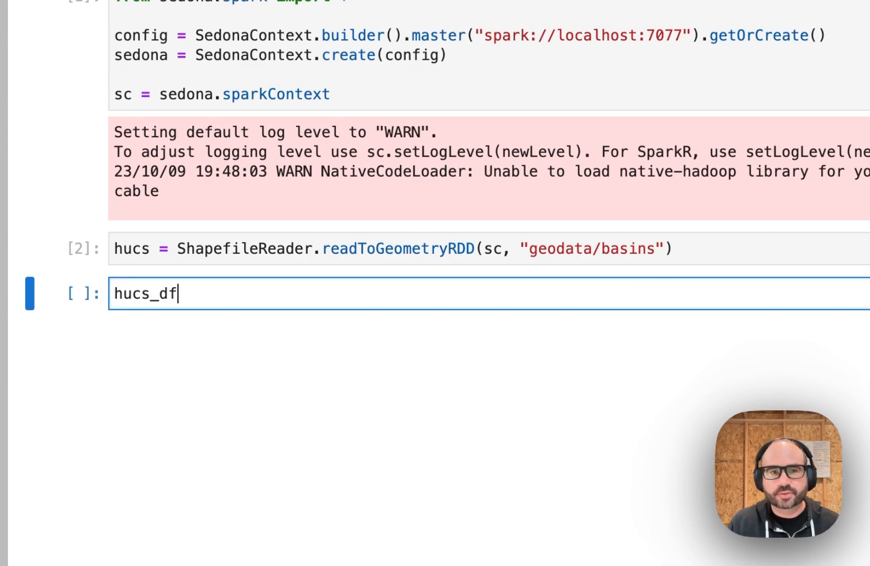
{"action": "type", "text": "= Adapter"}
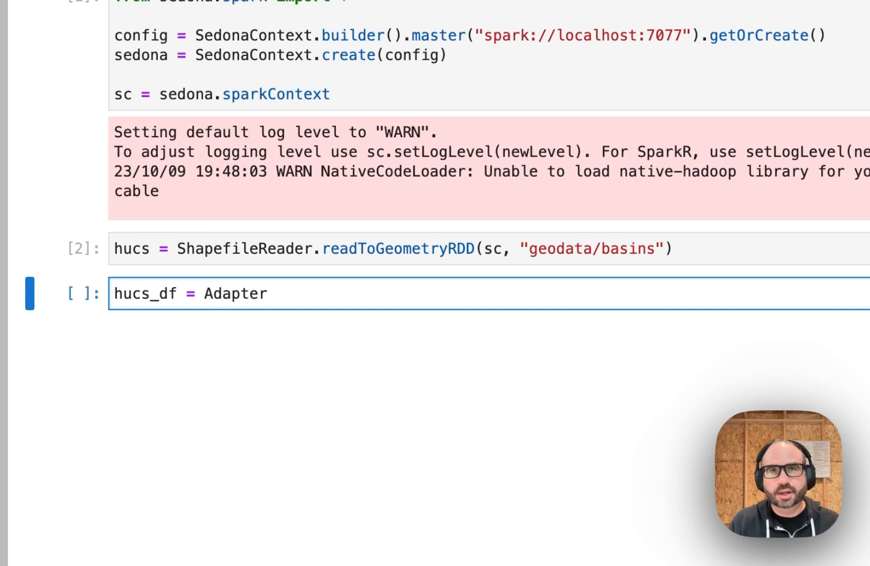
{"action": "type", "text": ".toDf(hucs"}
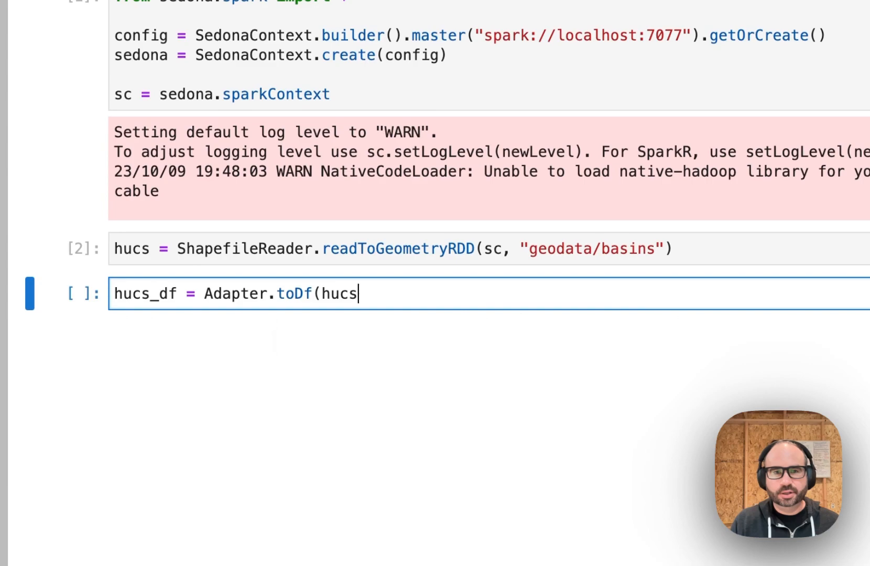
{"action": "type", "text": ","}
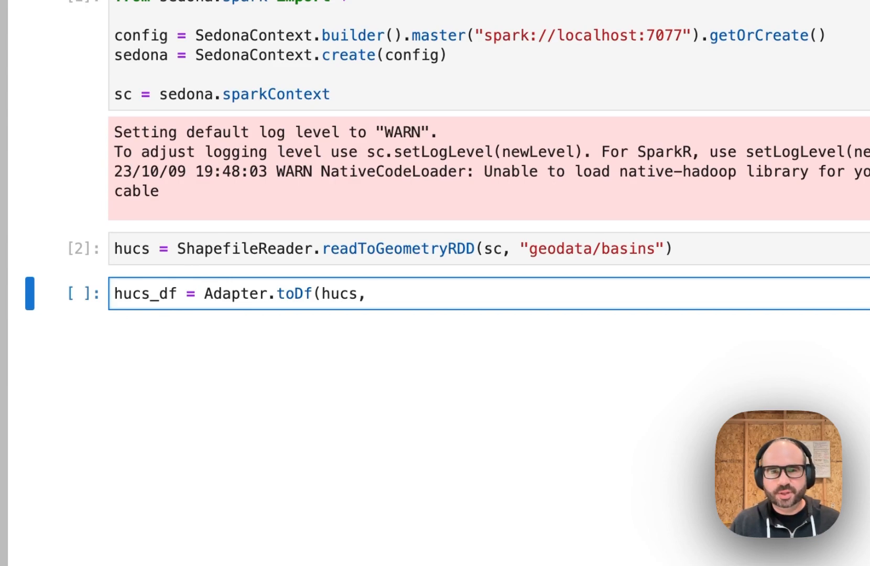
{"action": "type", "text": "sedona"}
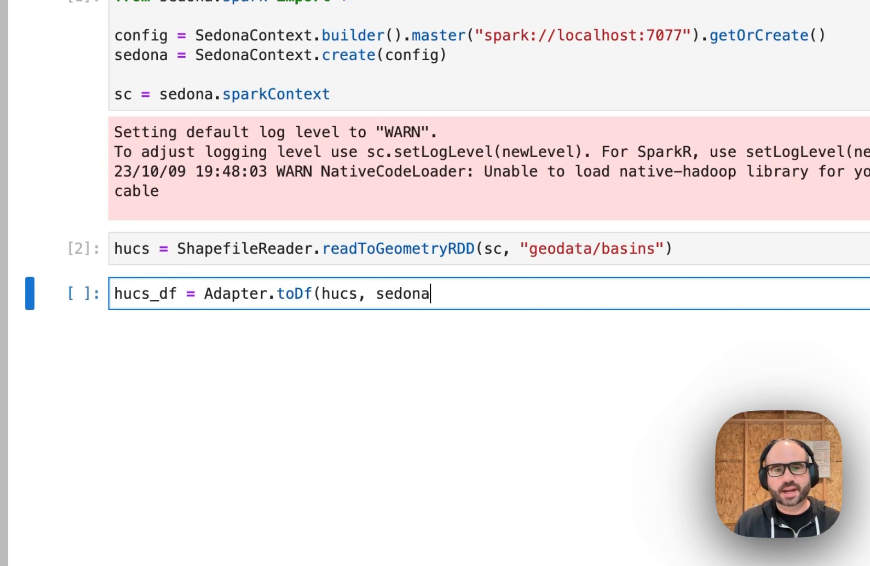
{"action": "type", "text": ")"}
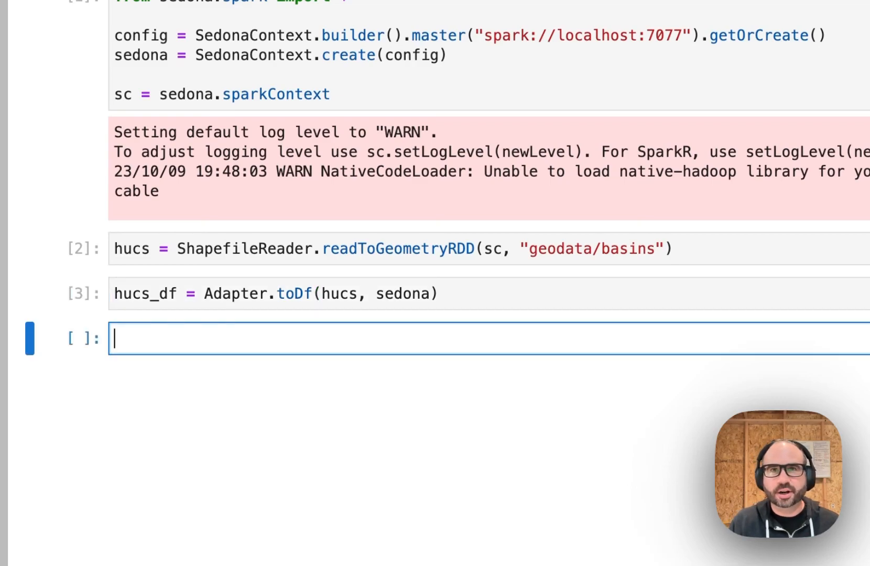
Register hucs_df as the "basins" temp view and print its schema (geometry through SORT)
{"action": "type", "text": "hu"}
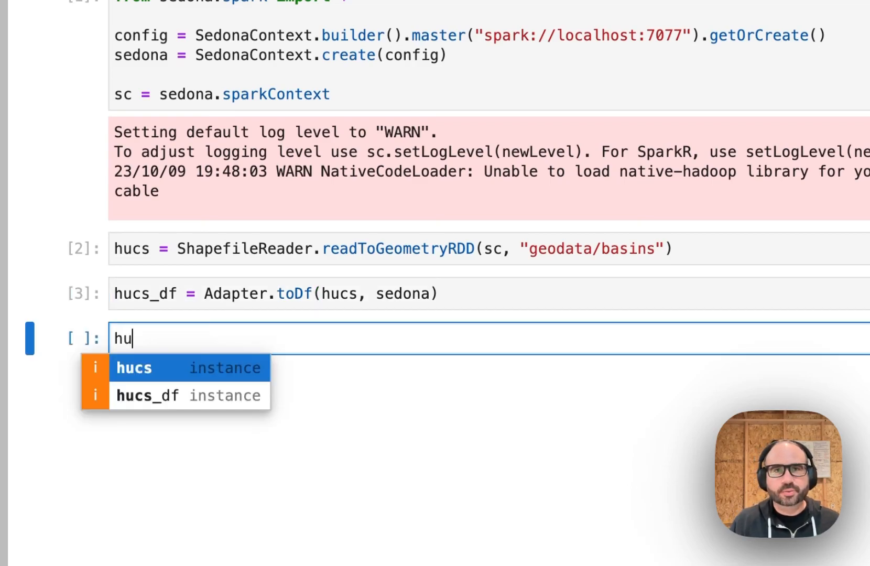
{"action": "type", "text": "ucs_df.cr"}
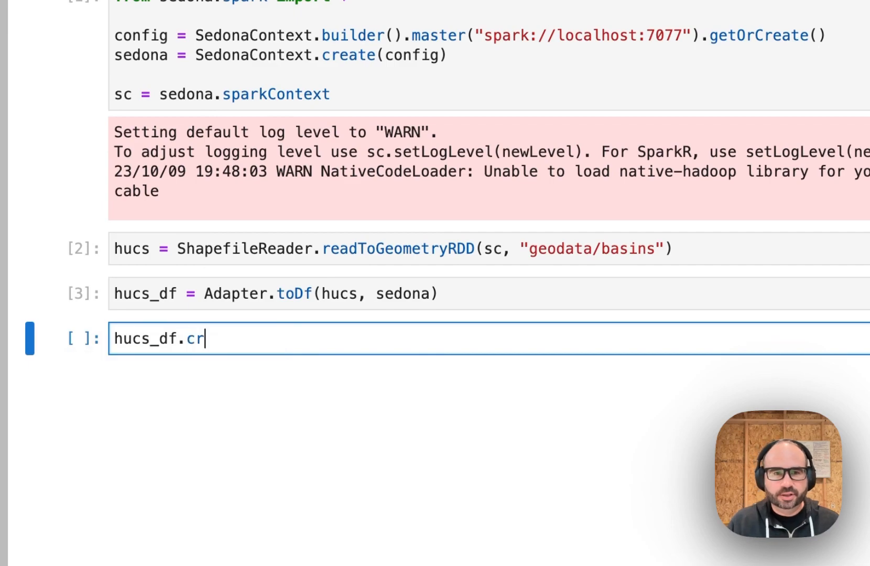
{"action": "type", "text": "e"}
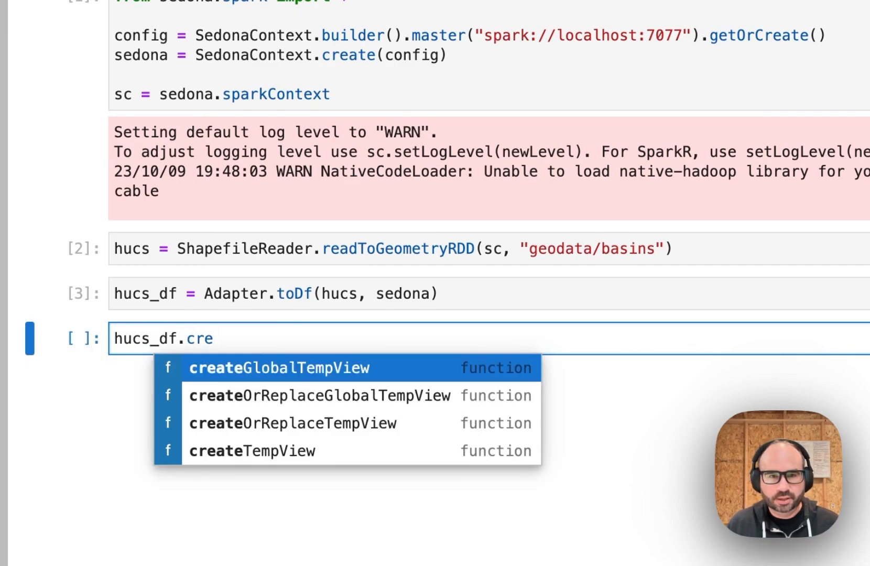
{"action": "left_click", "coordinate": [292, 423]}
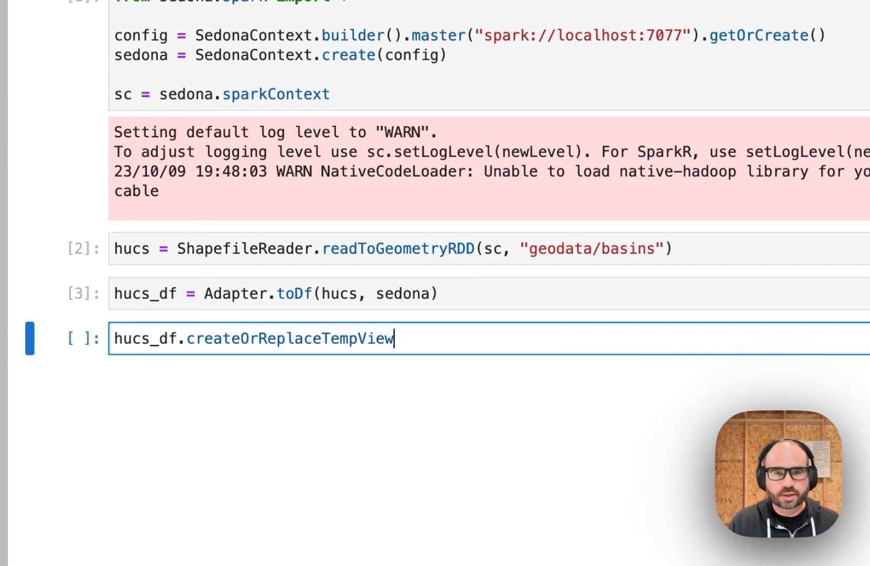
{"action": "type", "text": "(\"basins"}
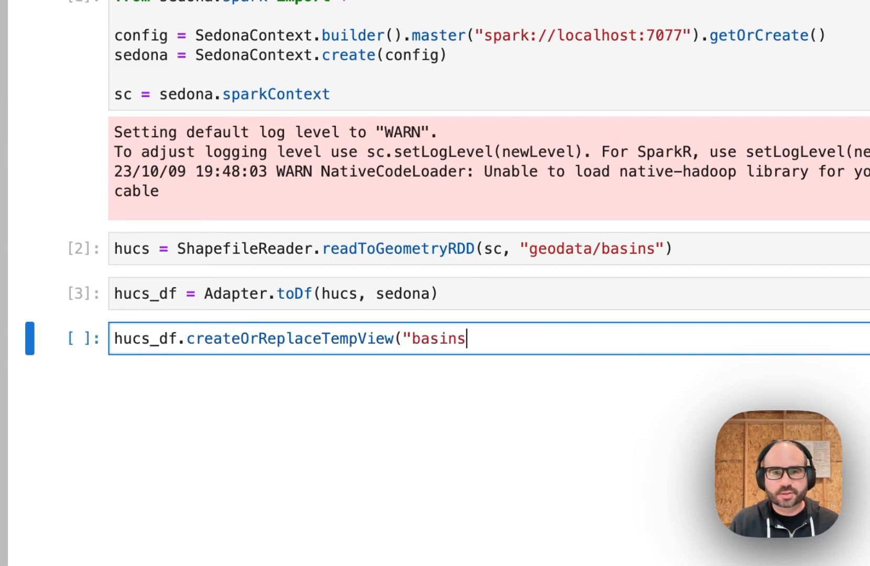
{"action": "type", "text": "\")"}
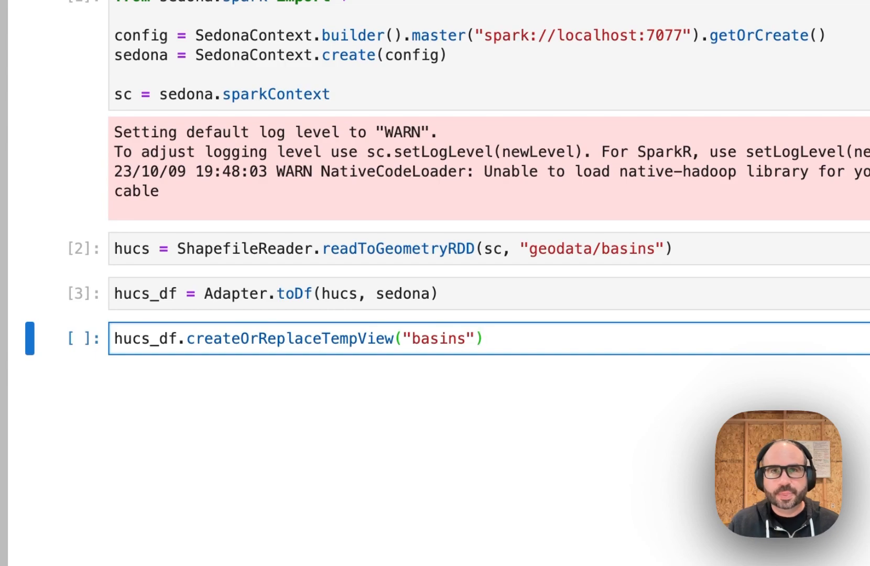
{"action": "type", "text": "hucs_df.printSchema("}
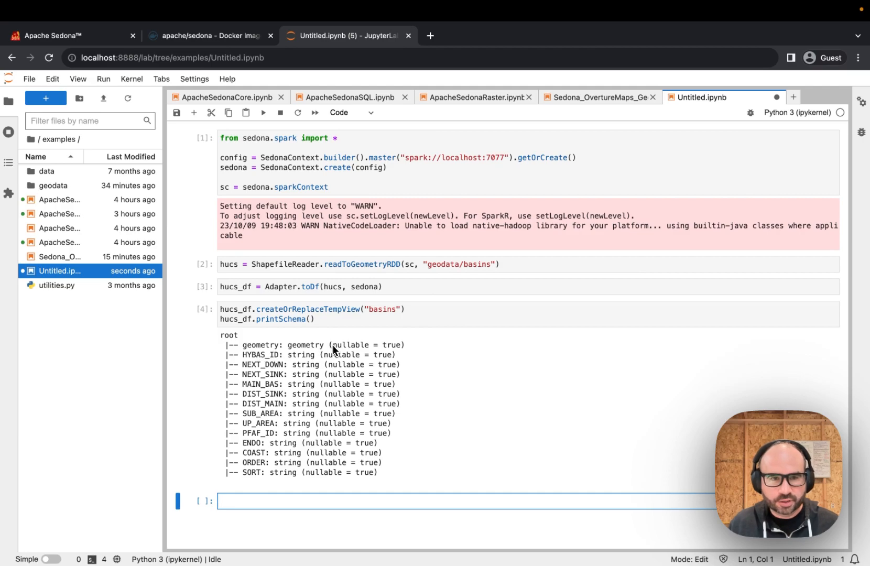
{"action": "mouse_move", "coordinate": [272, 358]}
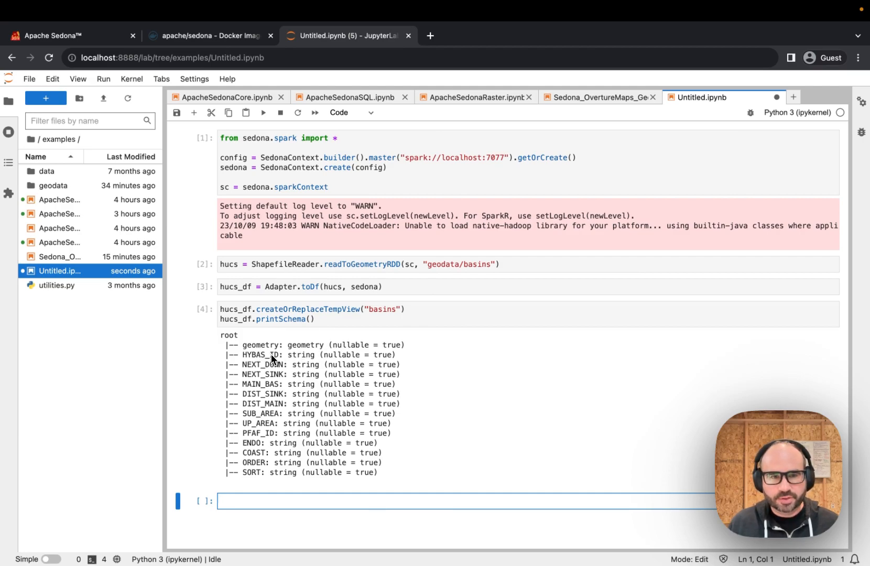
{"action": "mouse_move", "coordinate": [258, 394]}
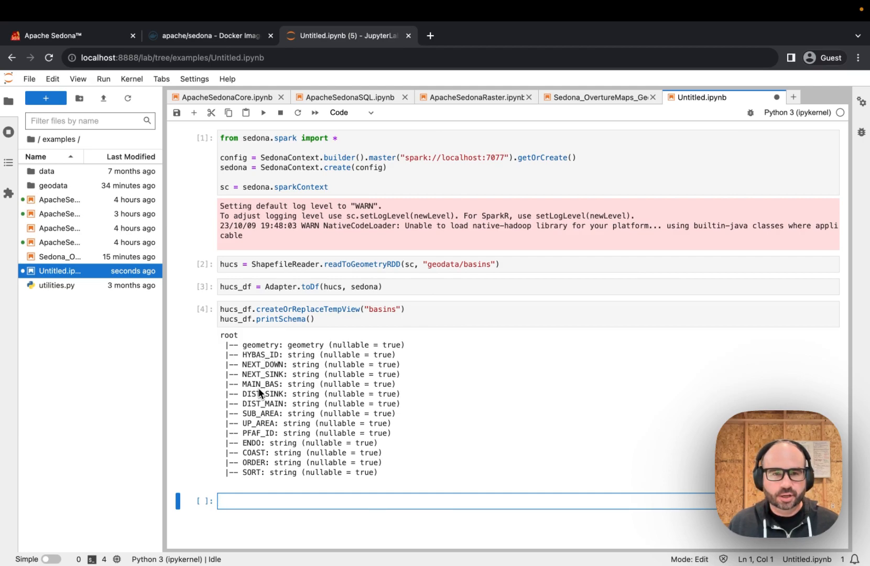
{"action": "scroll", "scroll_direction": "down", "scroll_amount": 3}
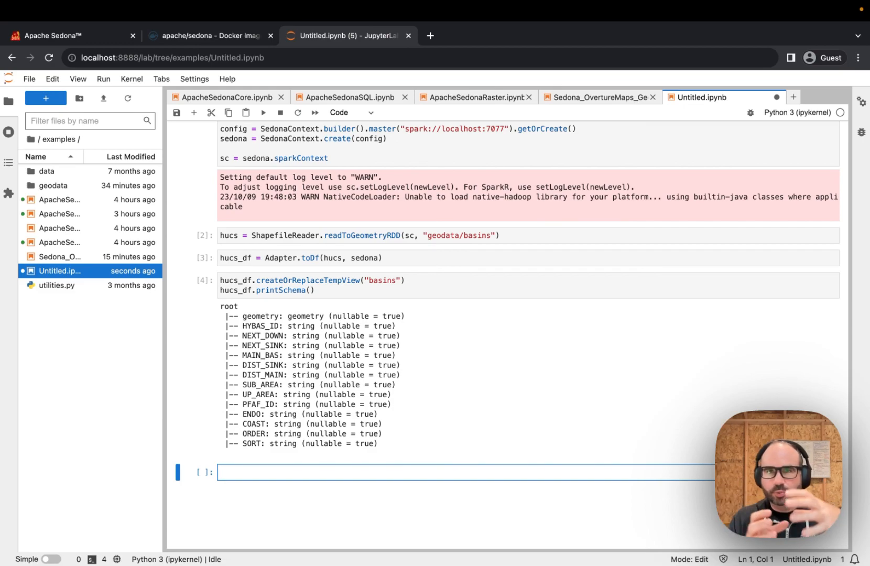
{"action": "mouse_move", "coordinate": [254, 351]}
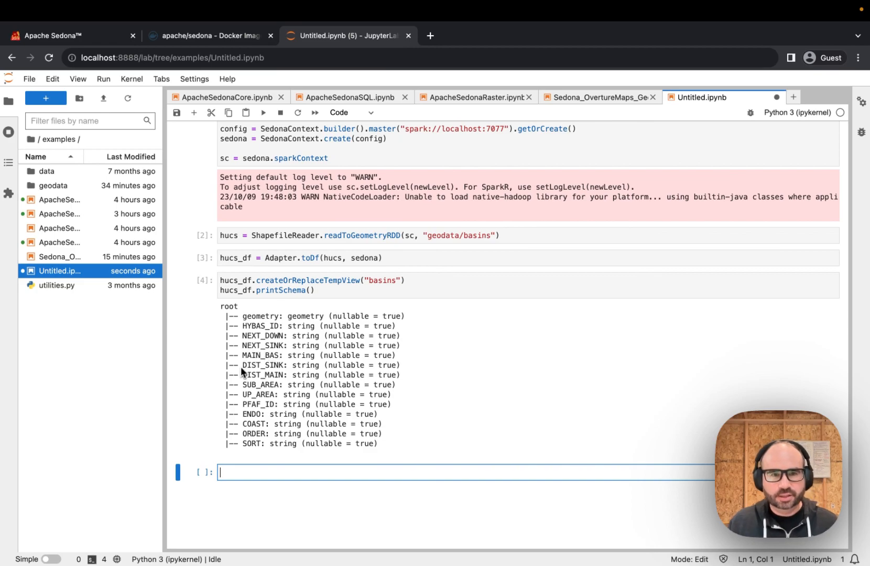
{"action": "mouse_move", "coordinate": [379, 379]}
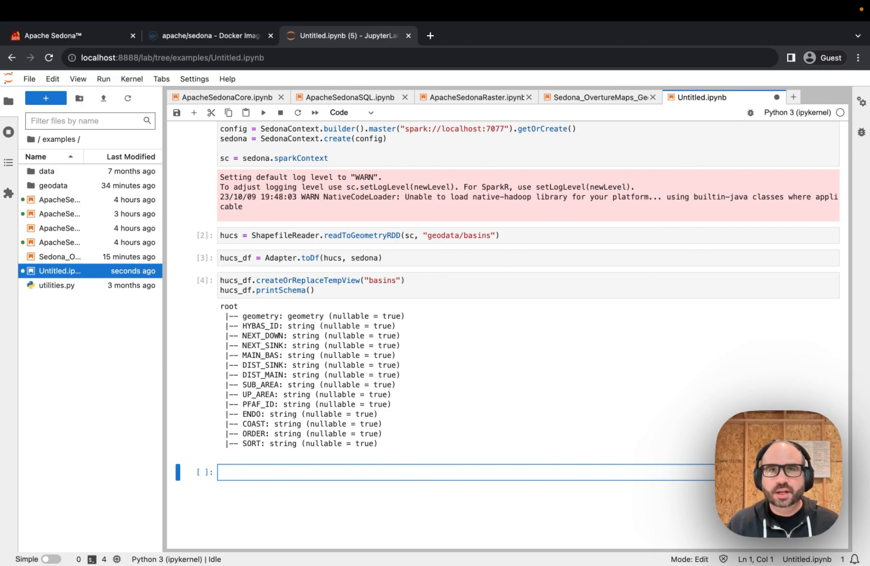
{"action": "type", "text": "hucs_df.show(10"}
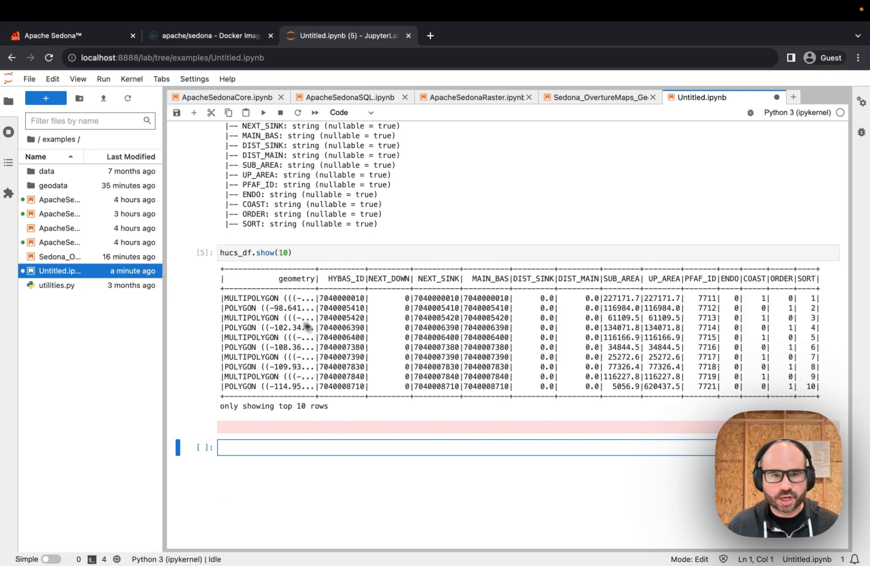
{"action": "mouse_move", "coordinate": [247, 320]}
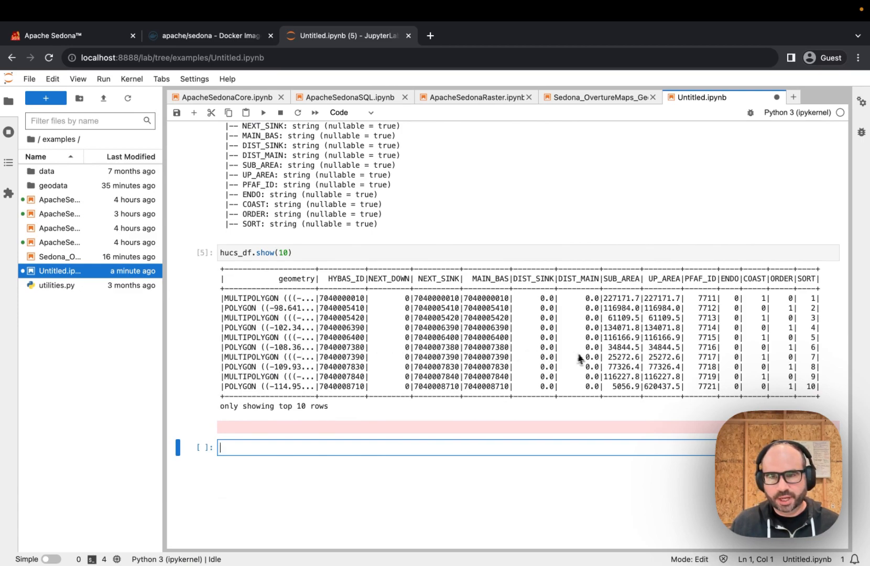
{"action": "mouse_move", "coordinate": [669, 310]}
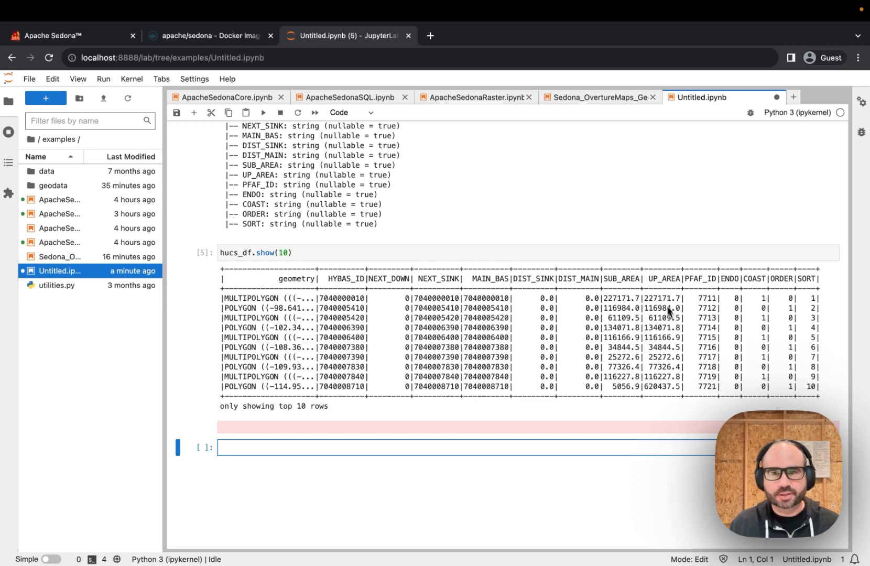
{"action": "mouse_move", "coordinate": [578, 330]}
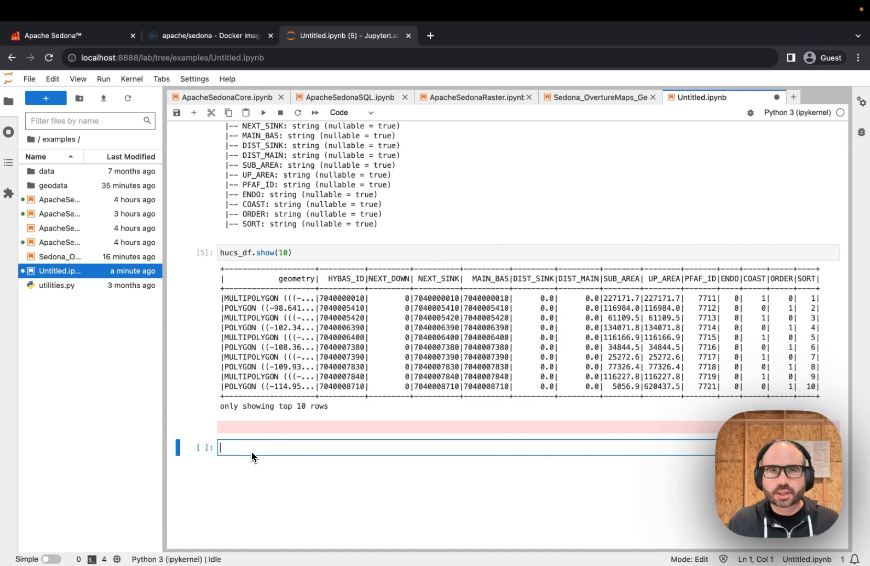
Build and display basins_map with SedonaKepler.create_map(hucs_df, "basins")
{"action": "type", "text": "b"}
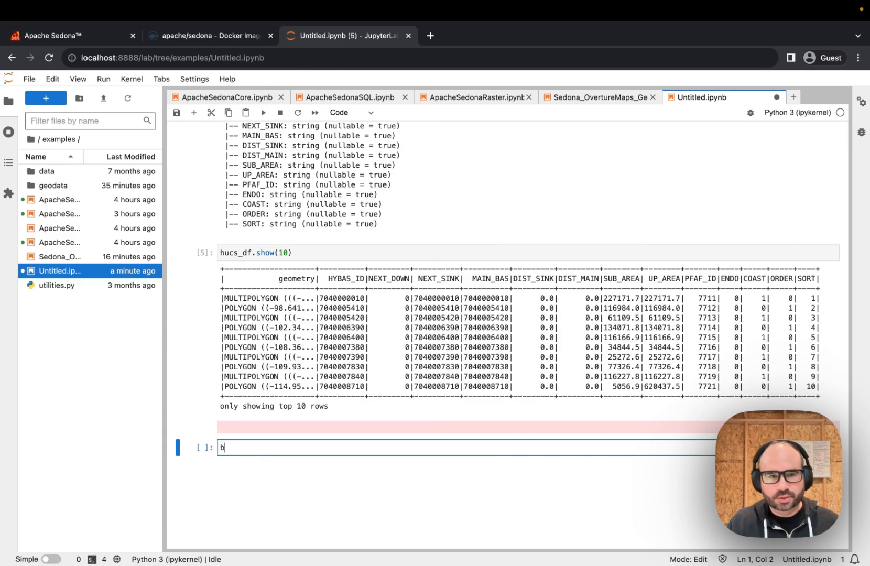
{"action": "type", "text": "asins_map"}
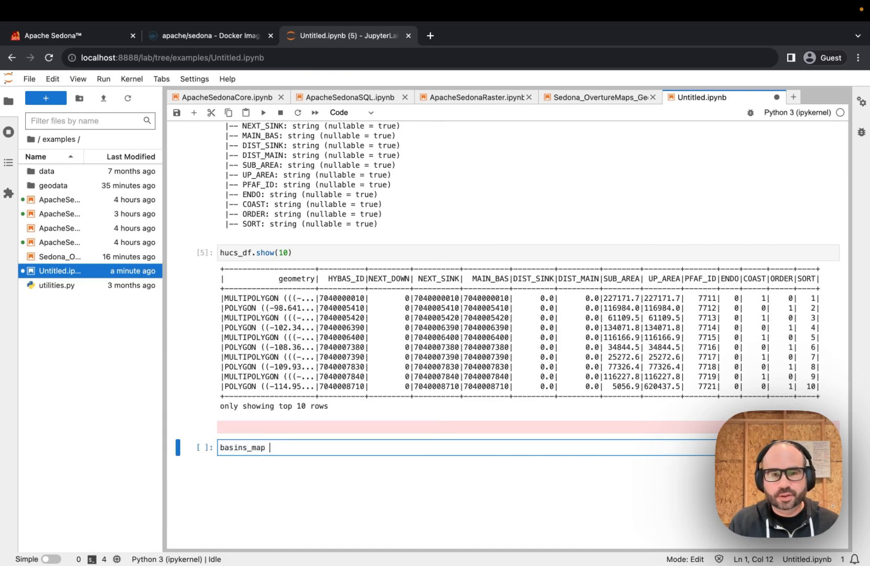
{"action": "type", "text": "= Se"}
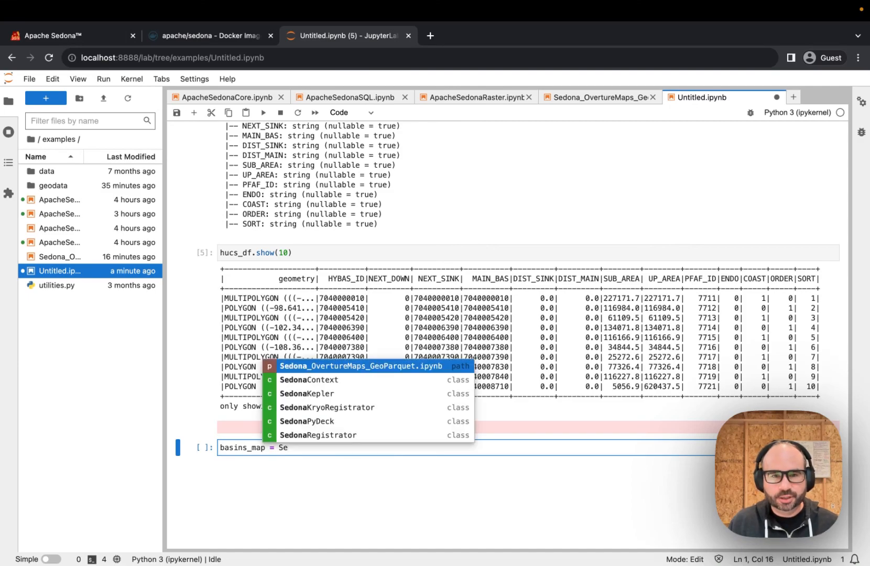
{"action": "left_click", "coordinate": [306, 393]}
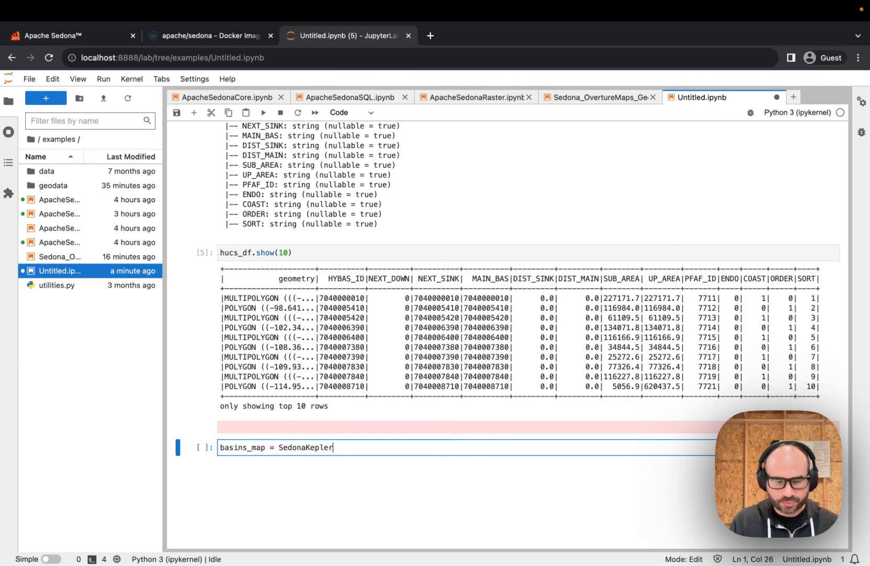
{"action": "type", "text": "("}
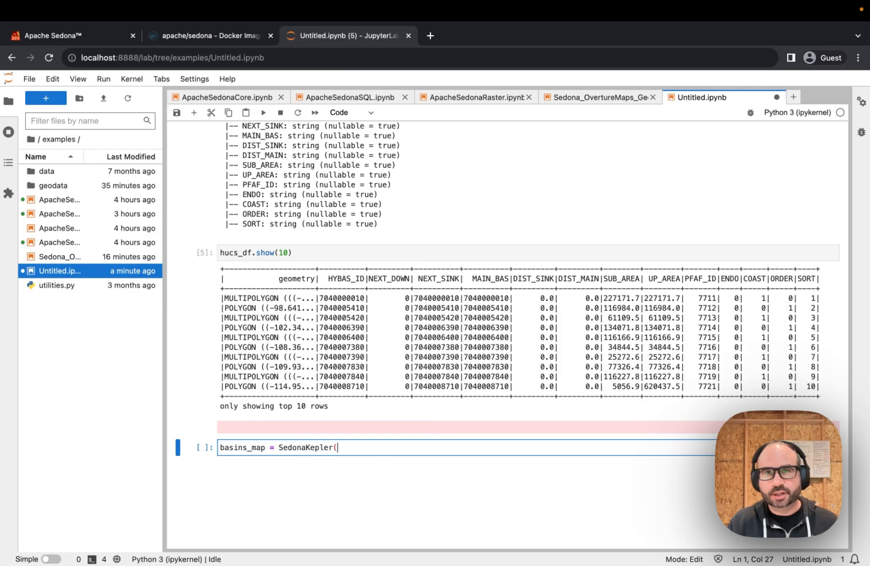
{"action": "type", "text": "create_map"}
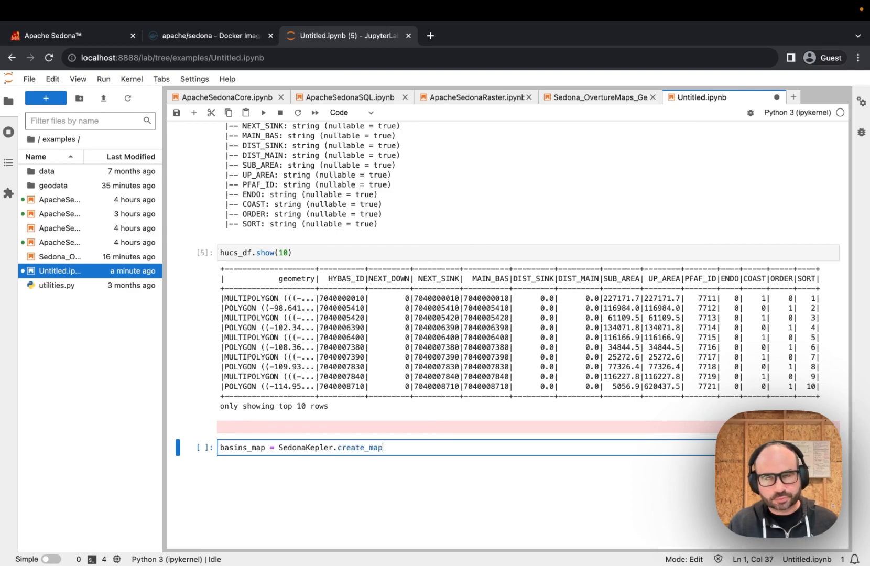
{"action": "type", "text": "(hucs_df"}
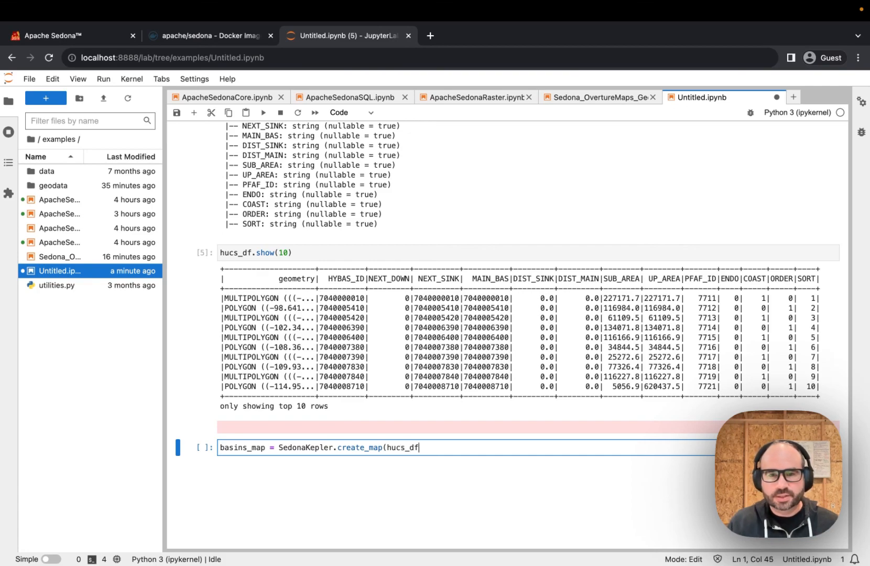
{"action": "type", "text": ", \"bas"}
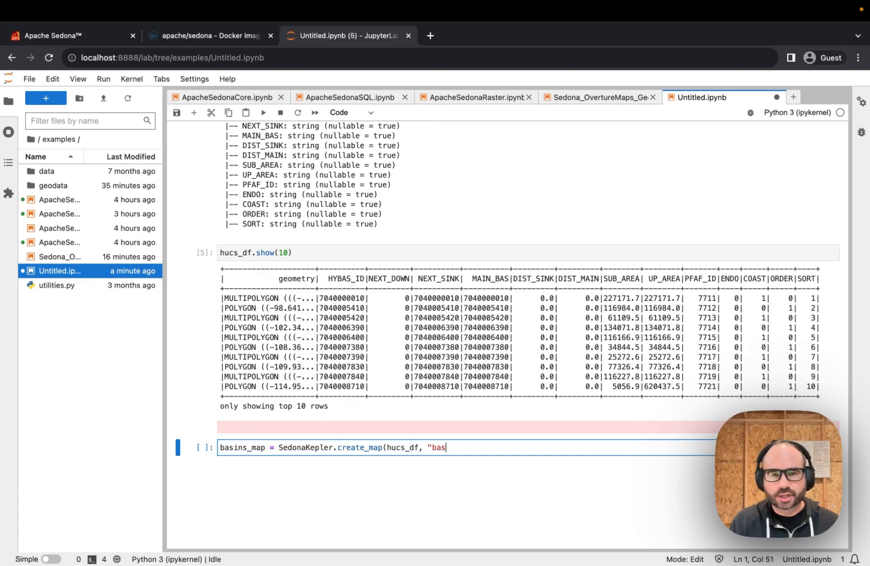
{"action": "type", "text": "ins\")"}
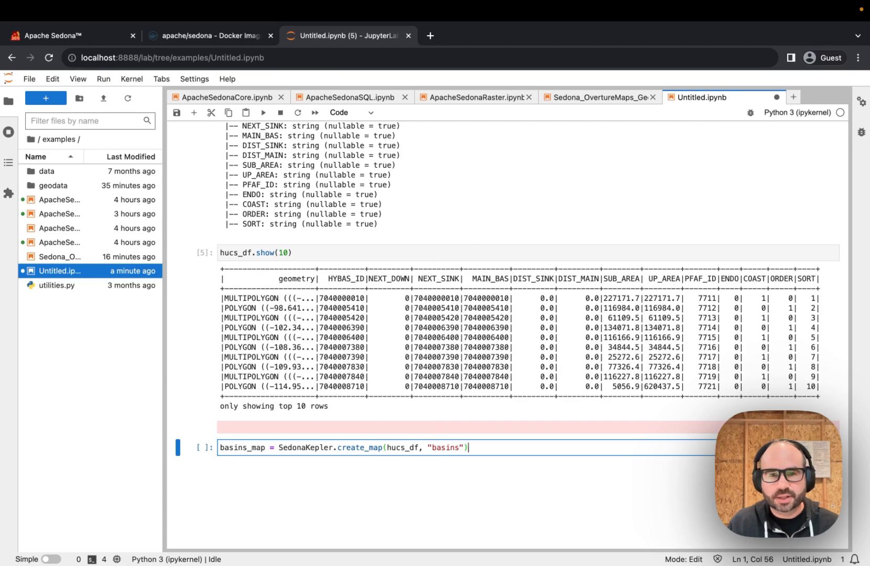
{"action": "type", "text": "basins_map"}
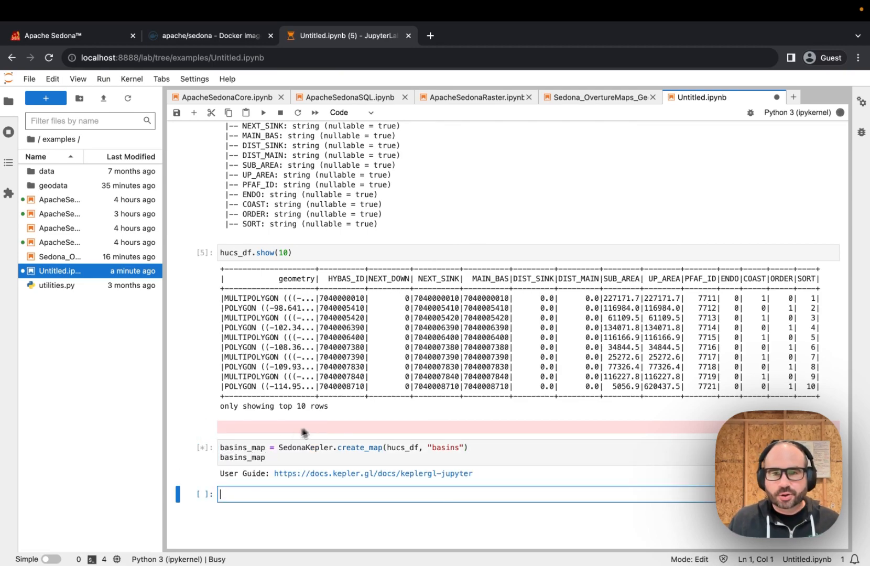
Scroll down to the rendered Kepler.gl map of North American basins and inspect hover tooltips
{"action": "scroll", "scroll_direction": "down", "scroll_amount": 3}
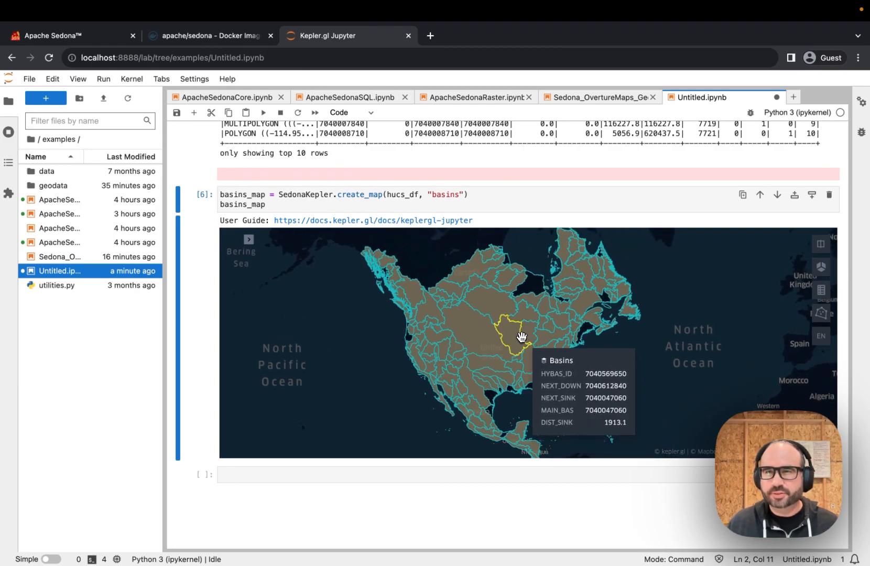
{"action": "mouse_move", "coordinate": [494, 311]}
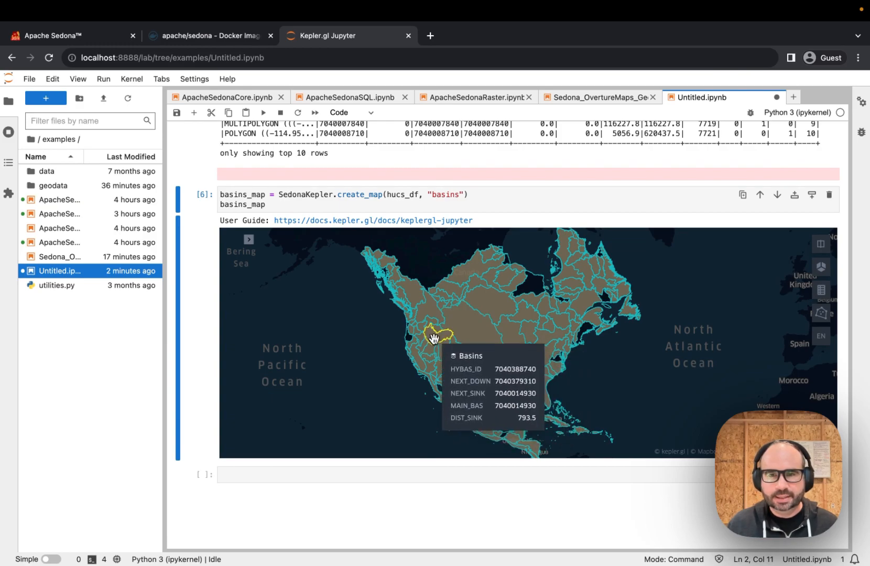
{"action": "mouse_move", "coordinate": [541, 308]}
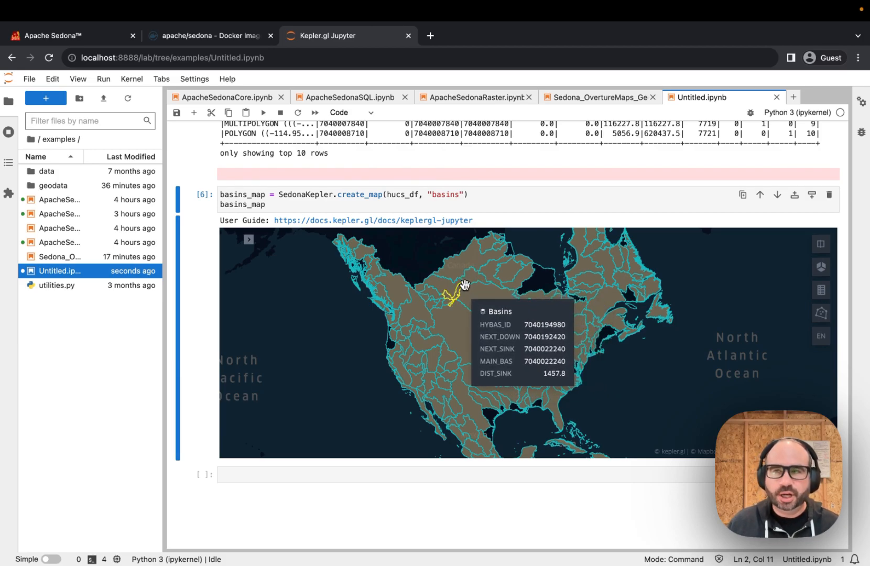
{"action": "mouse_move", "coordinate": [489, 308]}
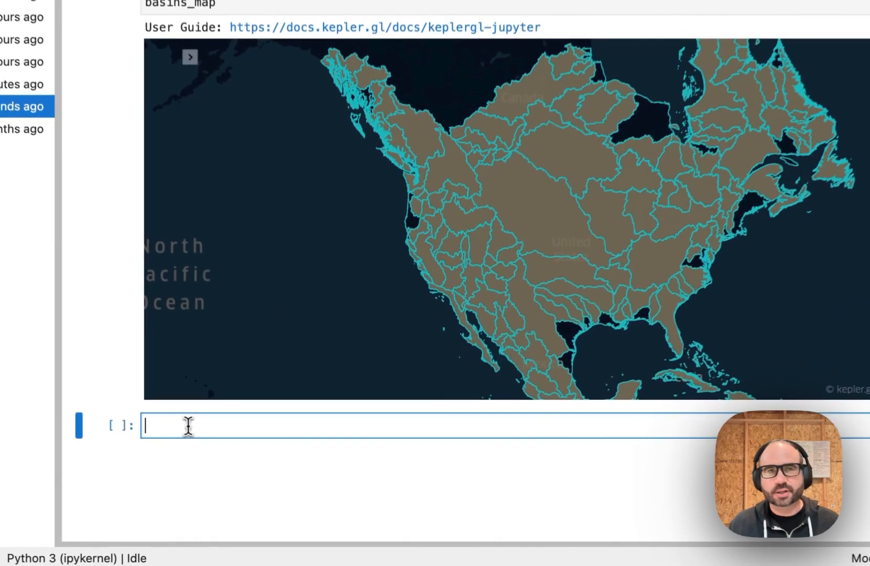
In a new cell, compute centroids_df with sedona.sql ST_Centroid(geometry) over basins and show(10)
{"action": "scroll", "scroll_direction": "down", "scroll_amount": 3}
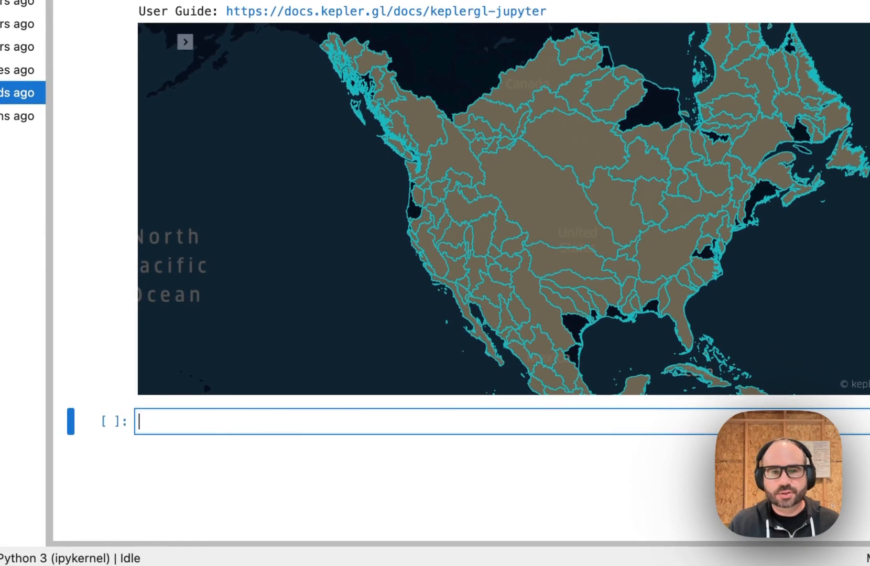
{"action": "type", "text": "centroids_df ="}
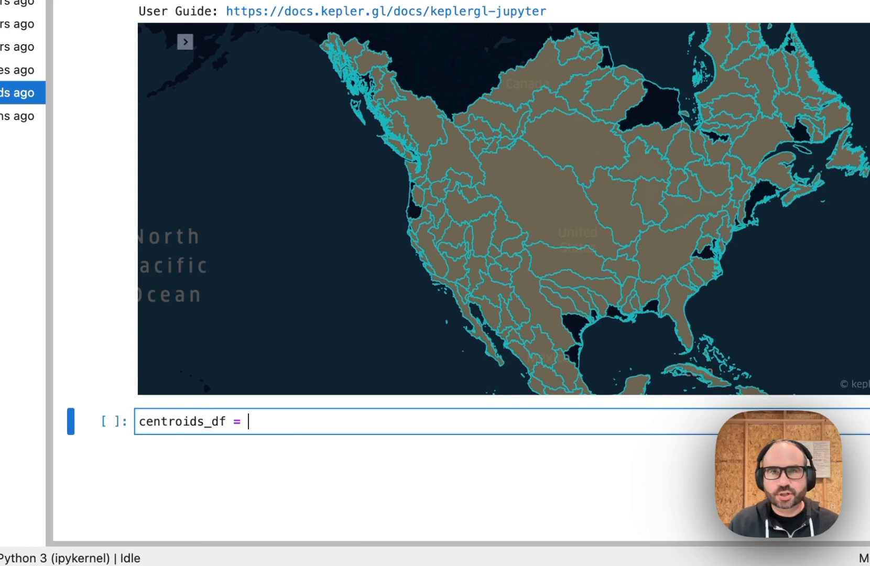
{"action": "type", "text": "sedona."}
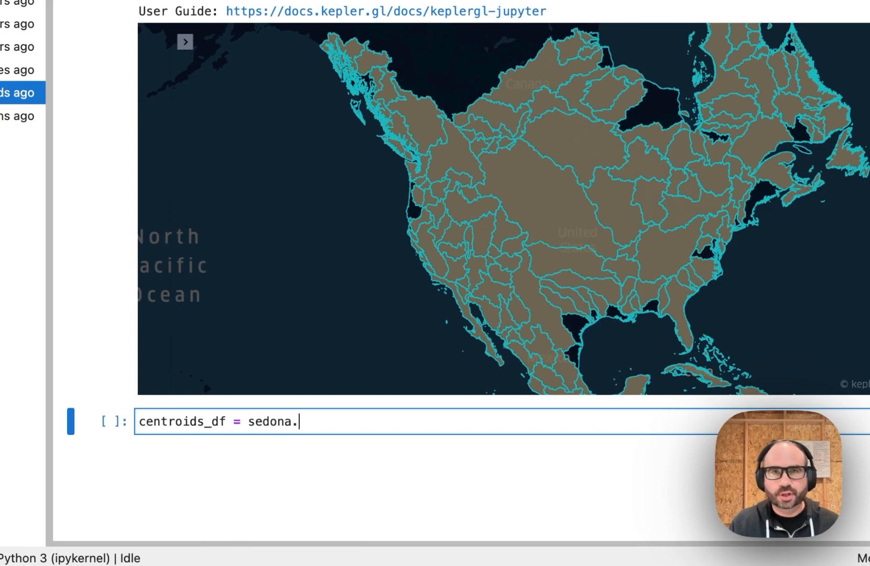
{"action": "type", "text": "sql(\""}
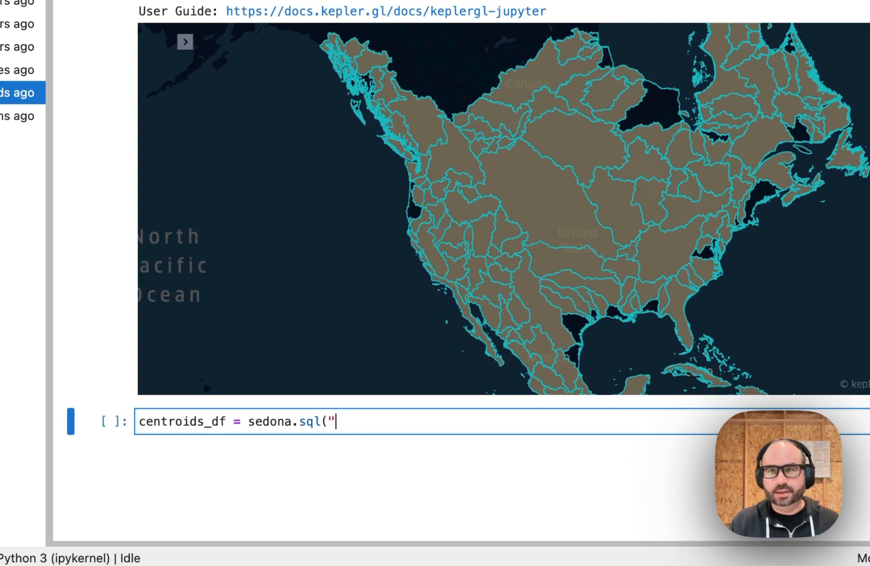
{"action": "type", "text": "SELECT"}
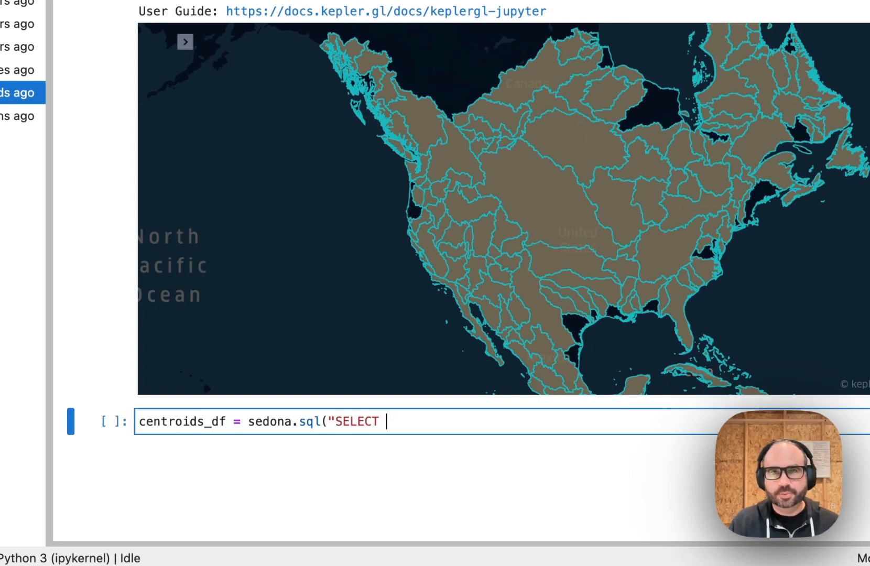
{"action": "type", "text": "ST_"}
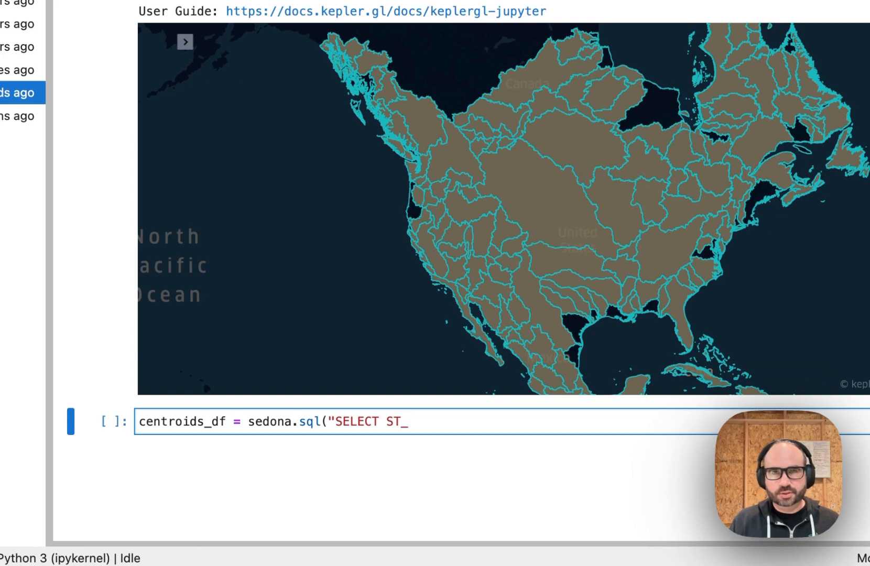
{"action": "type", "text": "Centroids"}
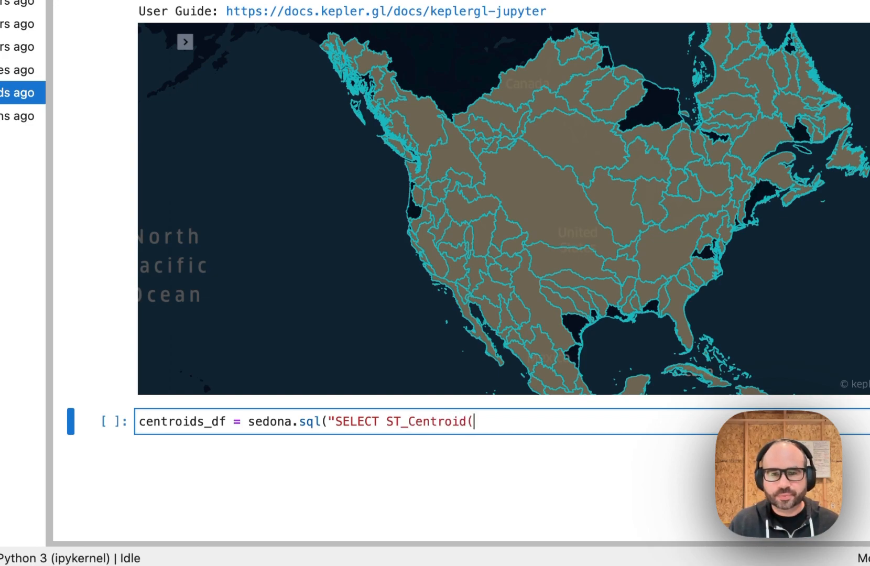
{"action": "type", "text": "geome"}
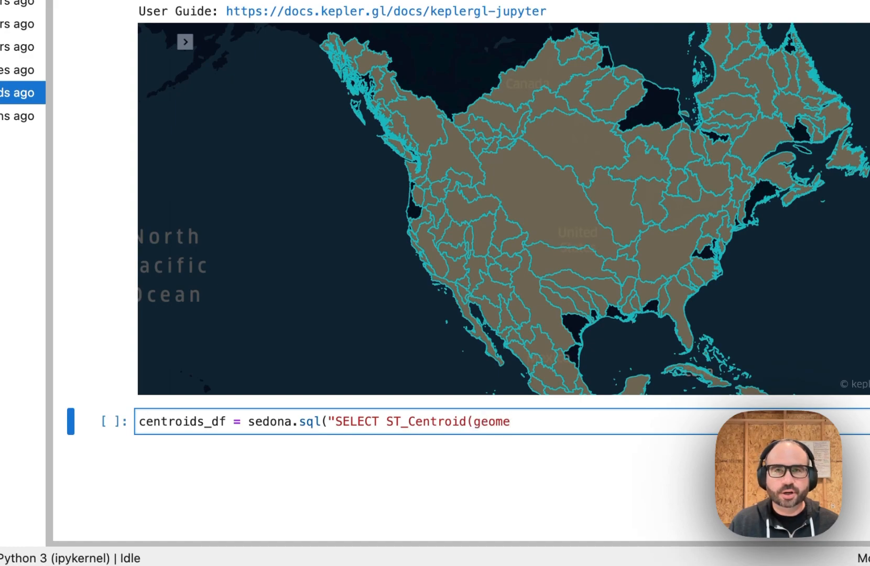
{"action": "type", "text": "try"}
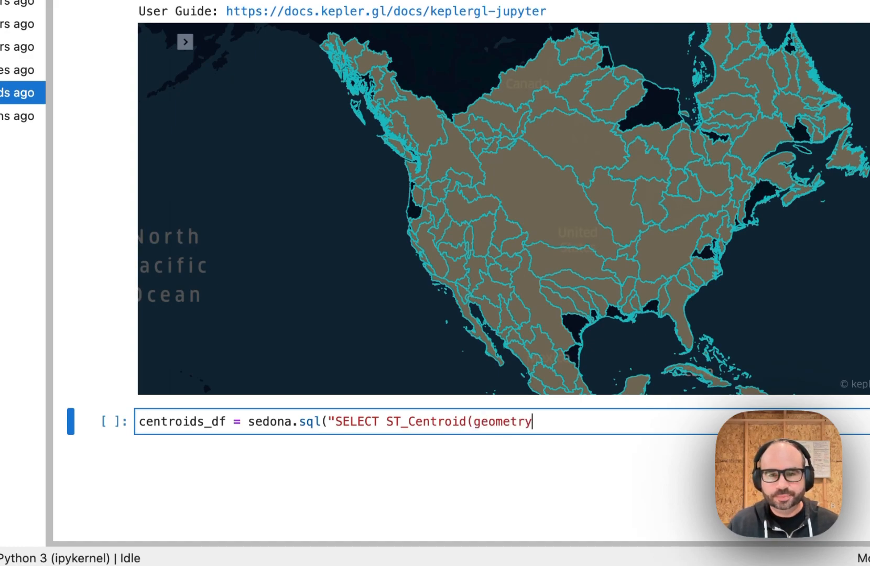
{"action": "type", "text": ")"}
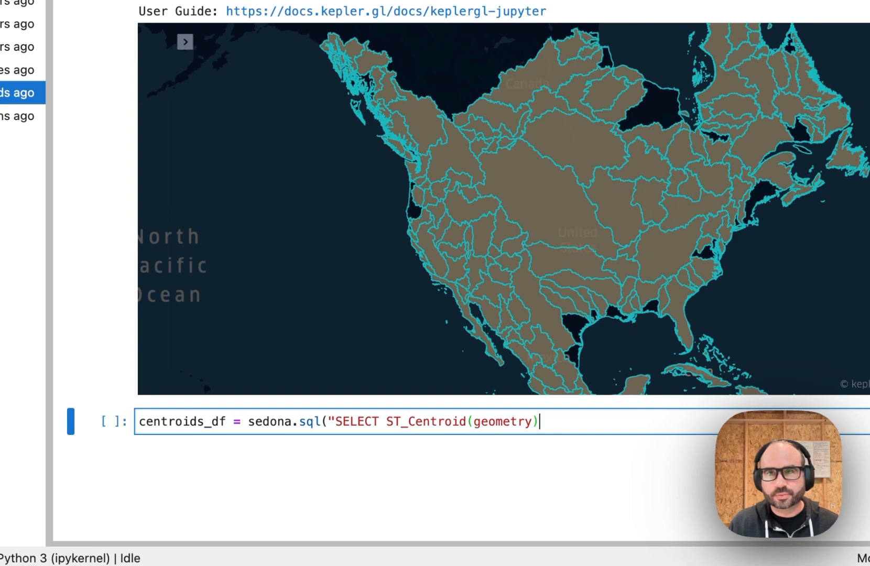
{"action": "type", "text": "AS centroid,"}
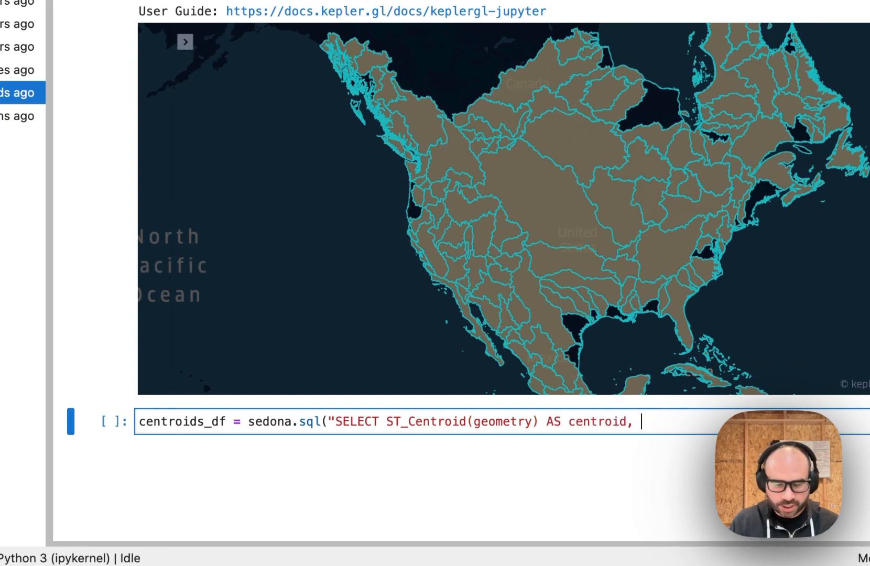
{"action": "type", "text": "*"}
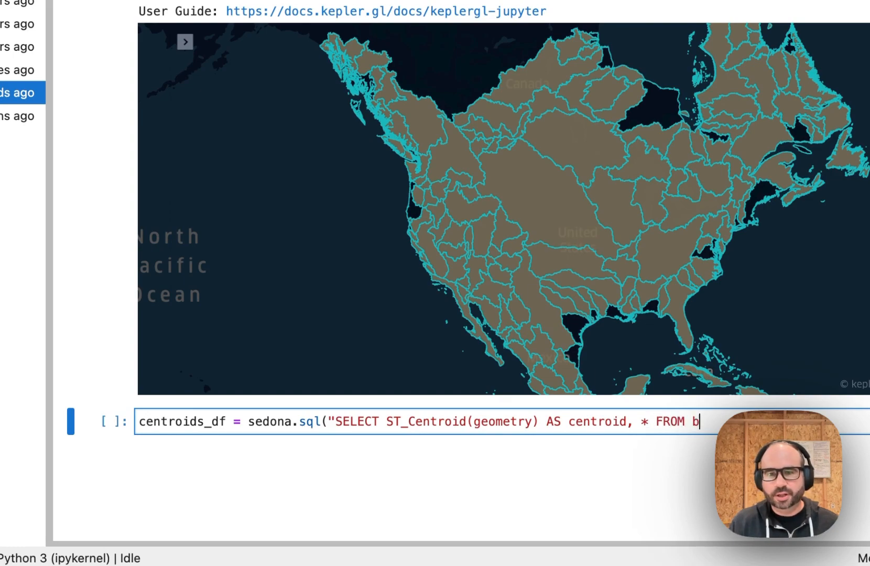
{"action": "type", "text": "asin"}
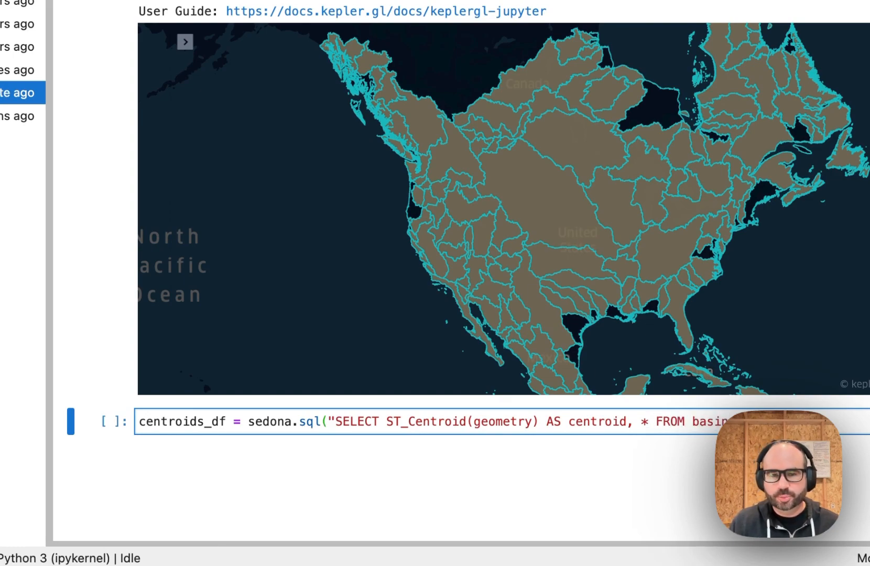
{"action": "type", "text": "centroids_df"}
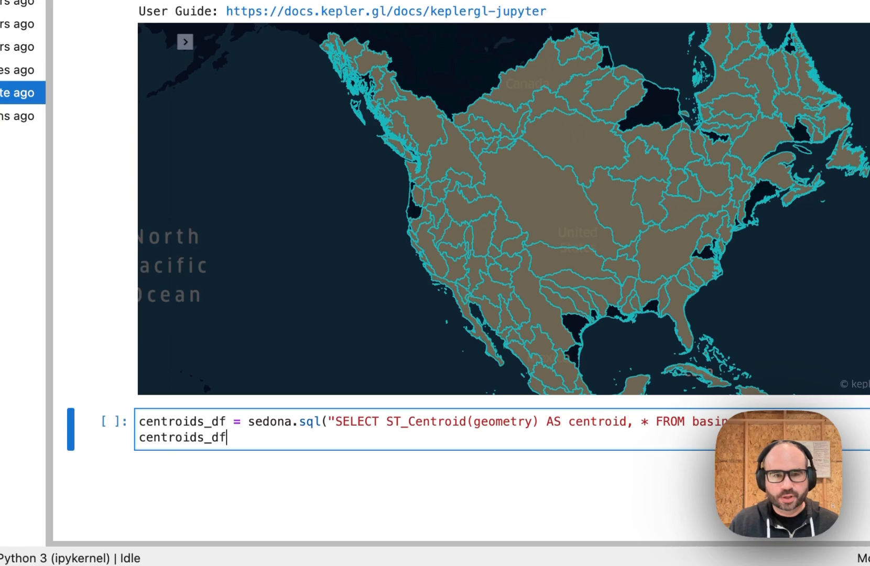
{"action": "type", "text": ".show(10"}
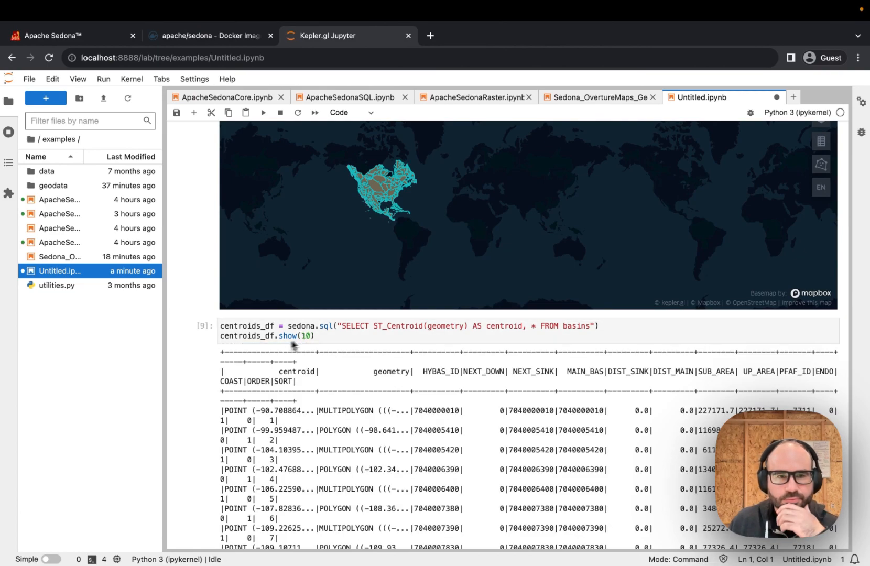
{"action": "scroll", "scroll_direction": "down", "scroll_amount": 3}
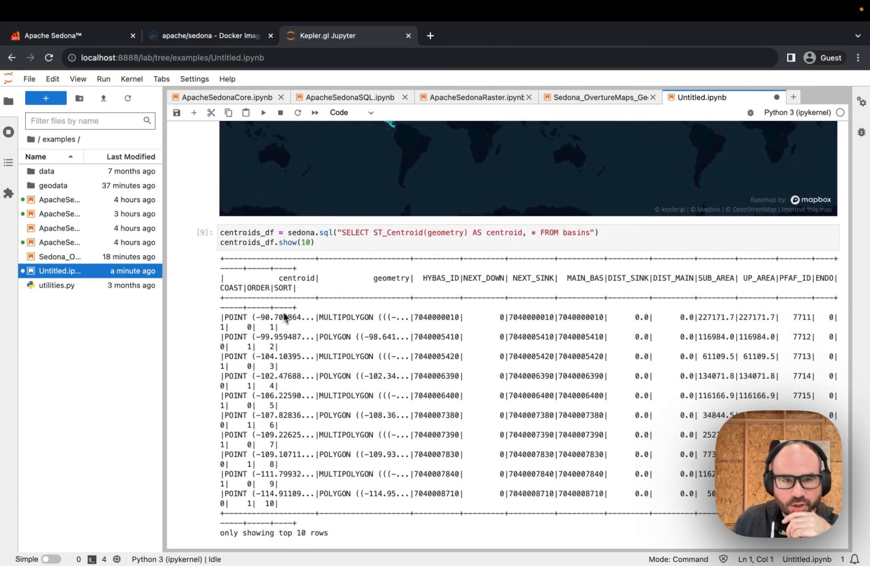
{"action": "mouse_move", "coordinate": [268, 314]}
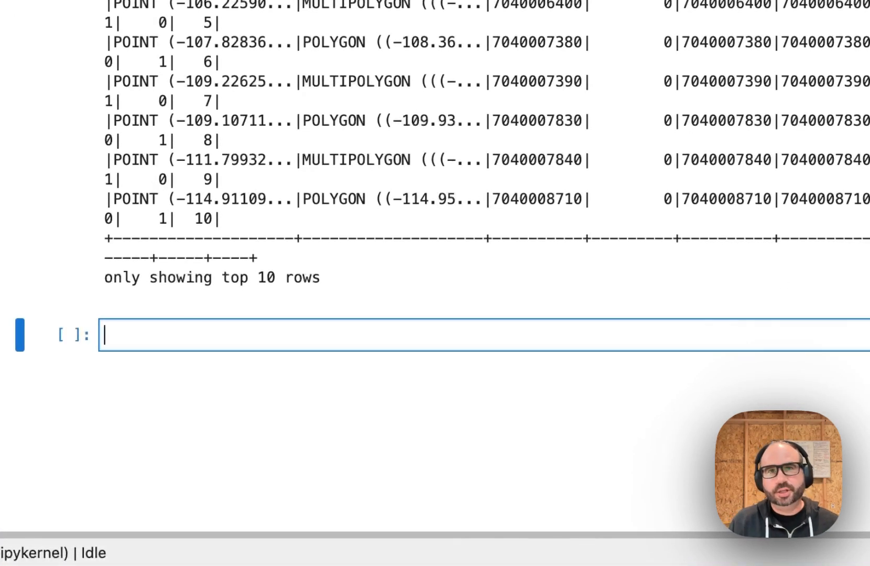
Convert centroids_df into centroid_rdd with Adapter.toSpatialRdd on the "centroid" column
{"action": "type", "text": "centroid_"}
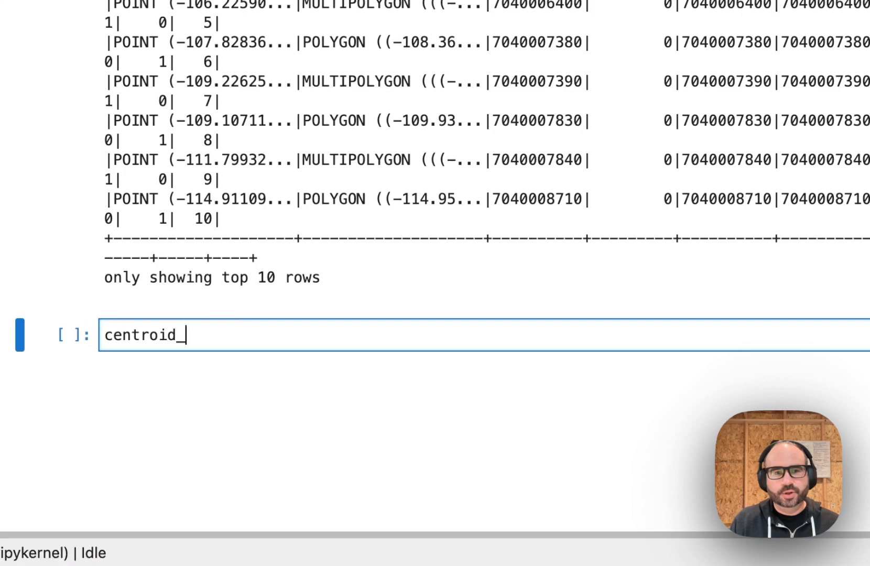
{"action": "type", "text": "rdd ="}
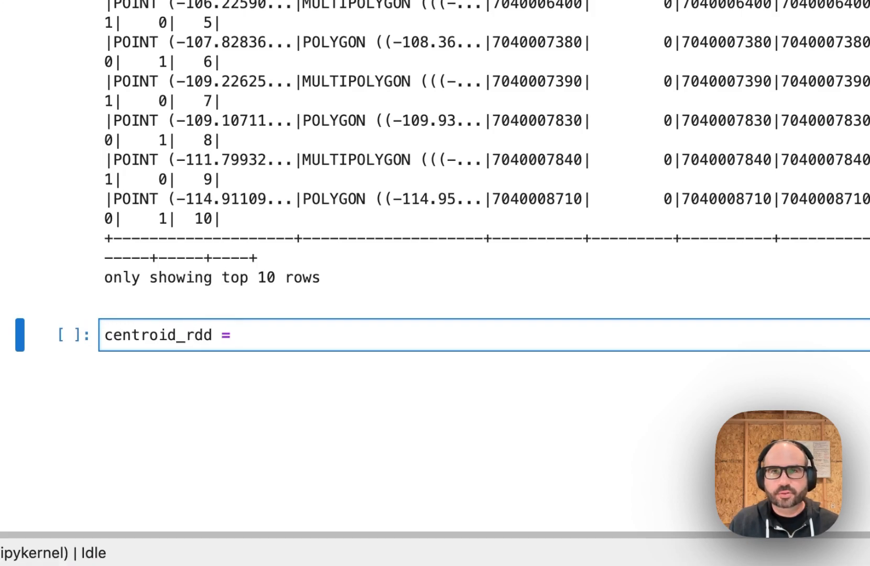
{"action": "type", "text": "Adapter"}
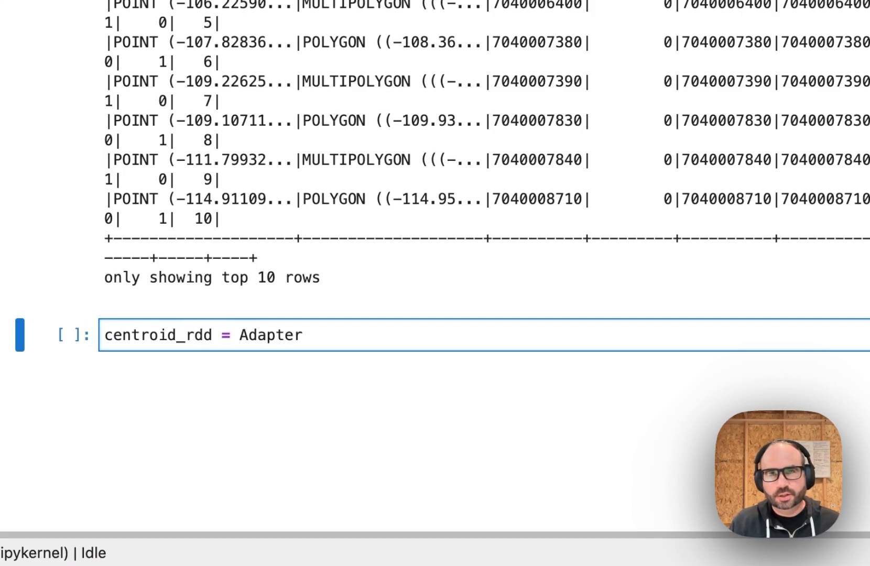
{"action": "type", "text": ".toSpatialRdd"}
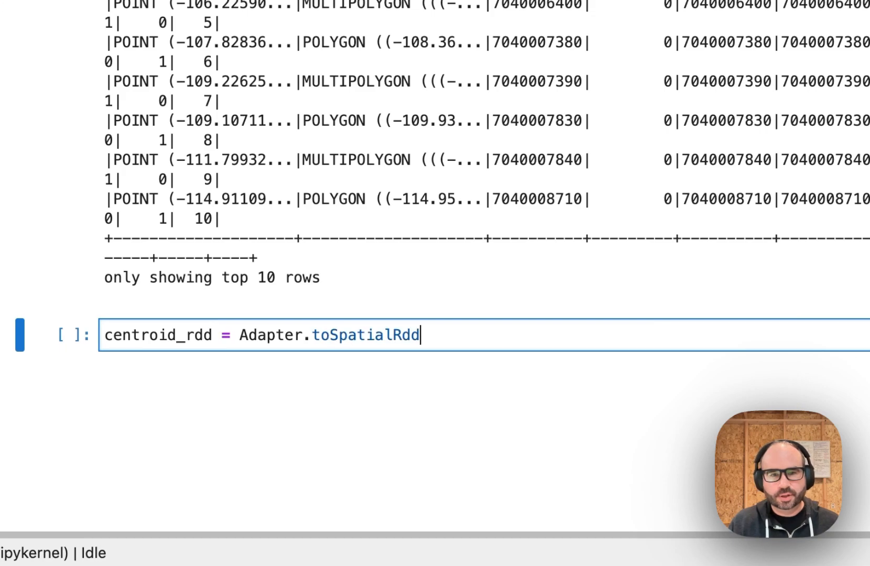
{"action": "type", "text": "("}
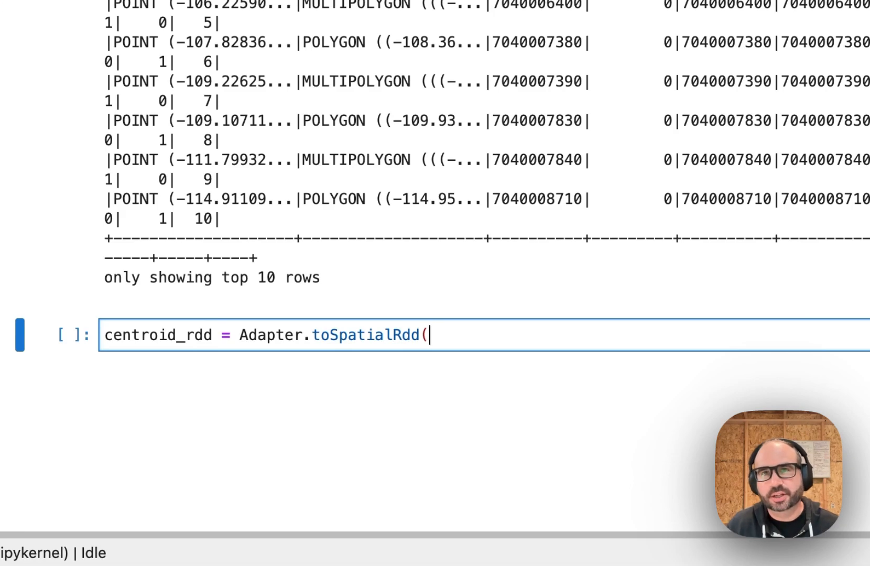
{"action": "type", "text": "ce"}
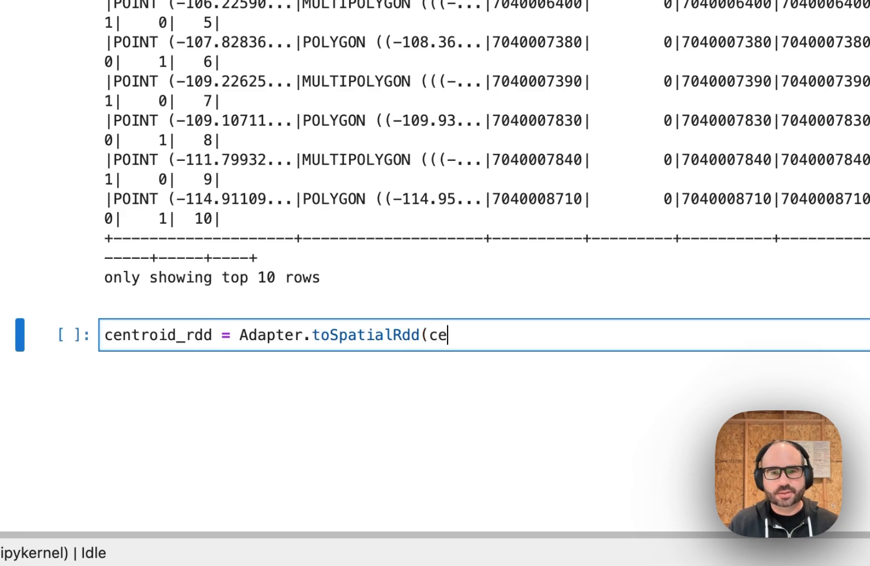
{"action": "type", "text": "ntroids_df"}
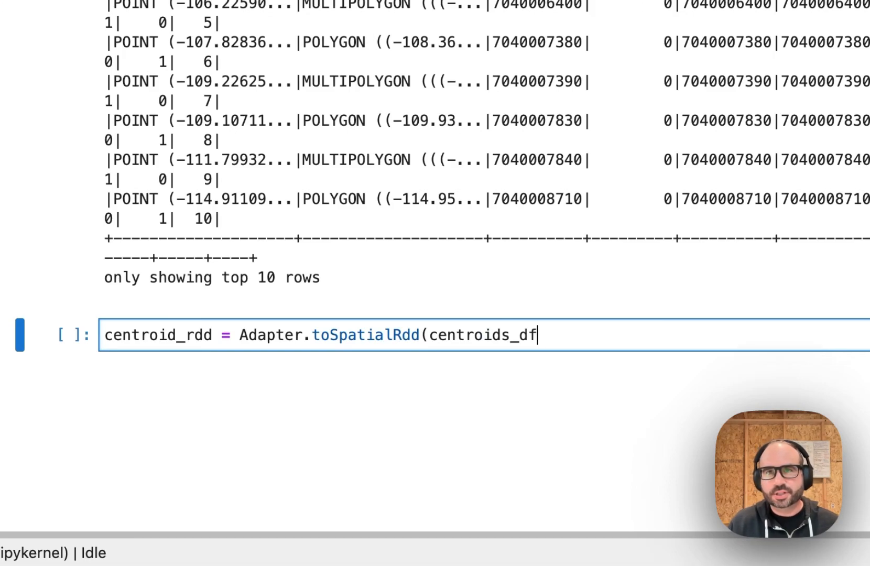
{"action": "type", "text": ", \"centroid\")"}
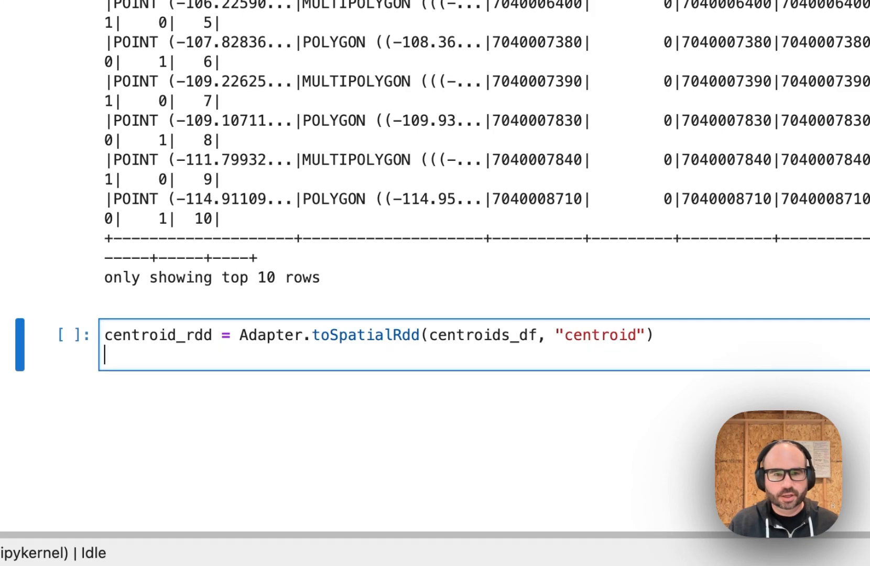
Save centroid_rdd as GeoJSON to "geodata/huc_centroids"
{"action": "type", "text": "centr"}
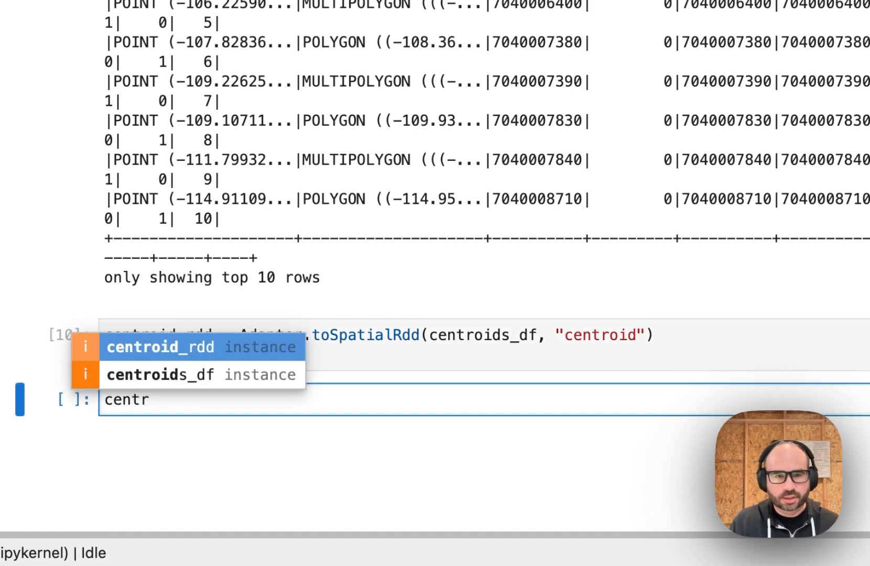
{"action": "key", "text": "Tab"}
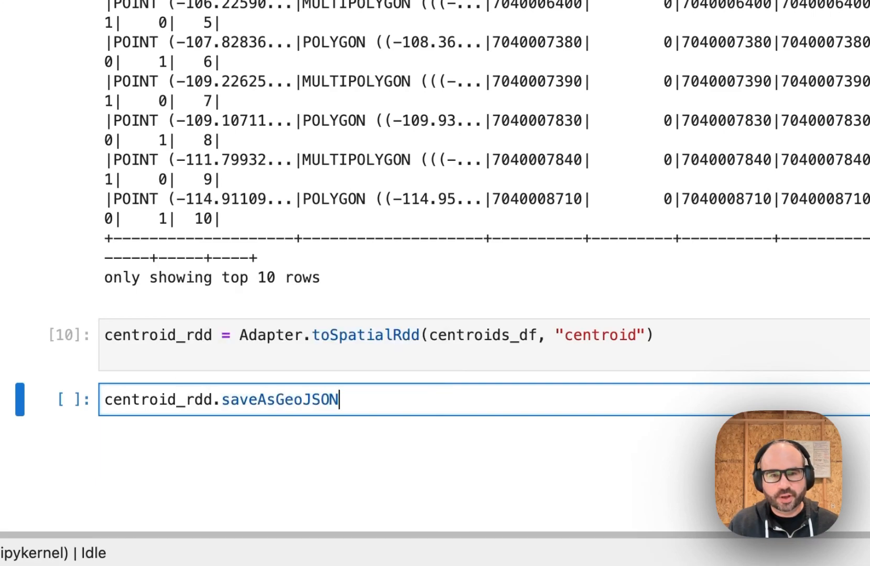
{"action": "type", "text": "(\""}
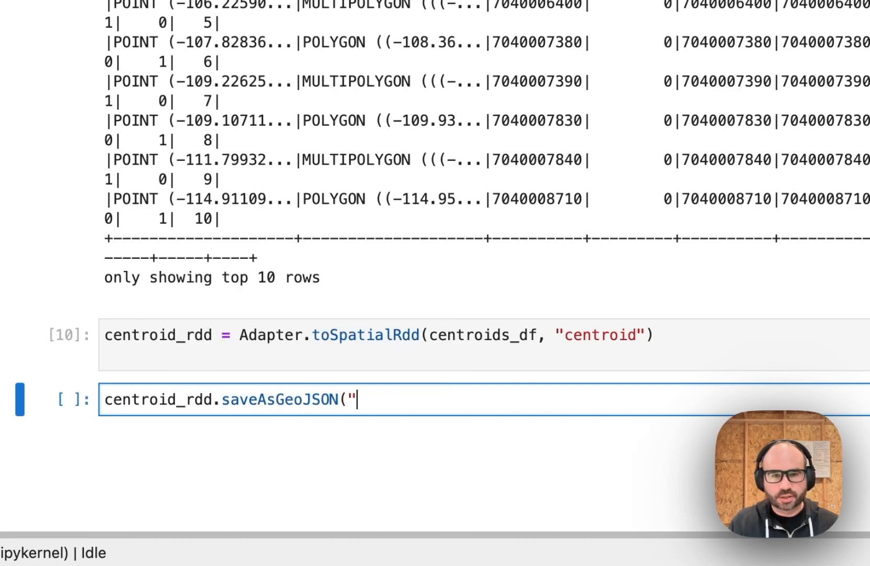
{"action": "type", "text": "geodata"}
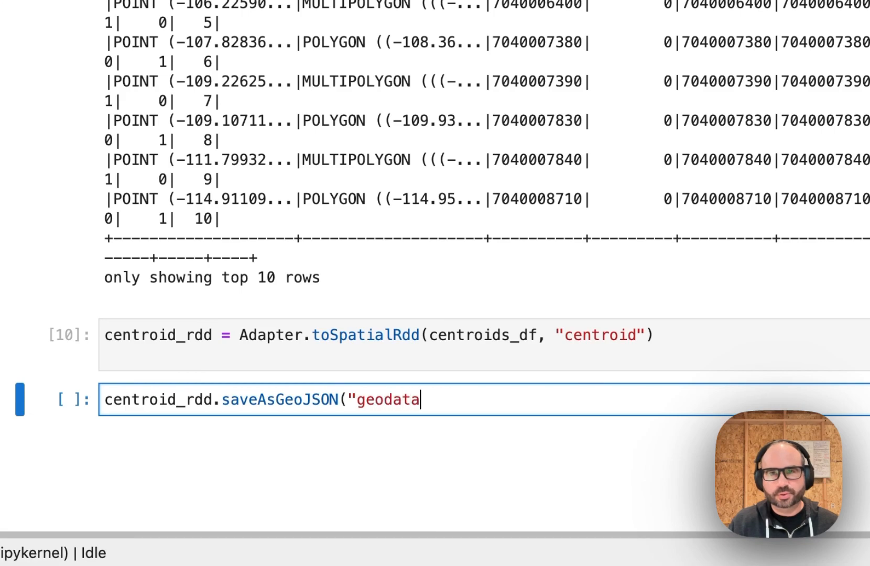
{"action": "type", "text": "/huc_cen"}
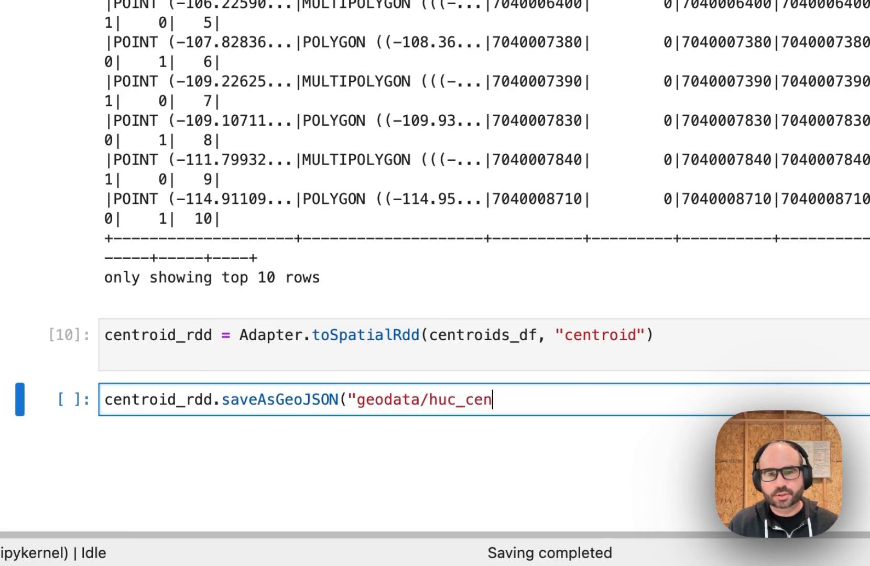
{"action": "type", "text": "troids"}
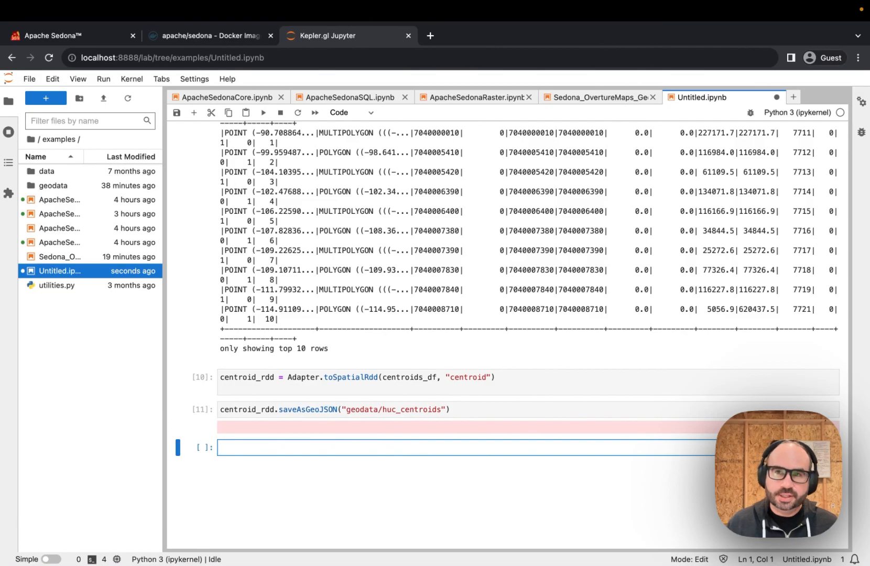
{"action": "mouse_move", "coordinate": [77, 224]}
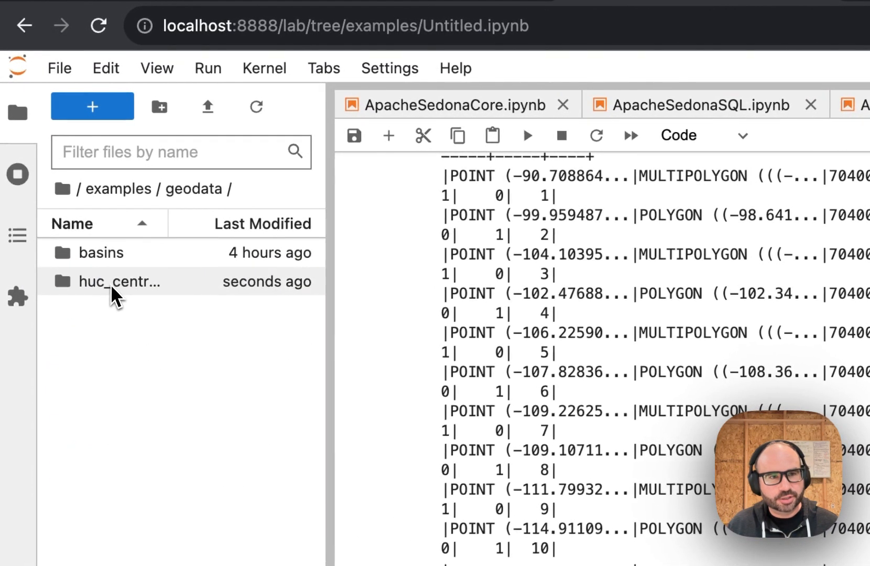
{"action": "mouse_move", "coordinate": [120, 282]}
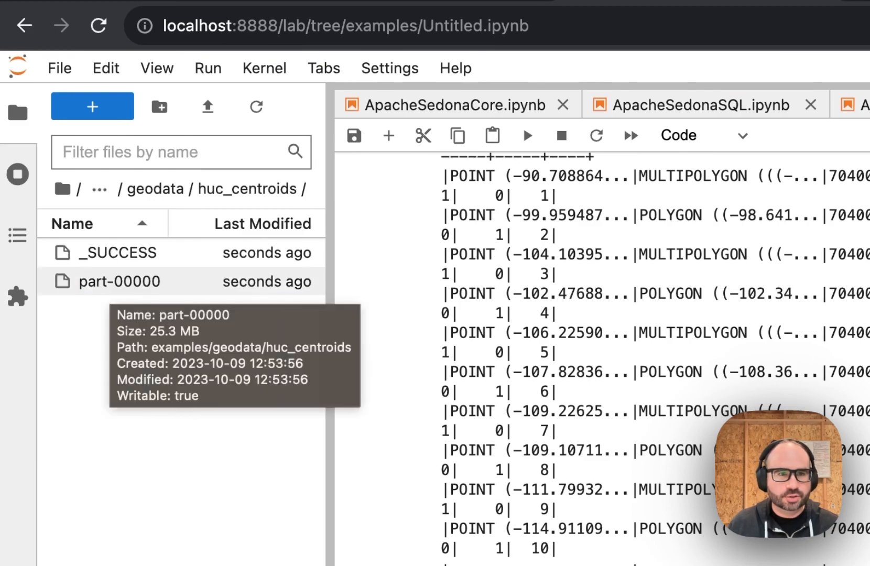
Open the part-00000 output file from geodata/huc_centroids
{"action": "double_click", "coordinate": [119, 281]}
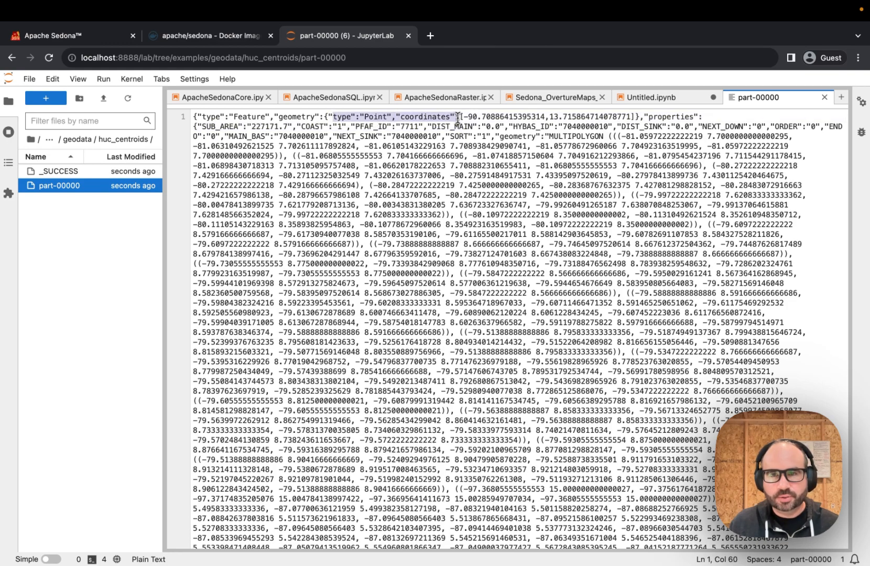
{"action": "left_click_drag", "start_coordinate": [460, 116], "coordinate": [615, 284]}
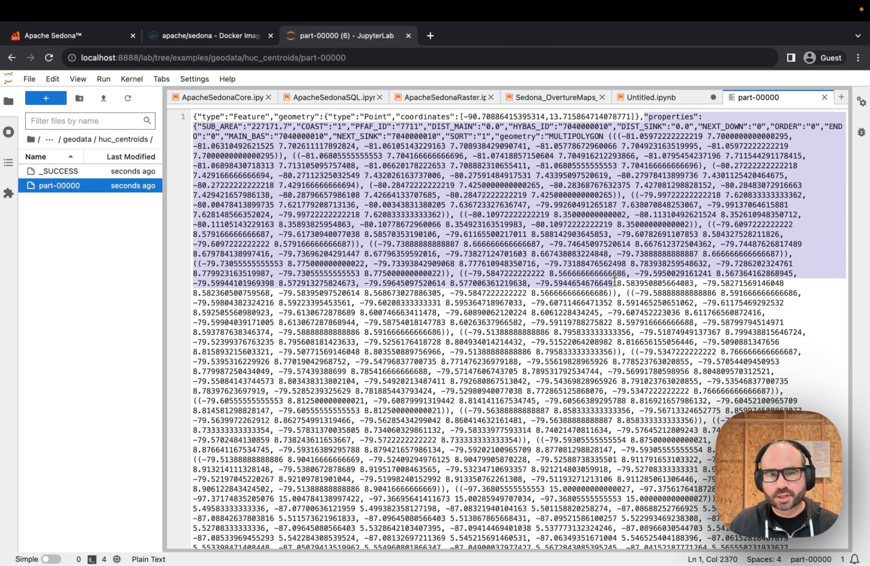